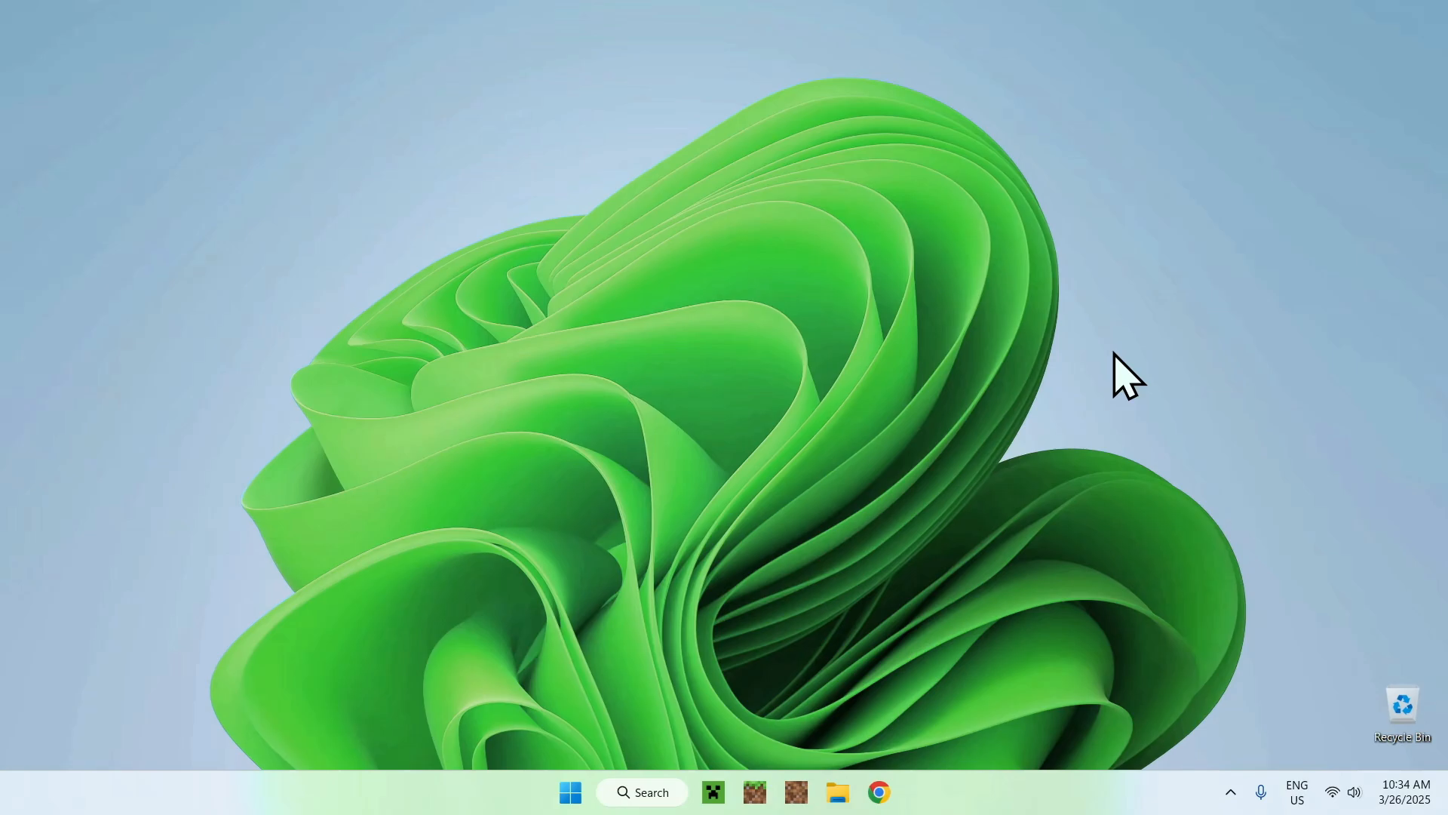
pyautogui.moveTo(1176, 368)
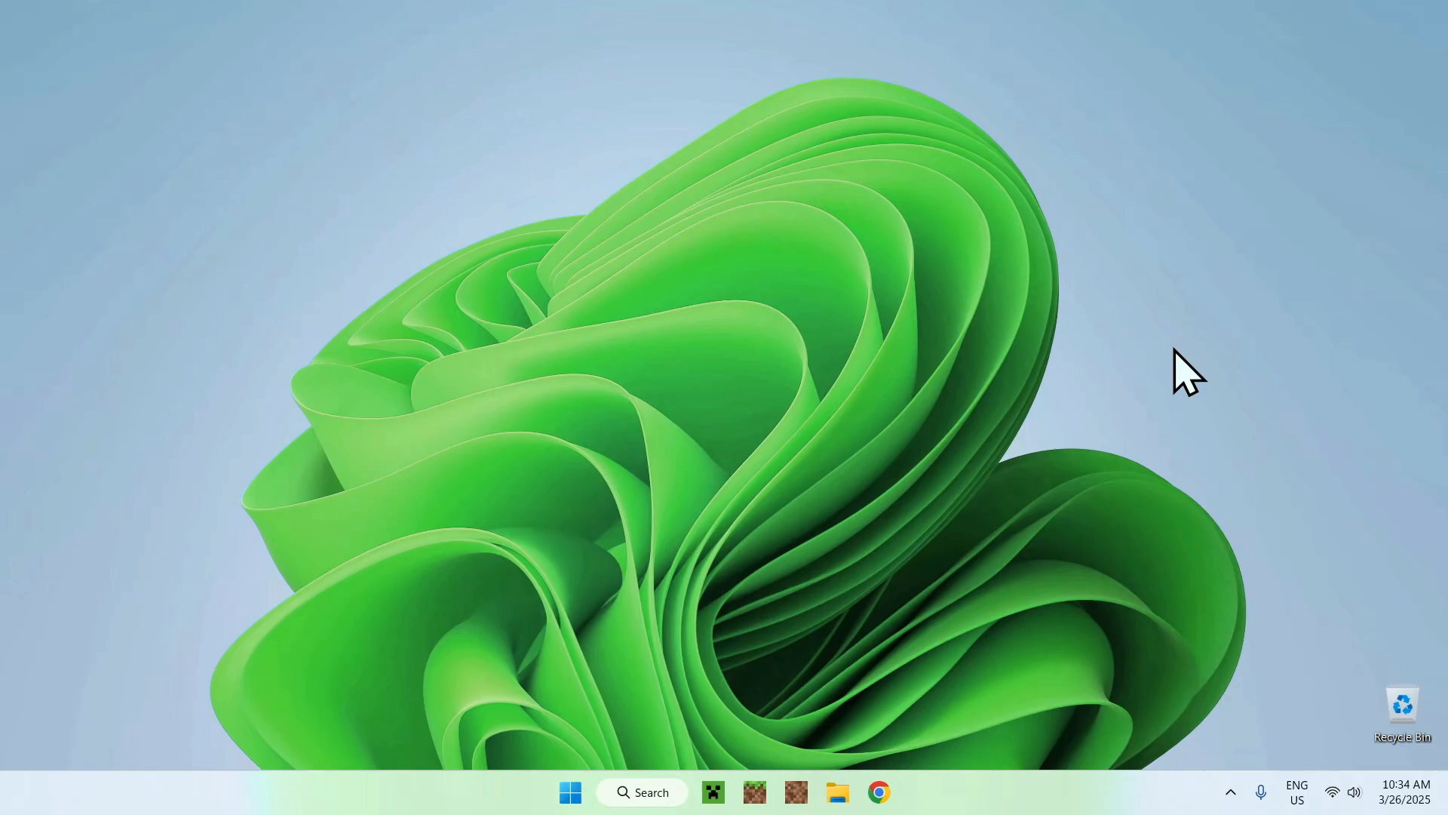
pyautogui.moveTo(881, 679)
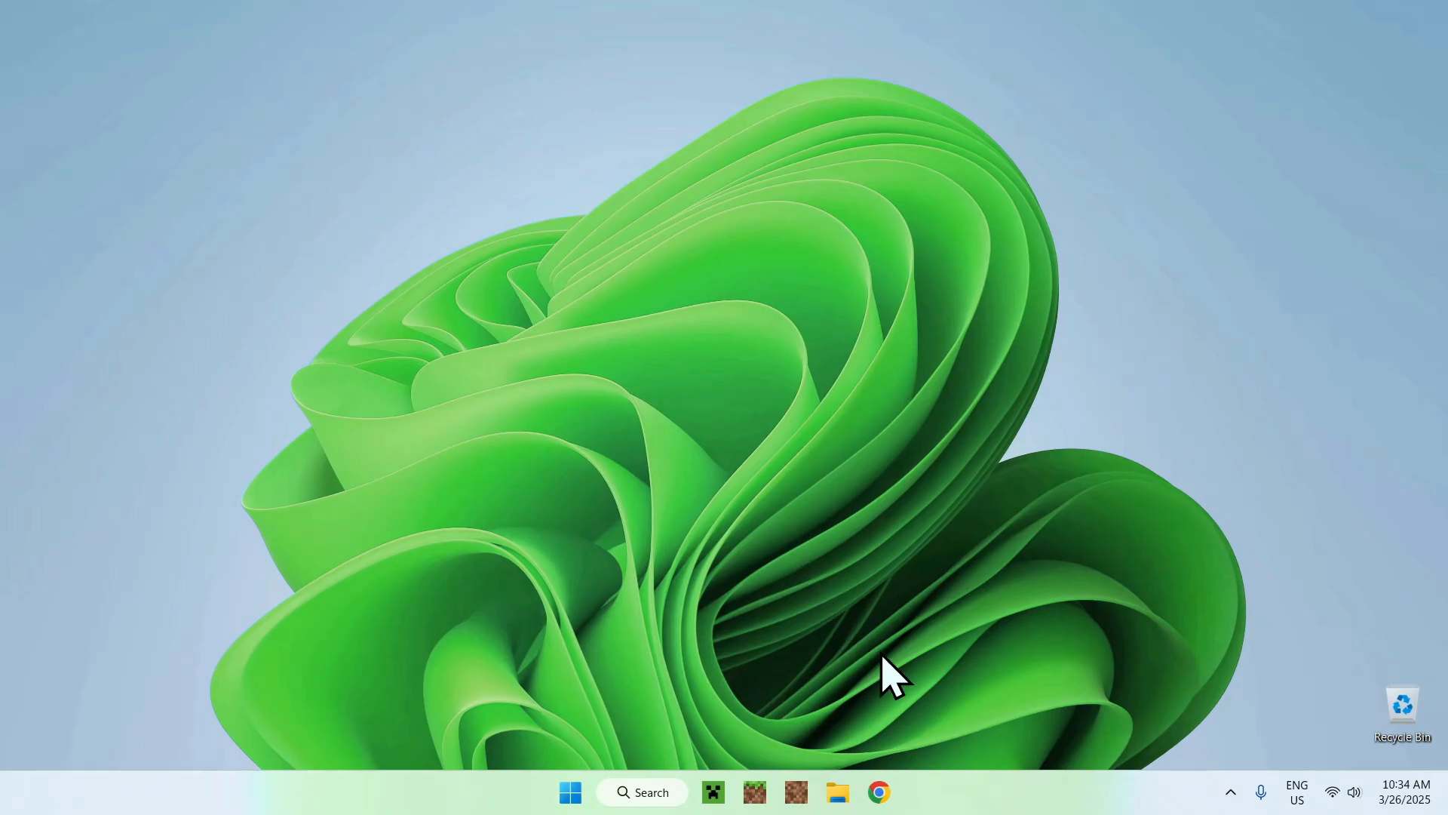
# Step: Search Google for Iris Shaders in Chrome and reach the official irisshaders.dev site
pyautogui.click(878, 792)
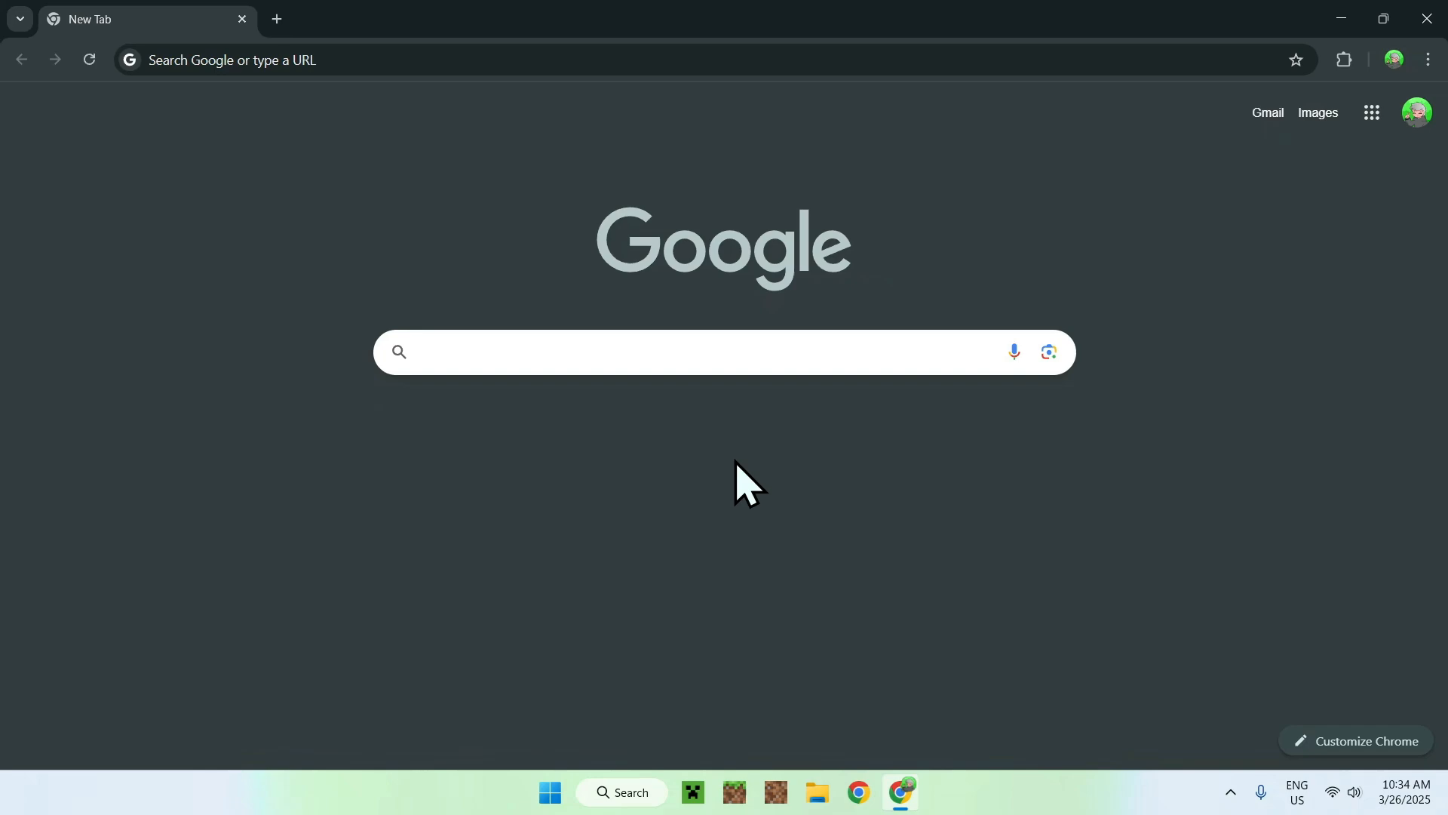
pyautogui.write('Iris Shaders')
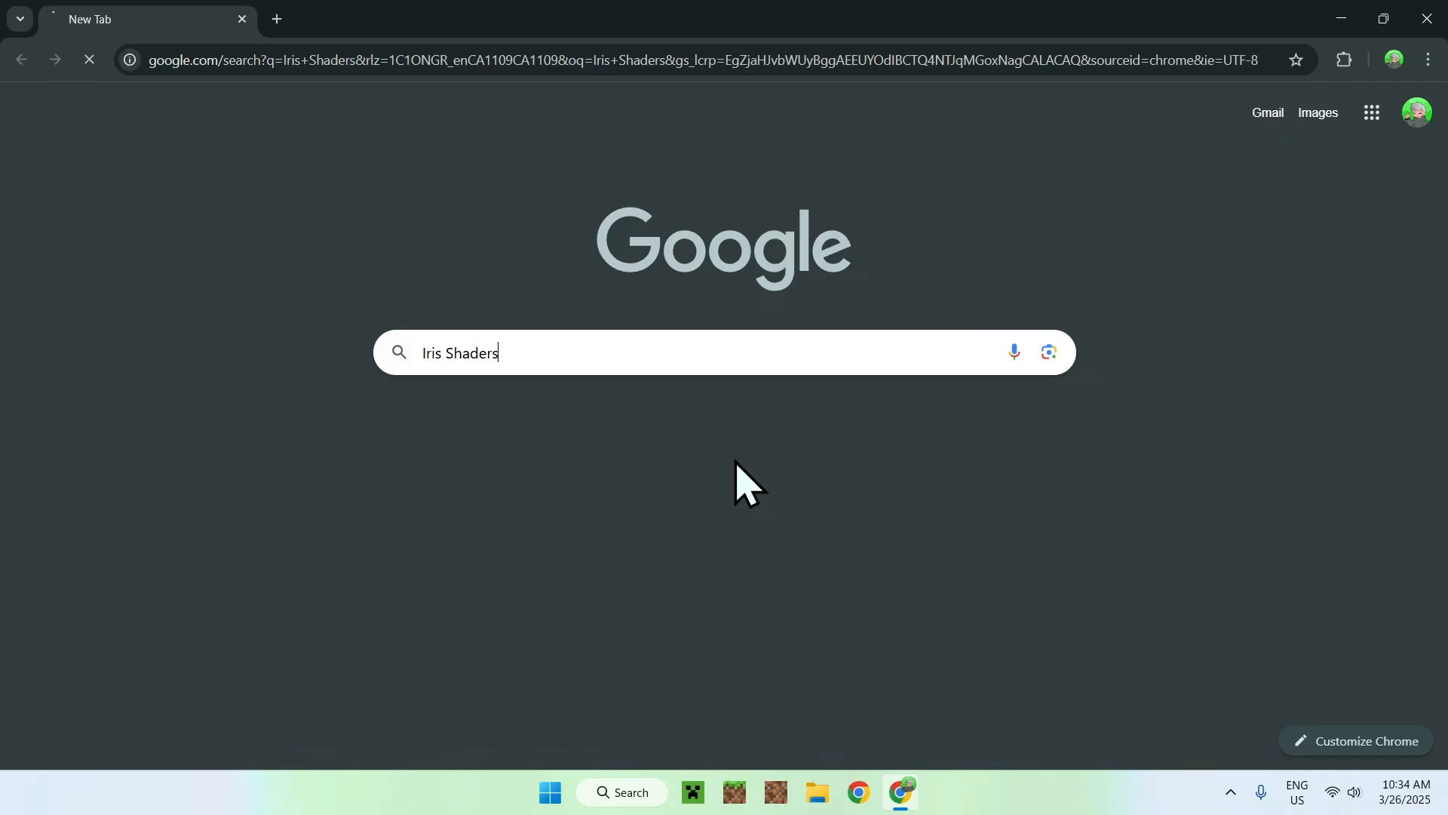
pyautogui.press('Enter')
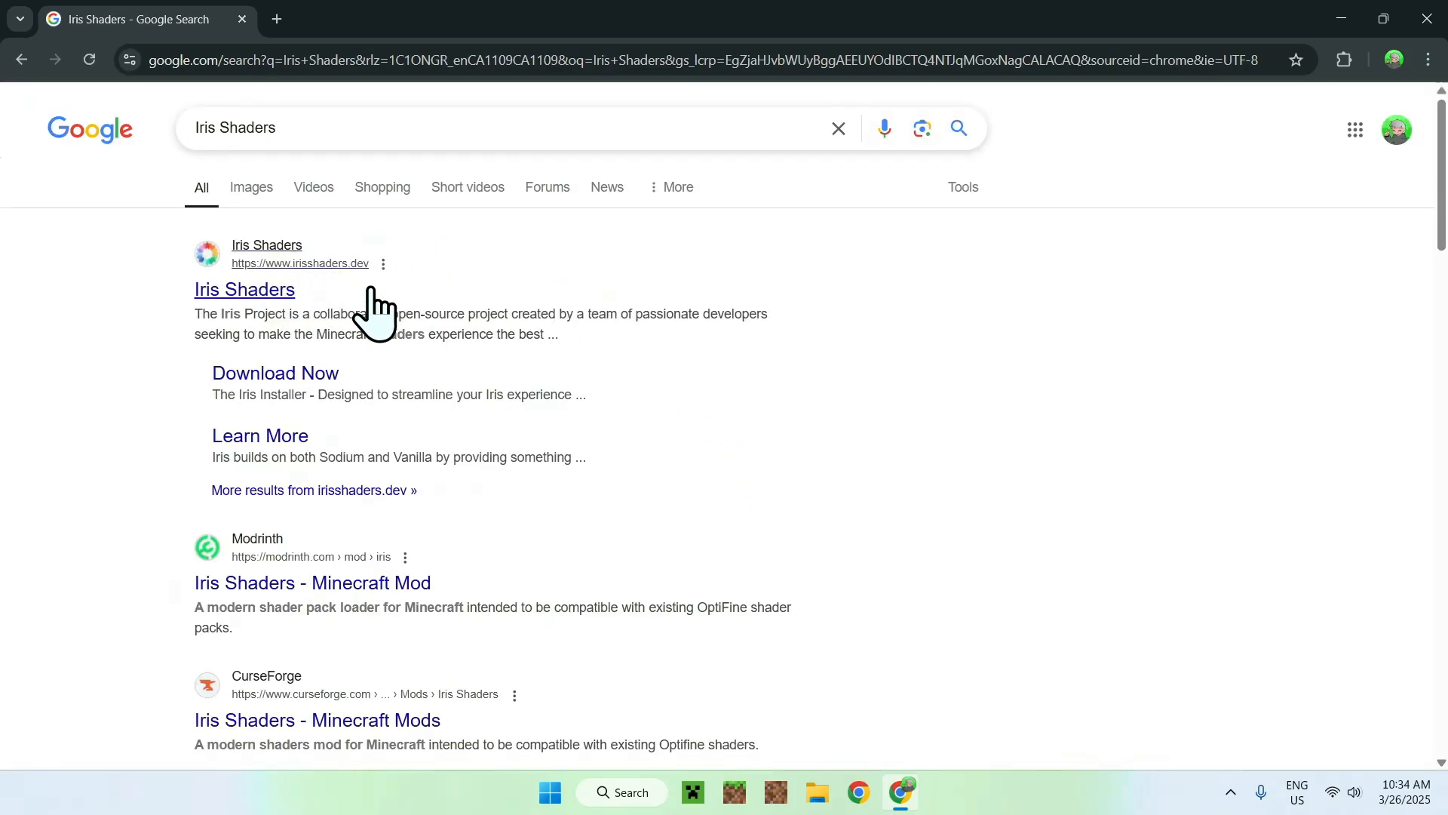
pyautogui.moveTo(257, 304)
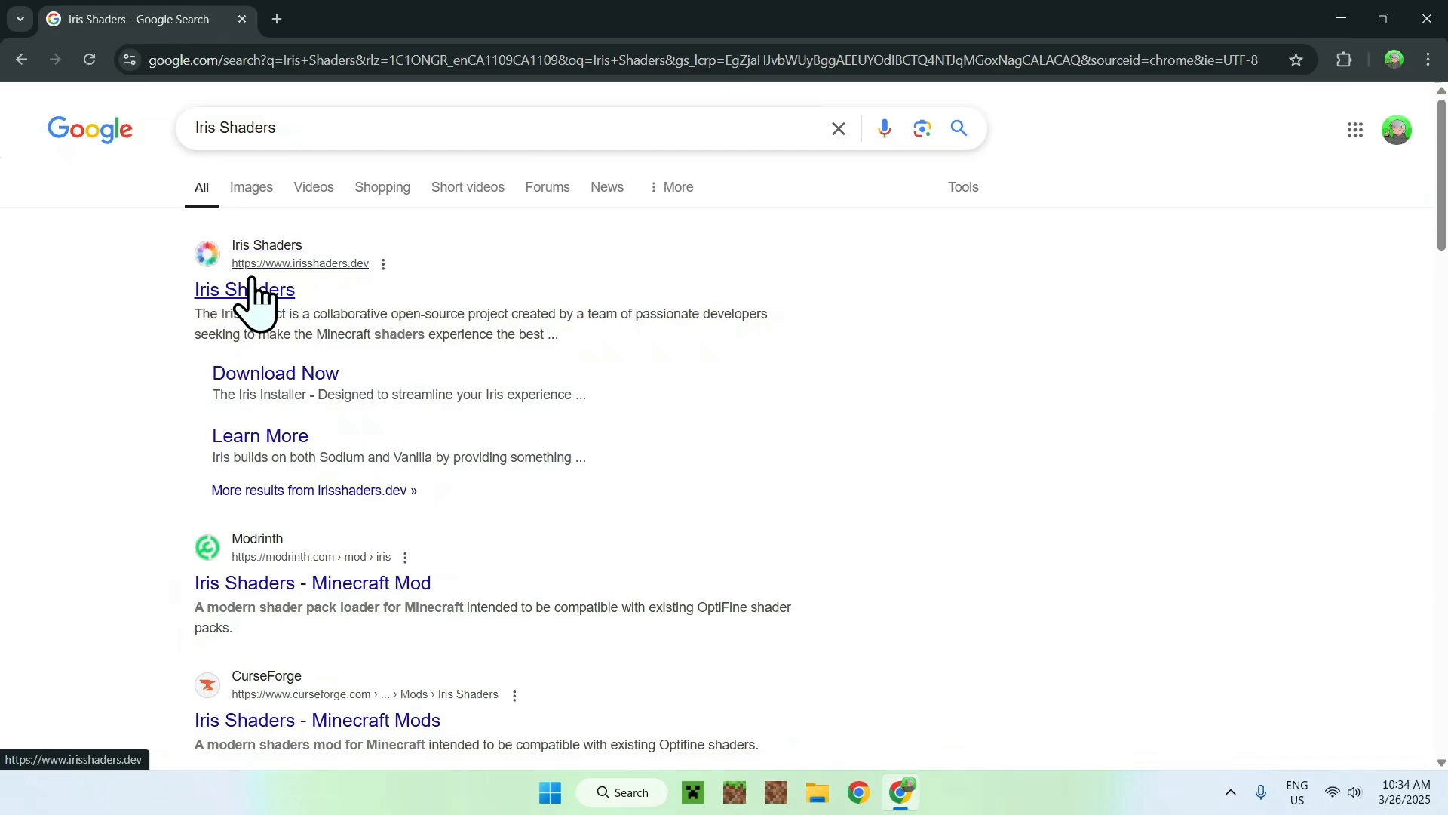
pyautogui.click(234, 292)
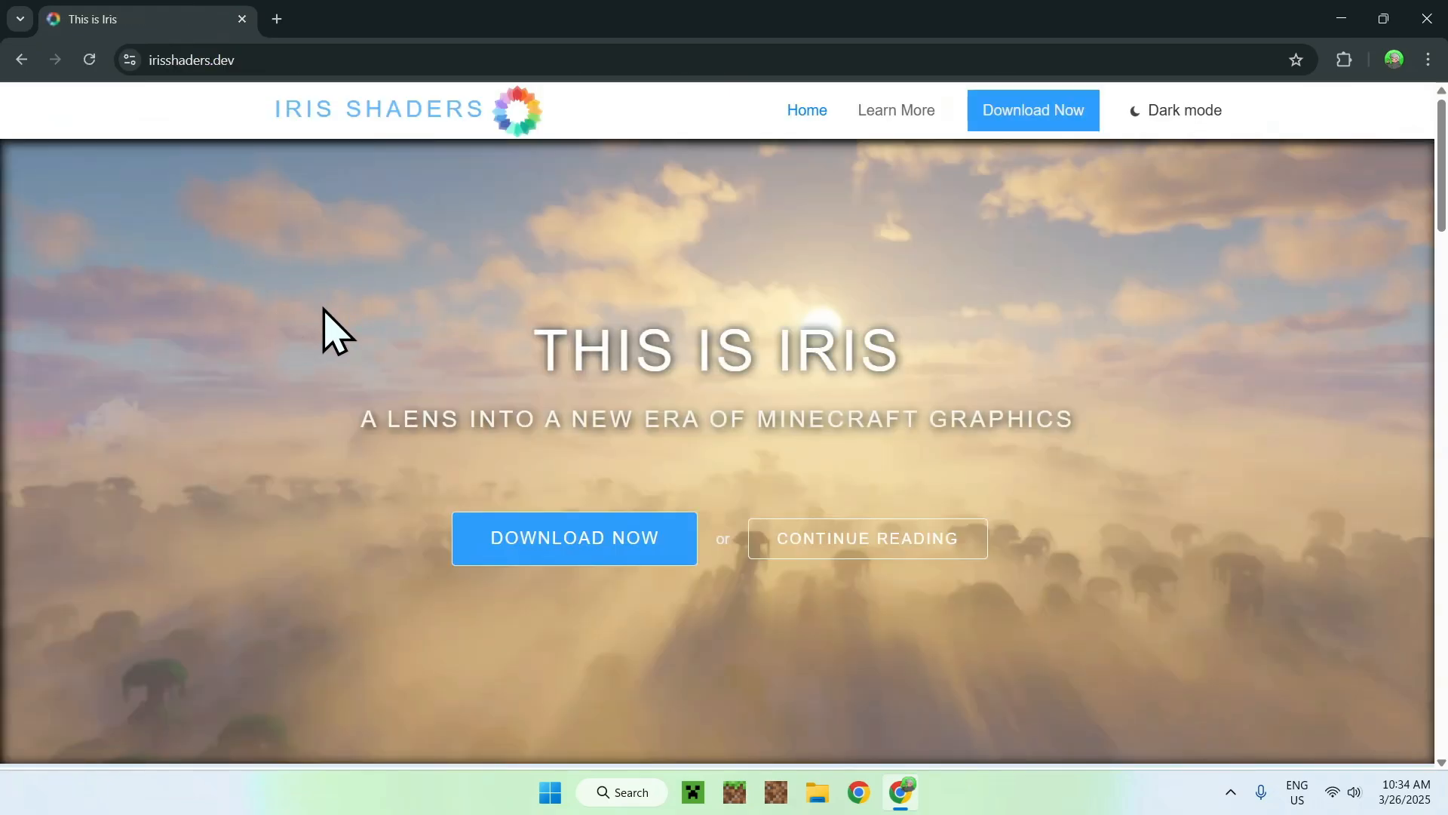
pyautogui.moveTo(154, 474)
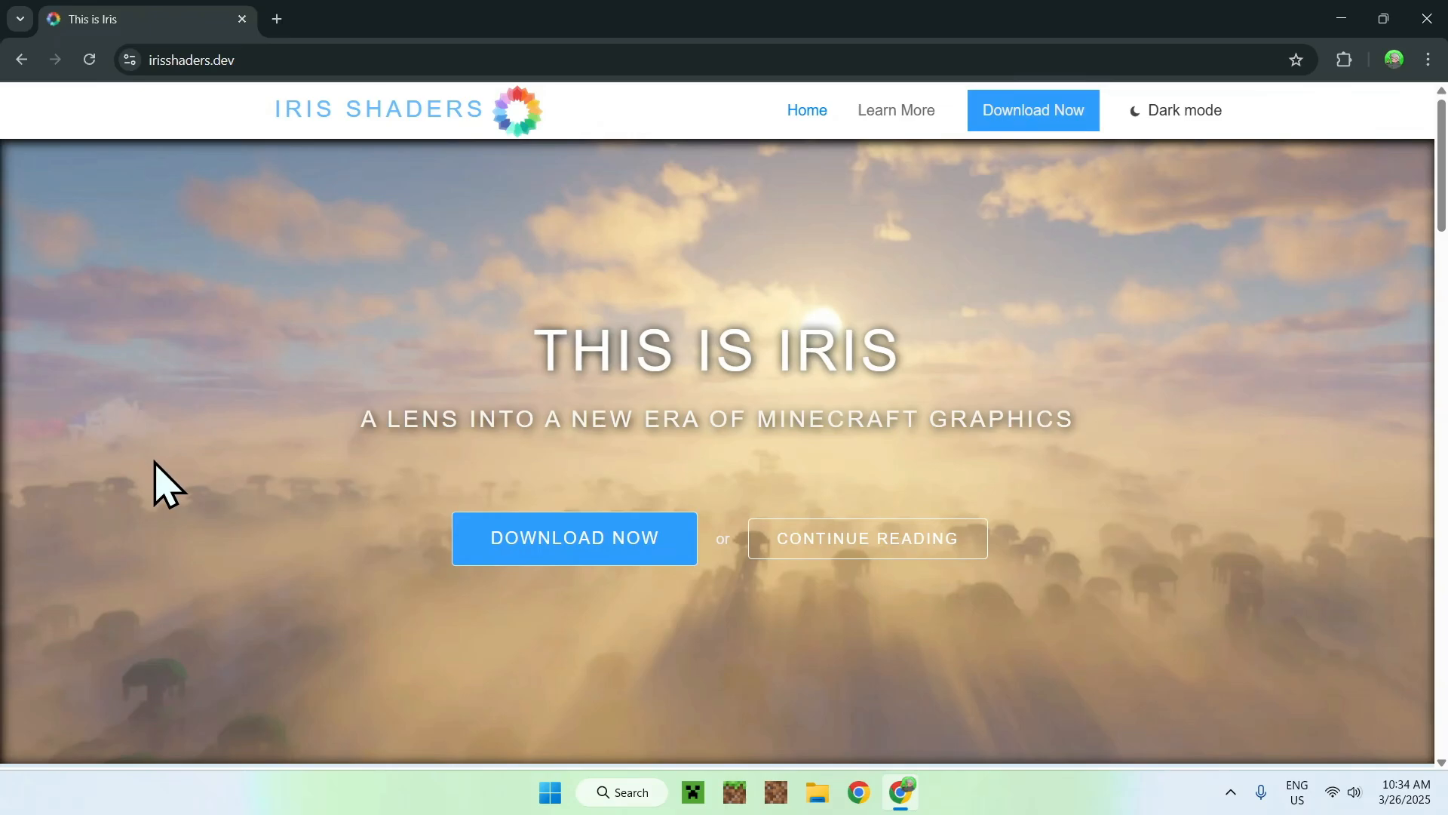
pyautogui.moveTo(574, 575)
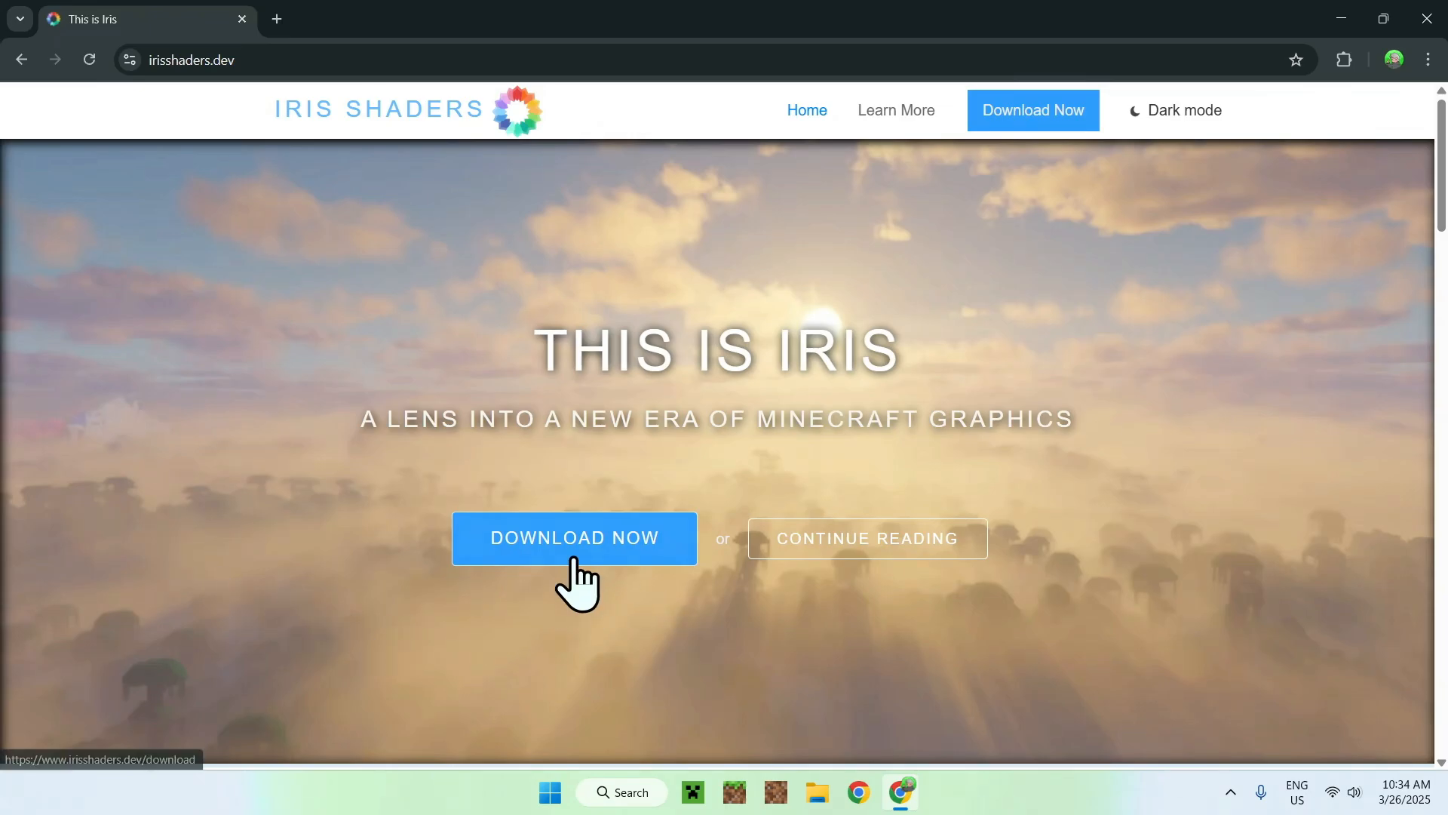
# Step: Download the universal Iris-Installer-3.2.1.jar from the Iris download page
pyautogui.click(574, 537)
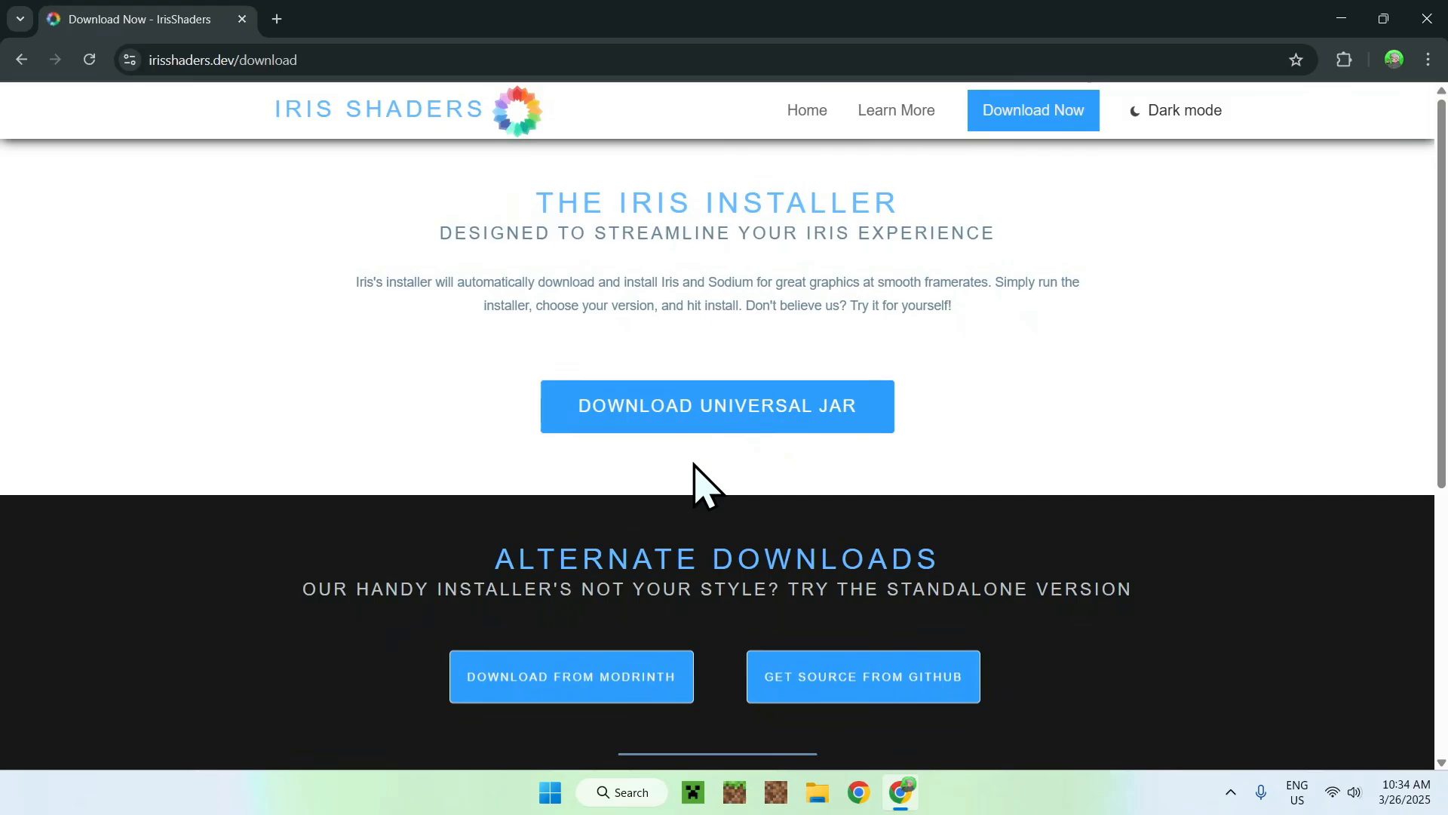
pyautogui.click(716, 406)
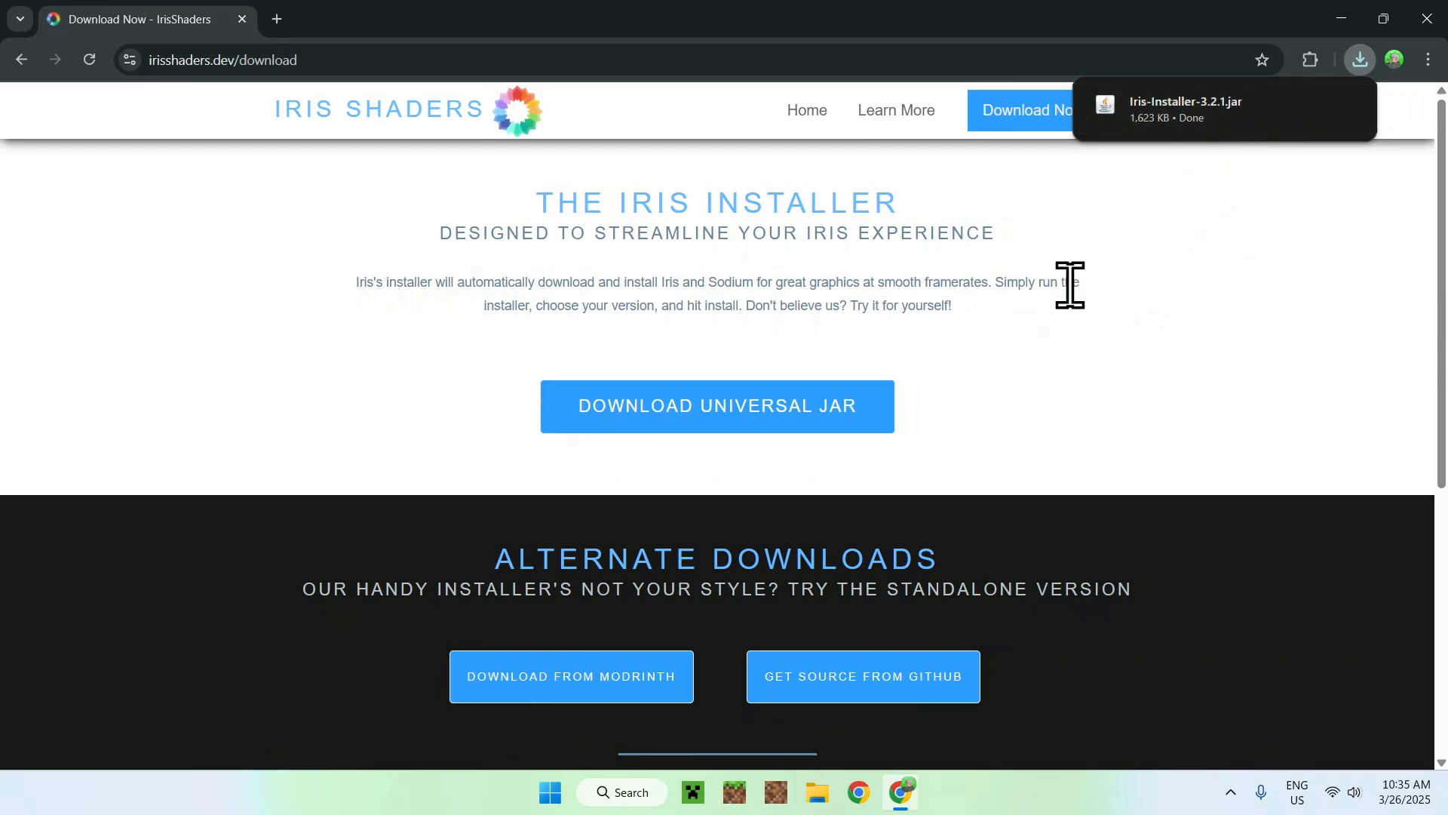
pyautogui.moveTo(748, 276)
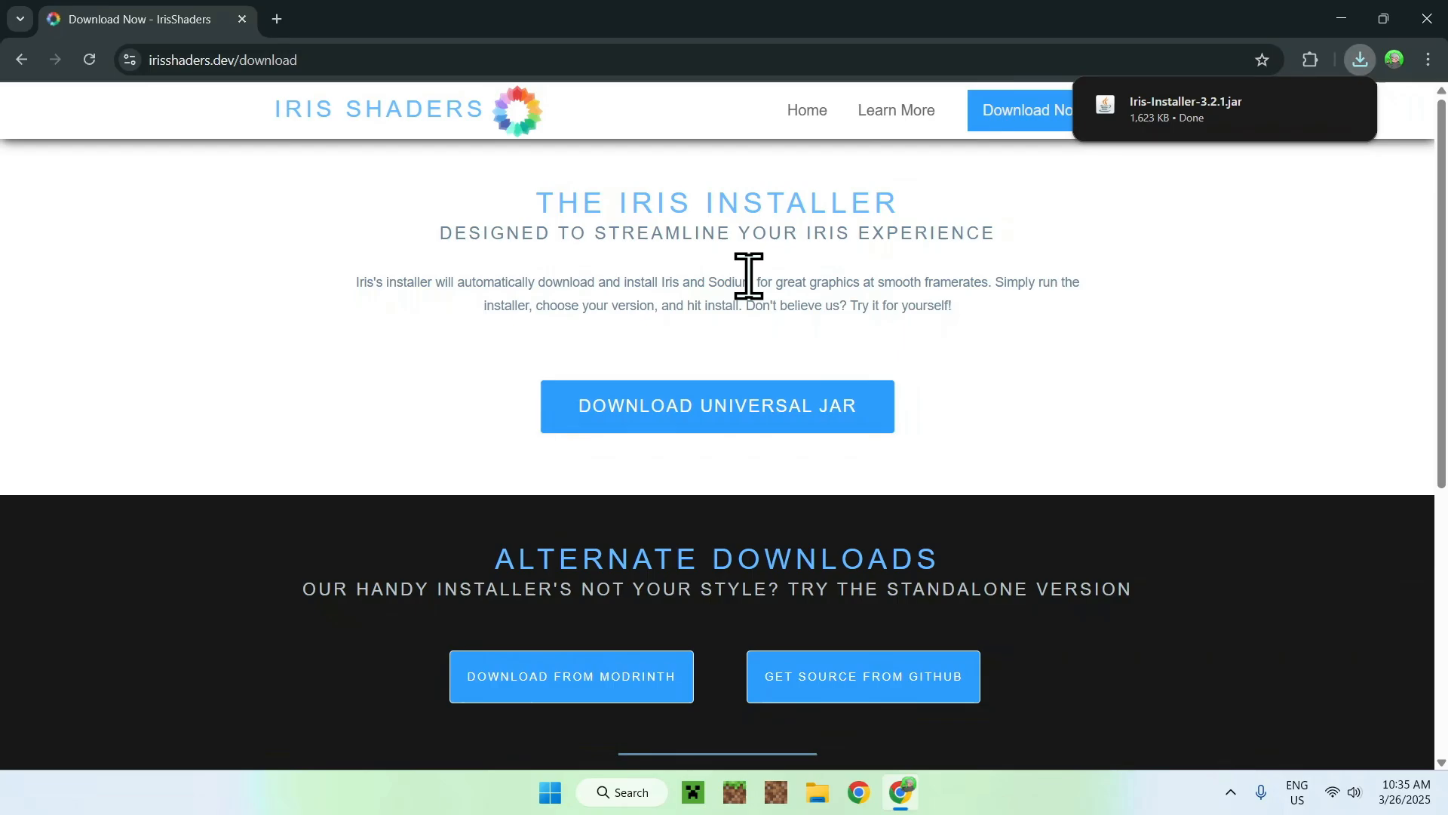
# Step: Search Google for JDK 24 in a second browser tab
pyautogui.click(276, 20)
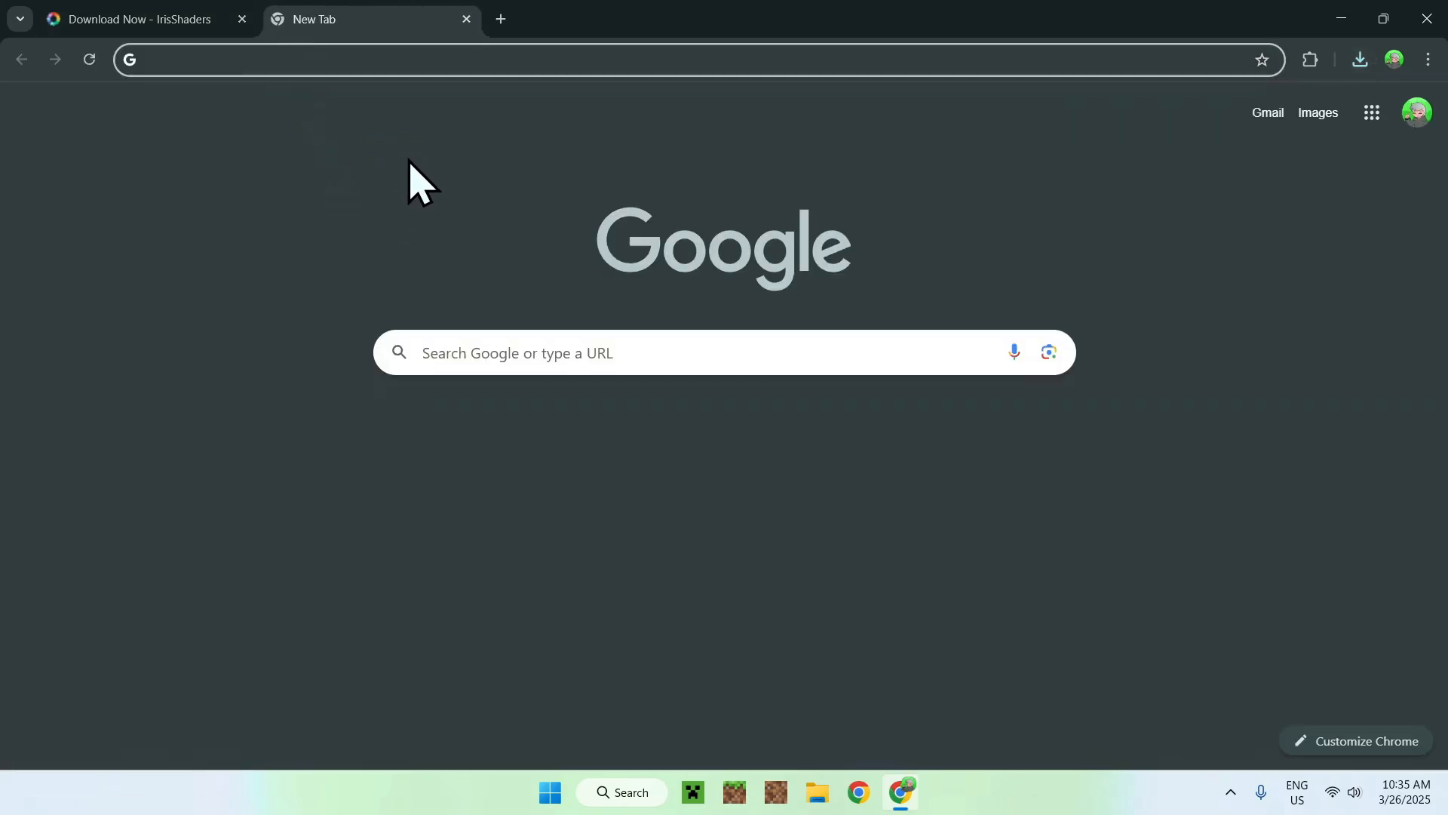
pyautogui.moveTo(363, 409)
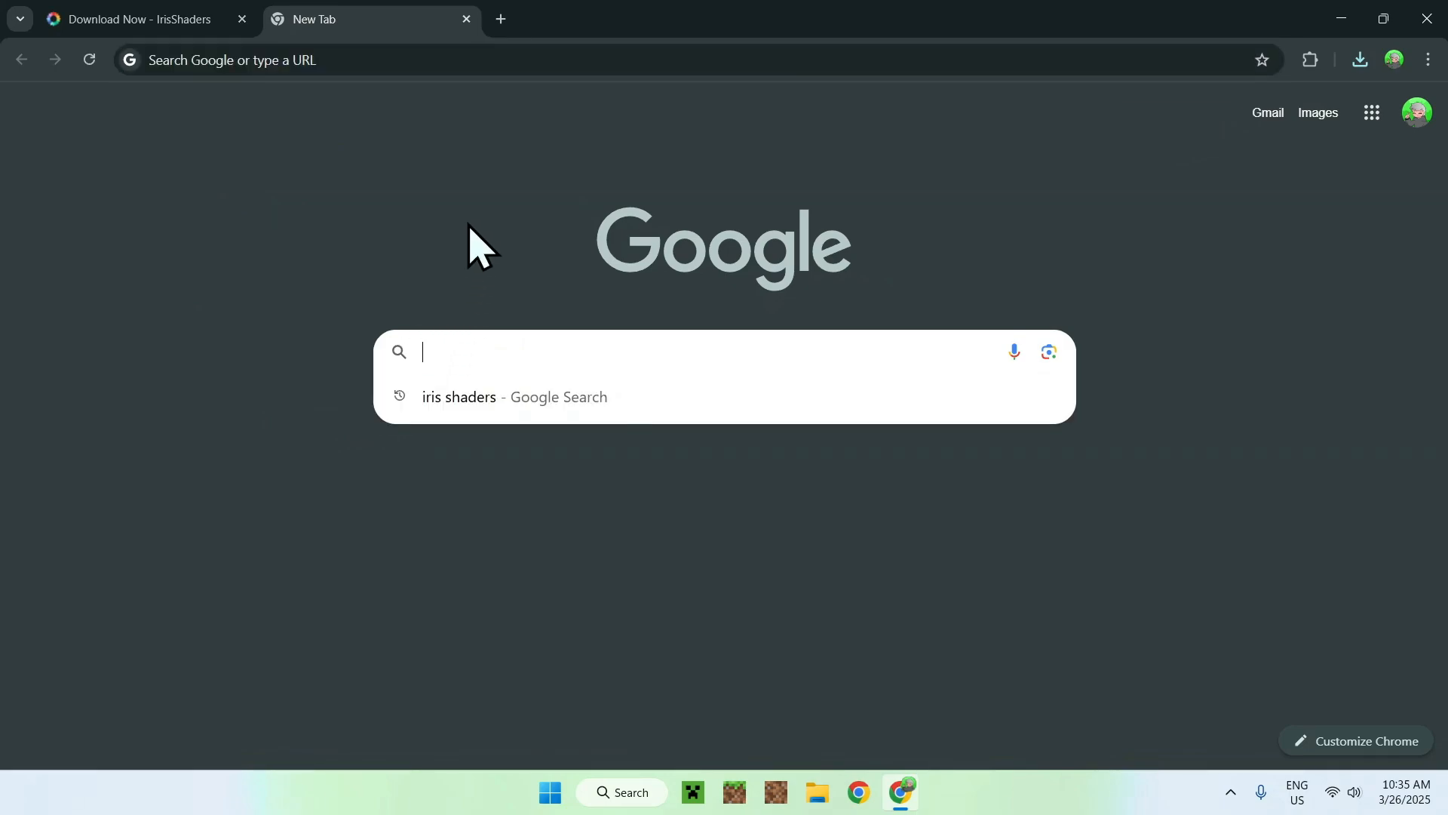
pyautogui.write('JDK 24')
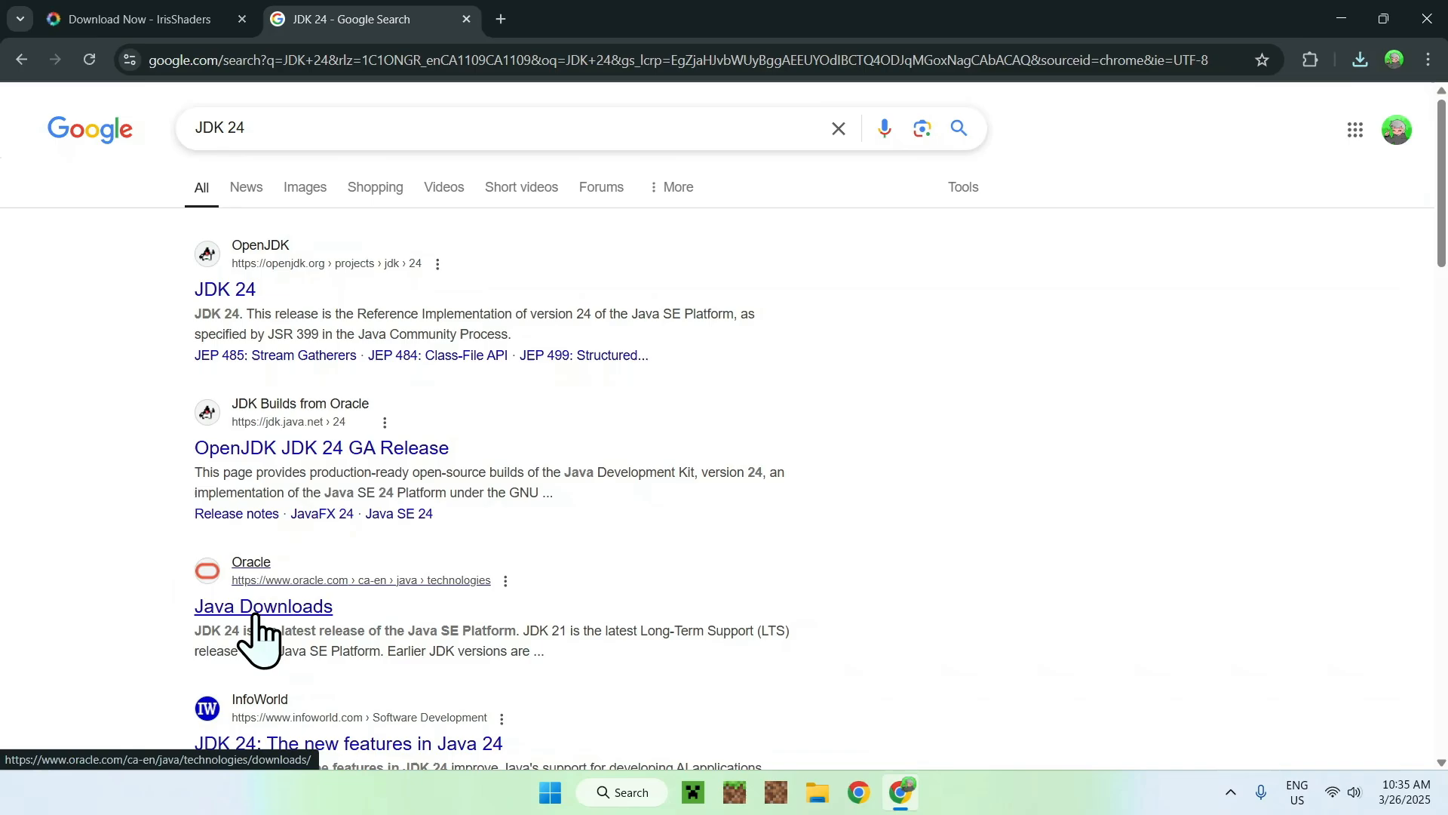
# Step: Show the JDK 24 Windows installers on Oracle's Java Downloads page, then start a third blank tab
pyautogui.click(260, 607)
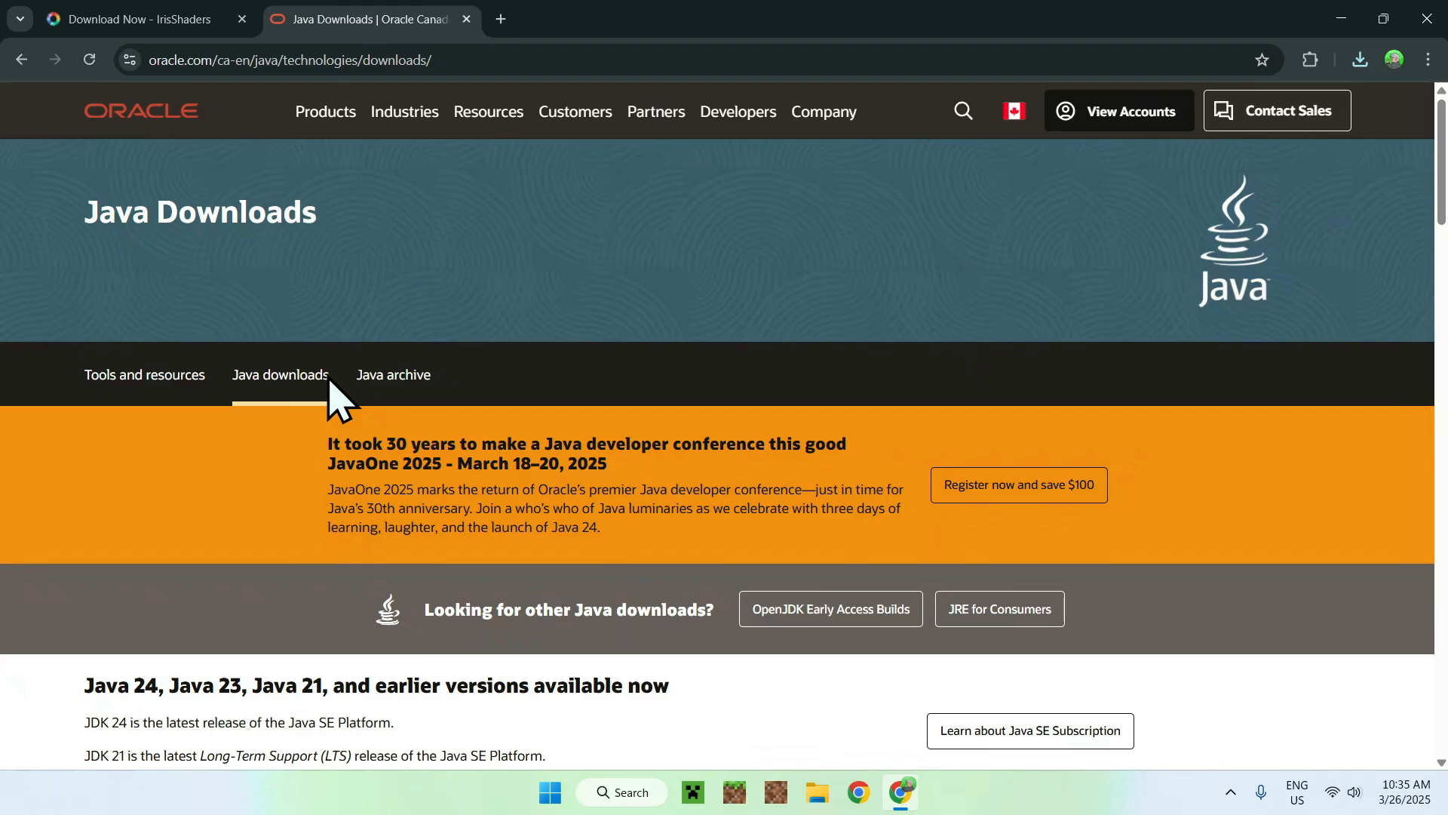
pyautogui.scroll(-3)
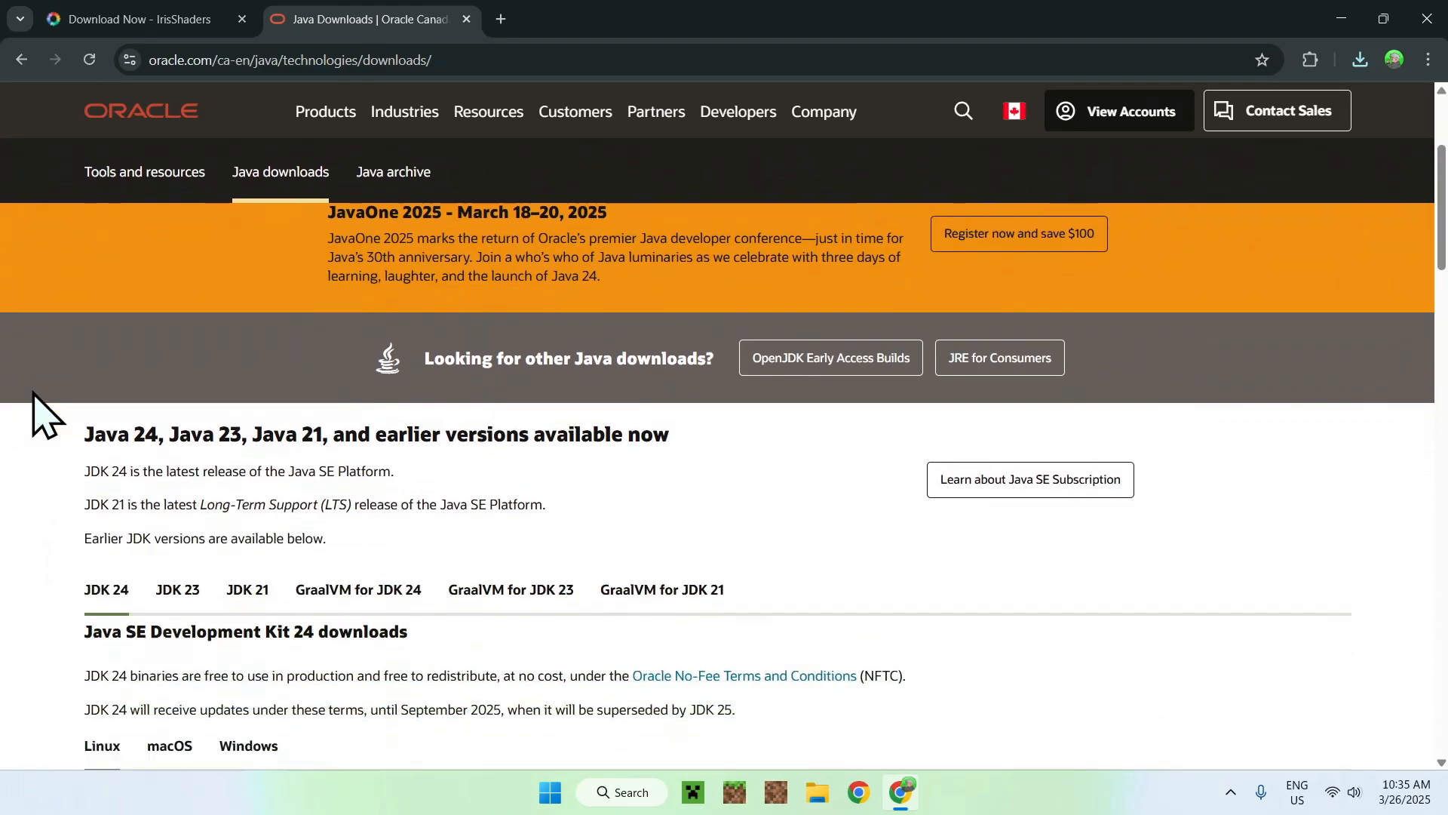
pyautogui.scroll(-3)
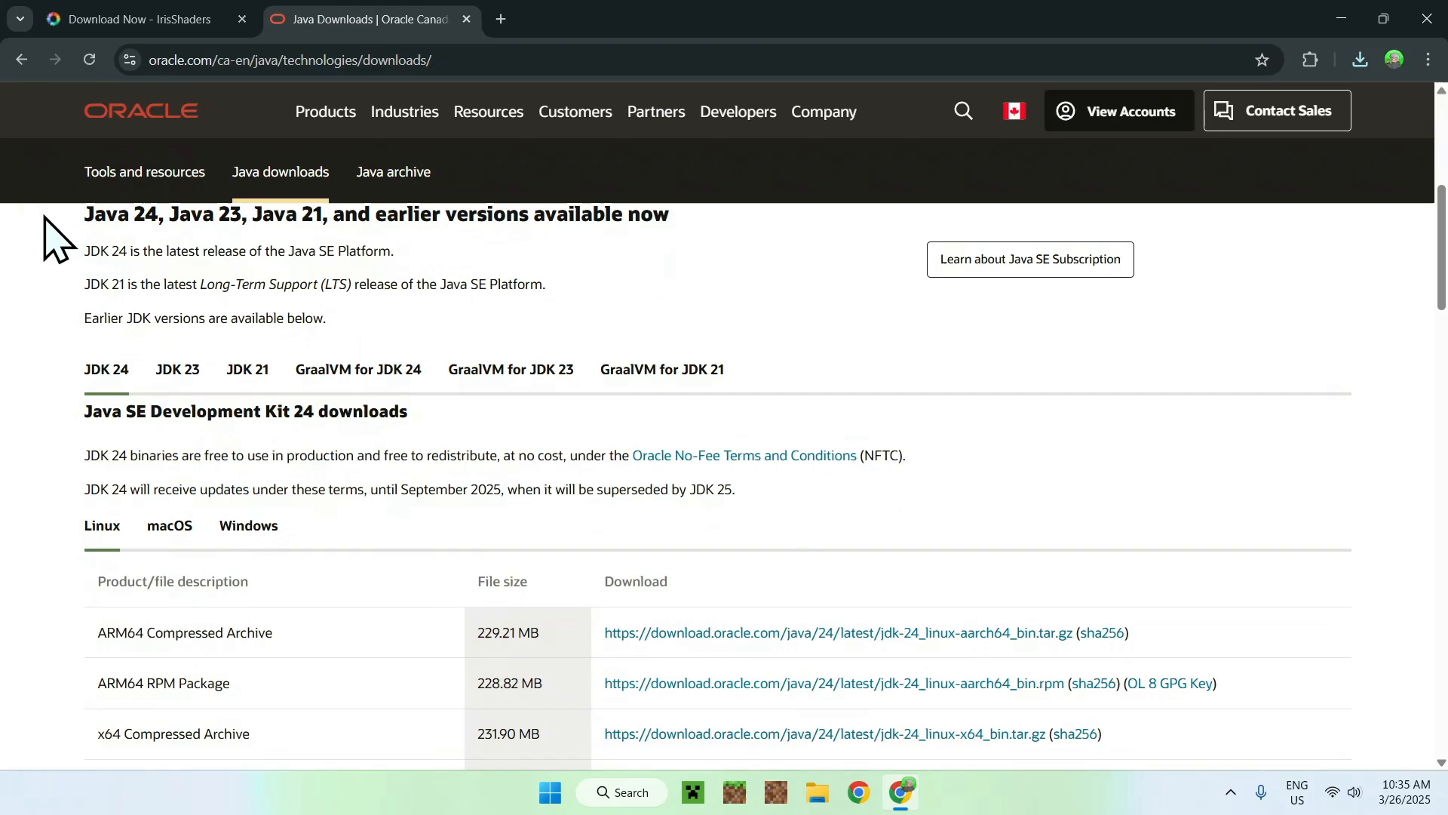
pyautogui.moveTo(72, 408)
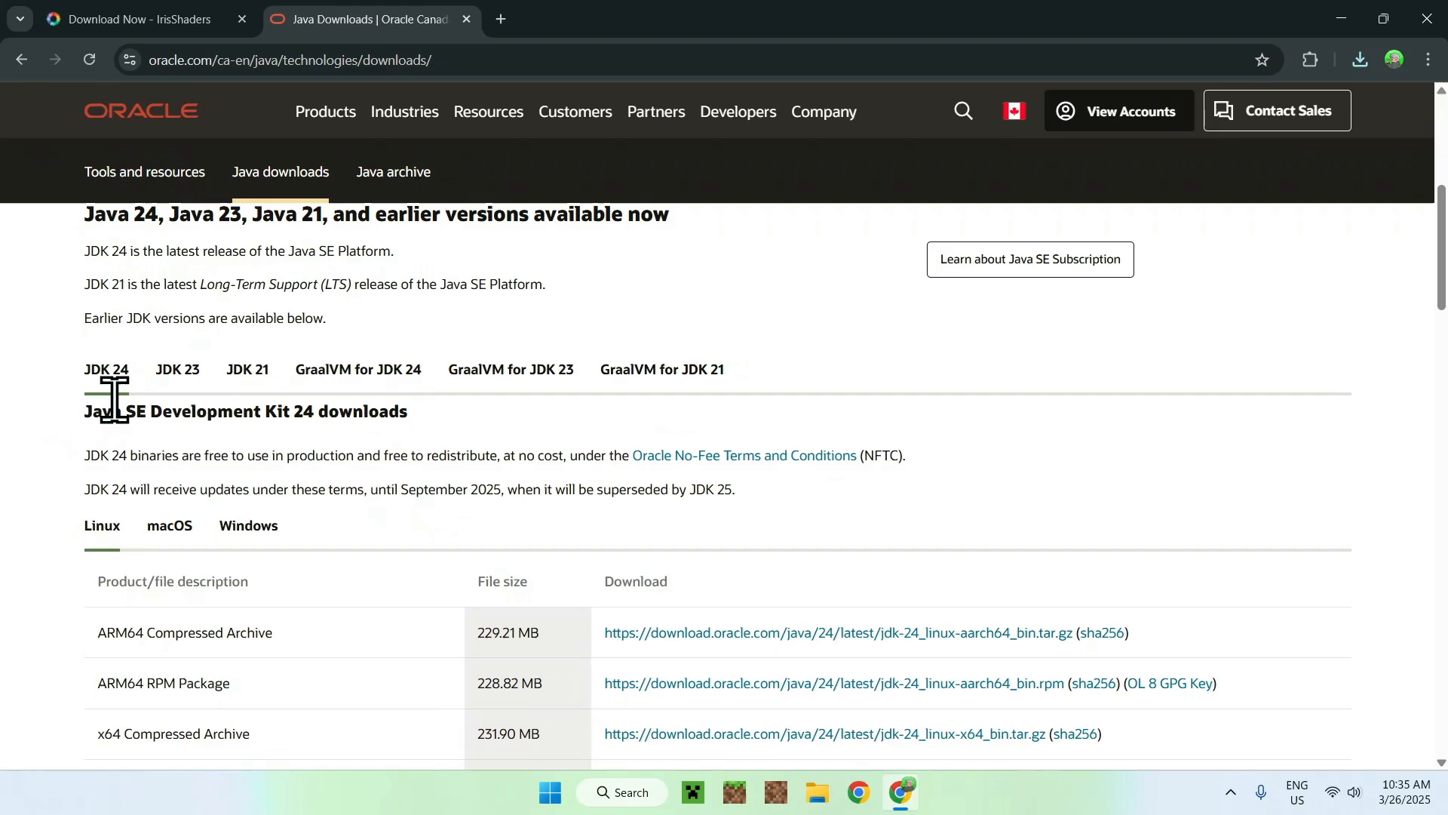
pyautogui.moveTo(54, 405)
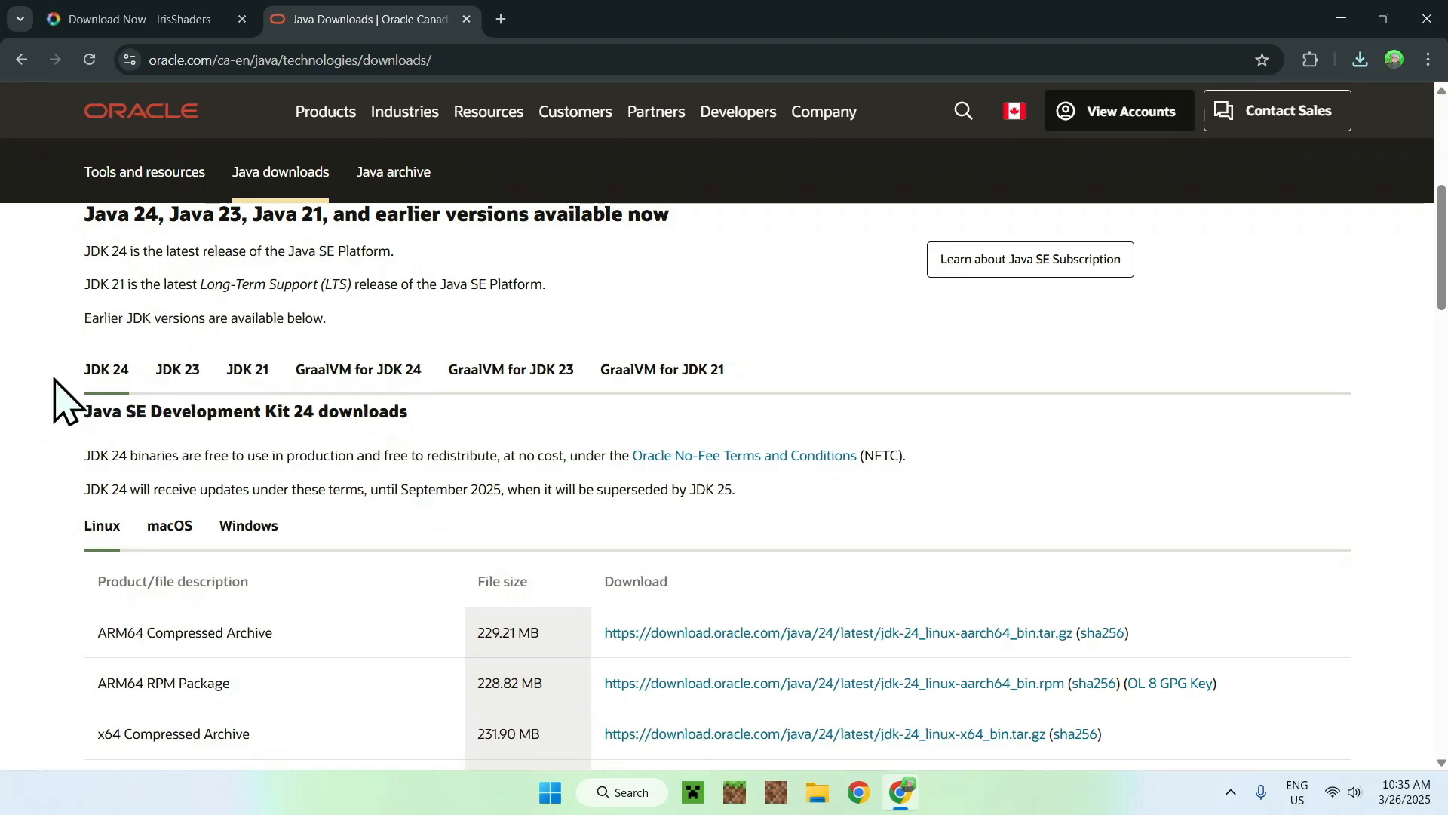
pyautogui.click(248, 525)
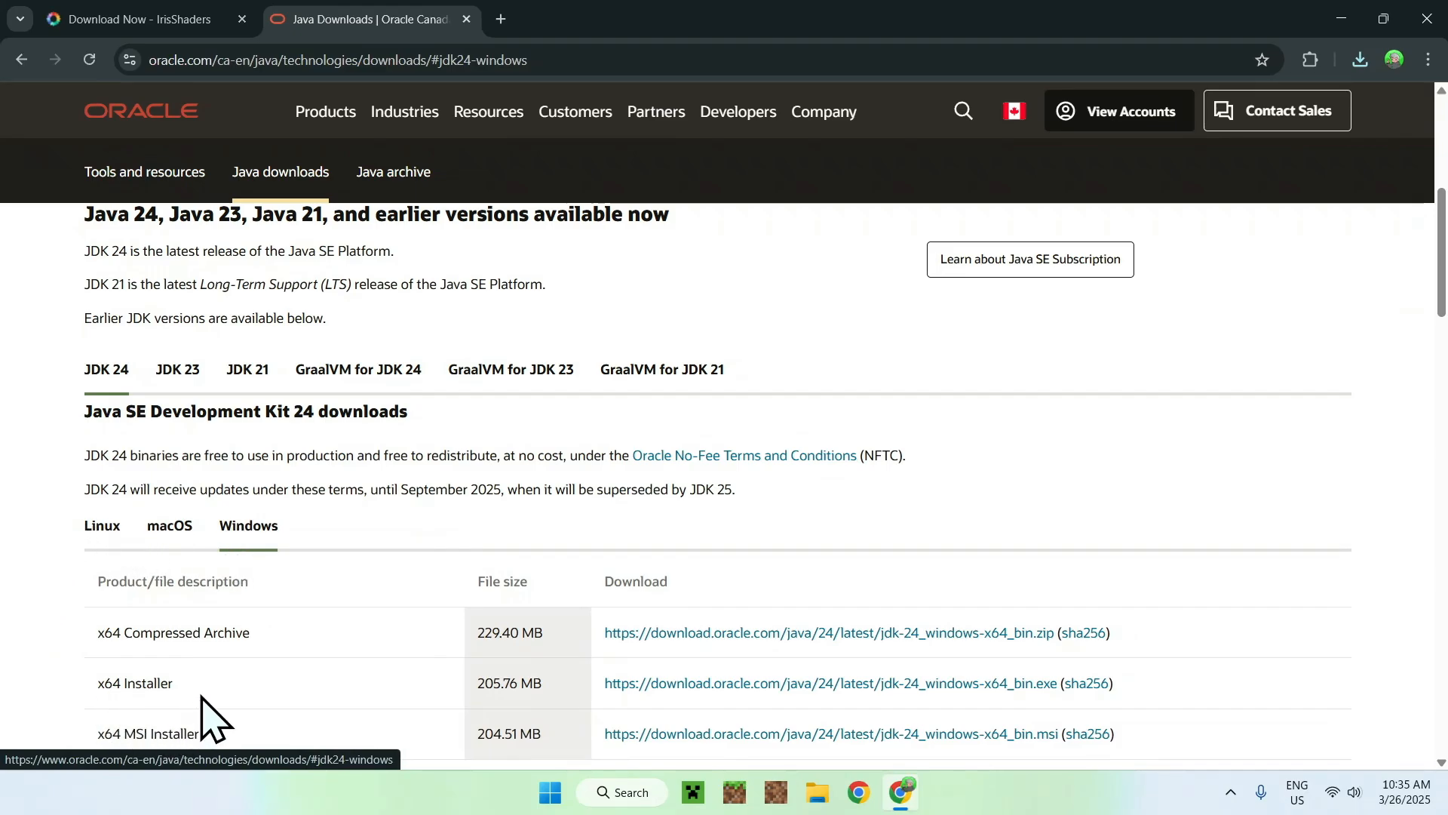
pyautogui.moveTo(654, 696)
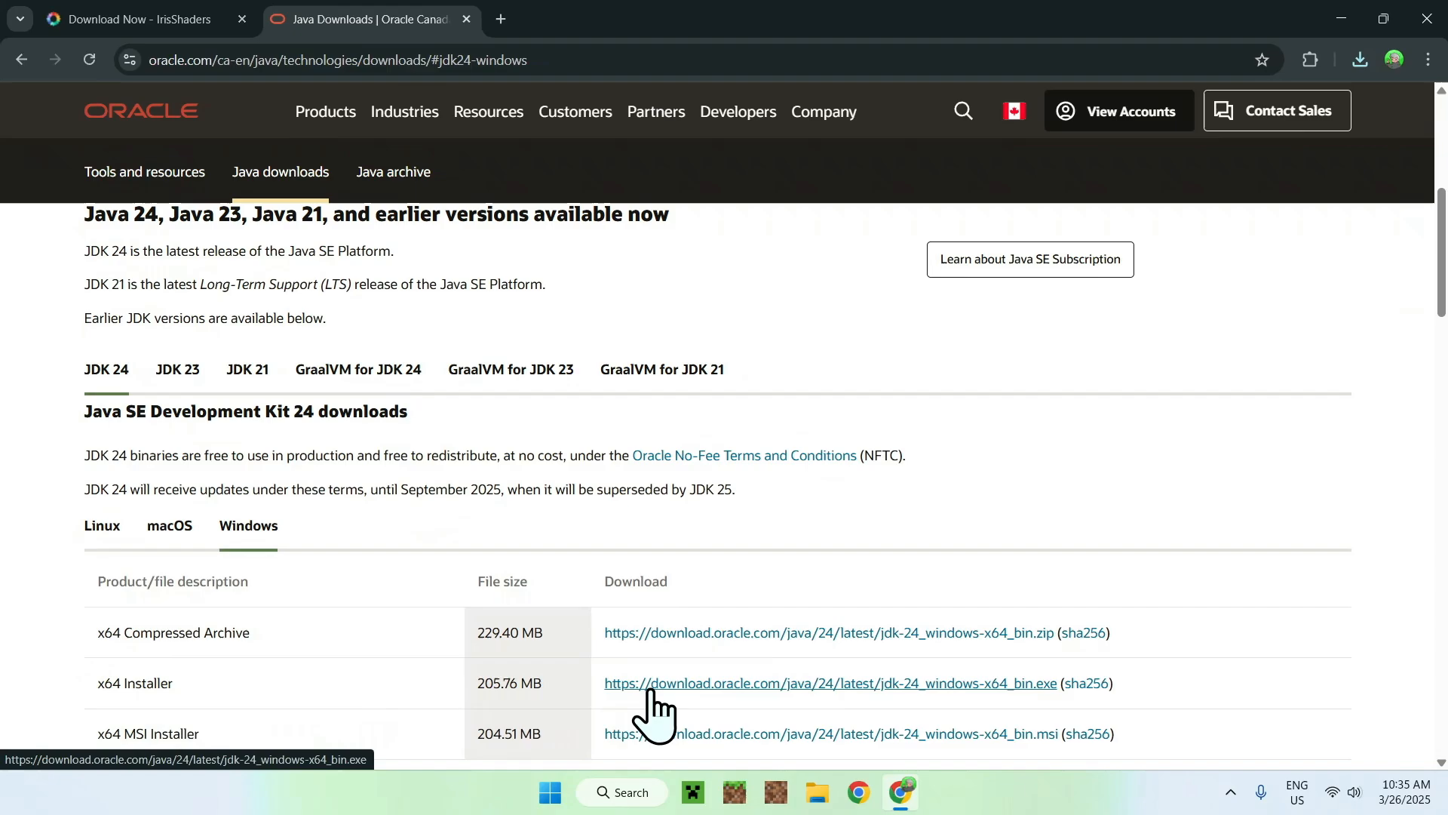
pyautogui.moveTo(869, 525)
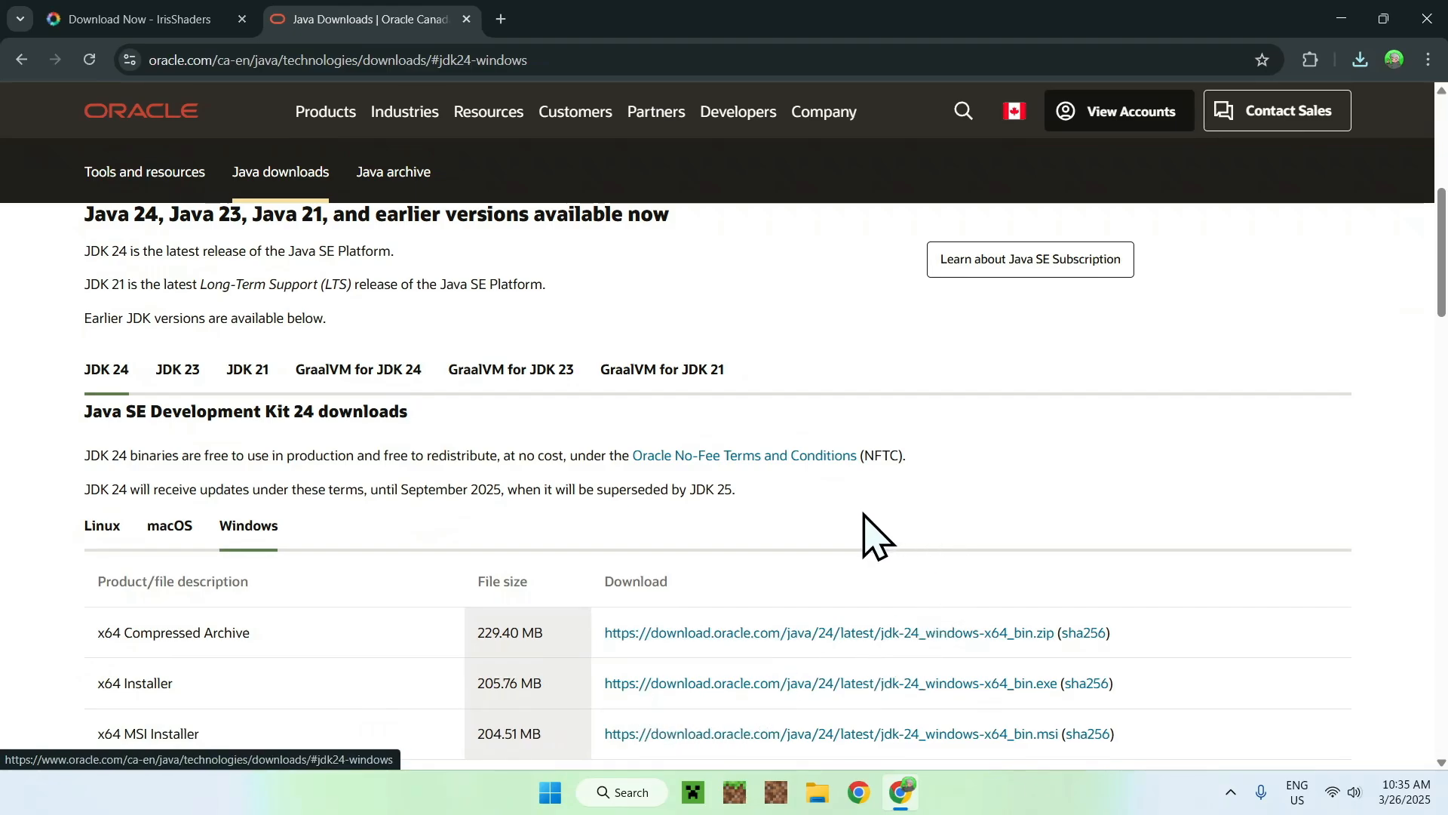
pyautogui.moveTo(944, 531)
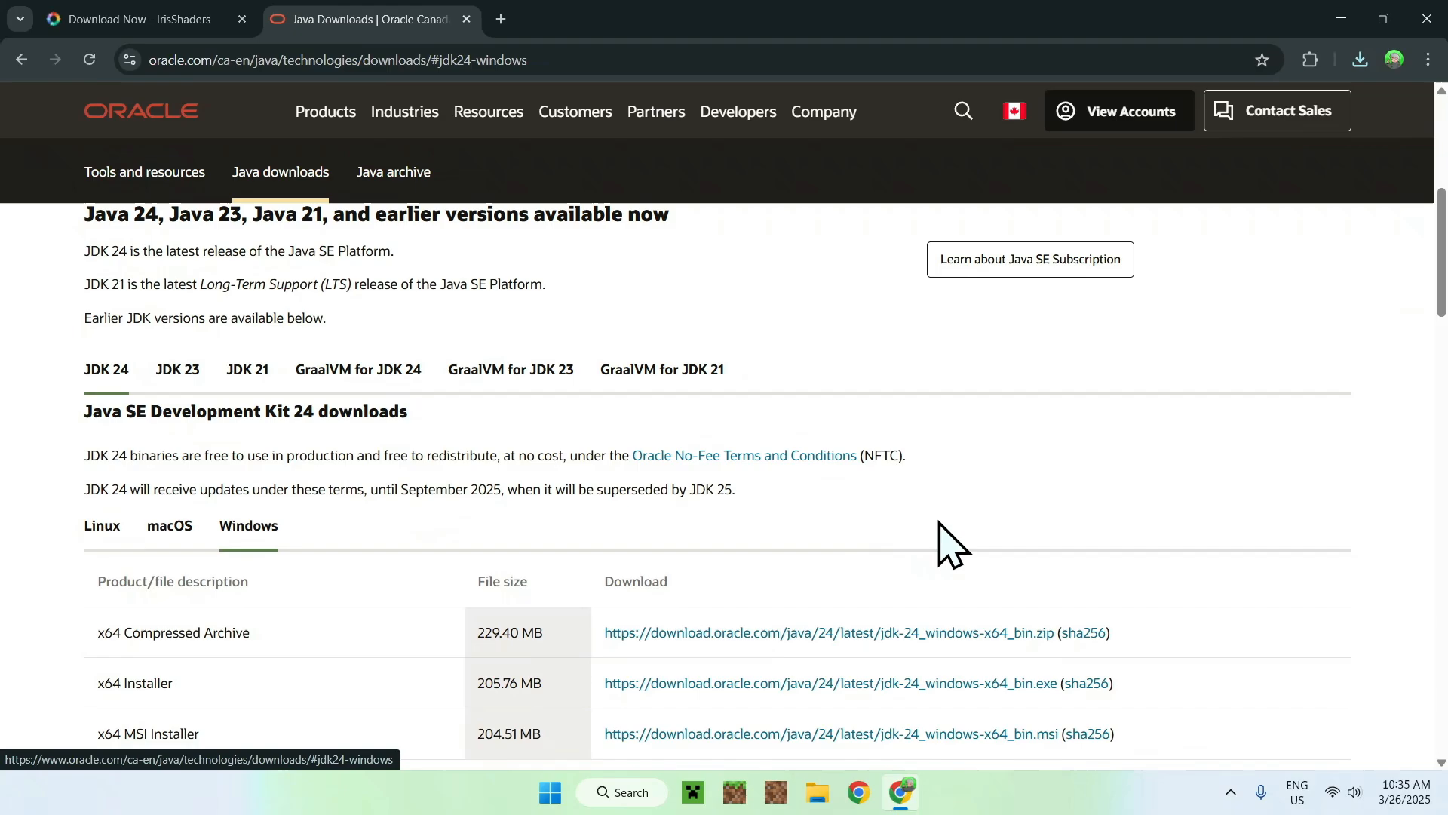
pyautogui.moveTo(1192, 501)
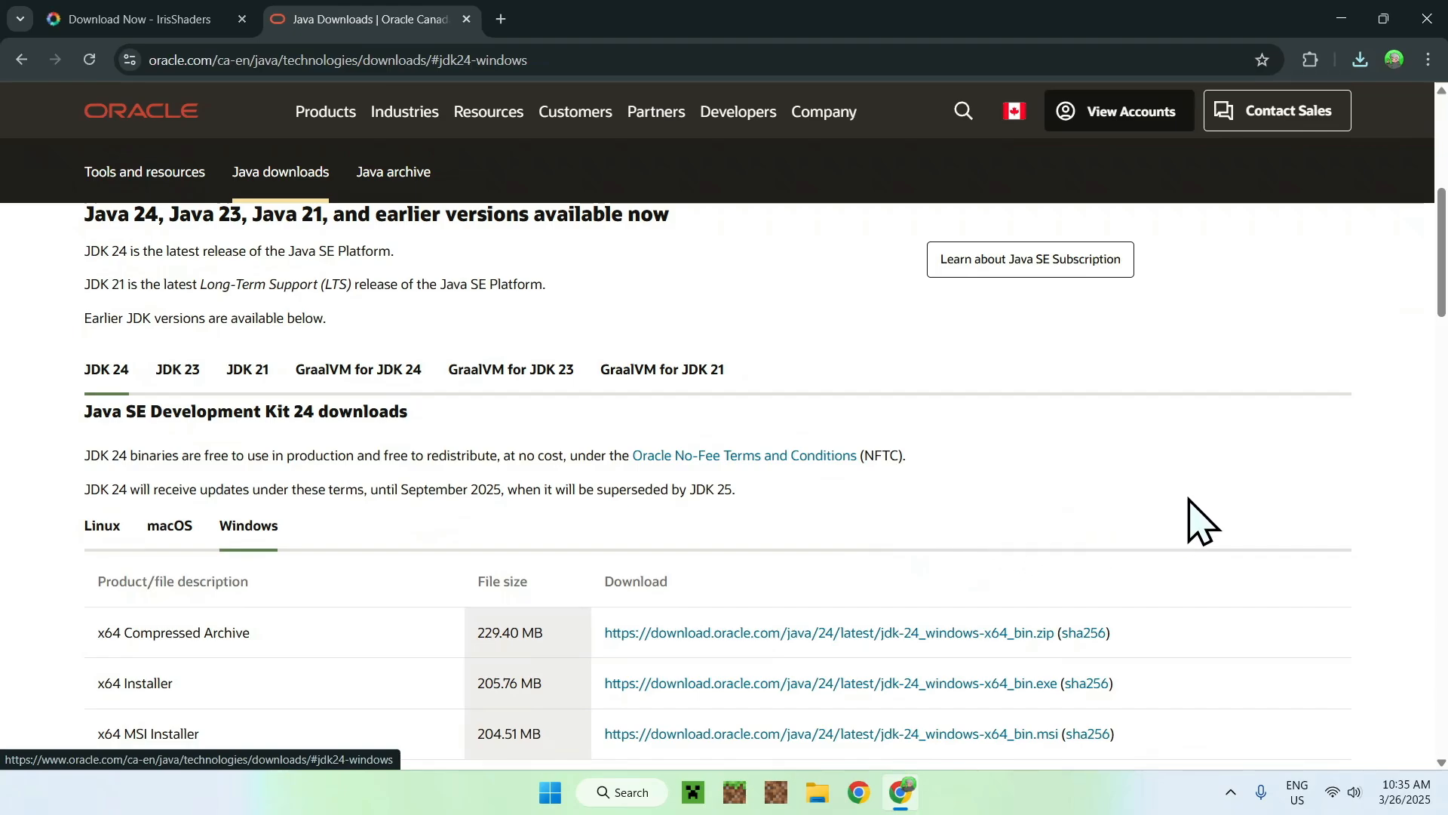
pyautogui.click(1361, 58)
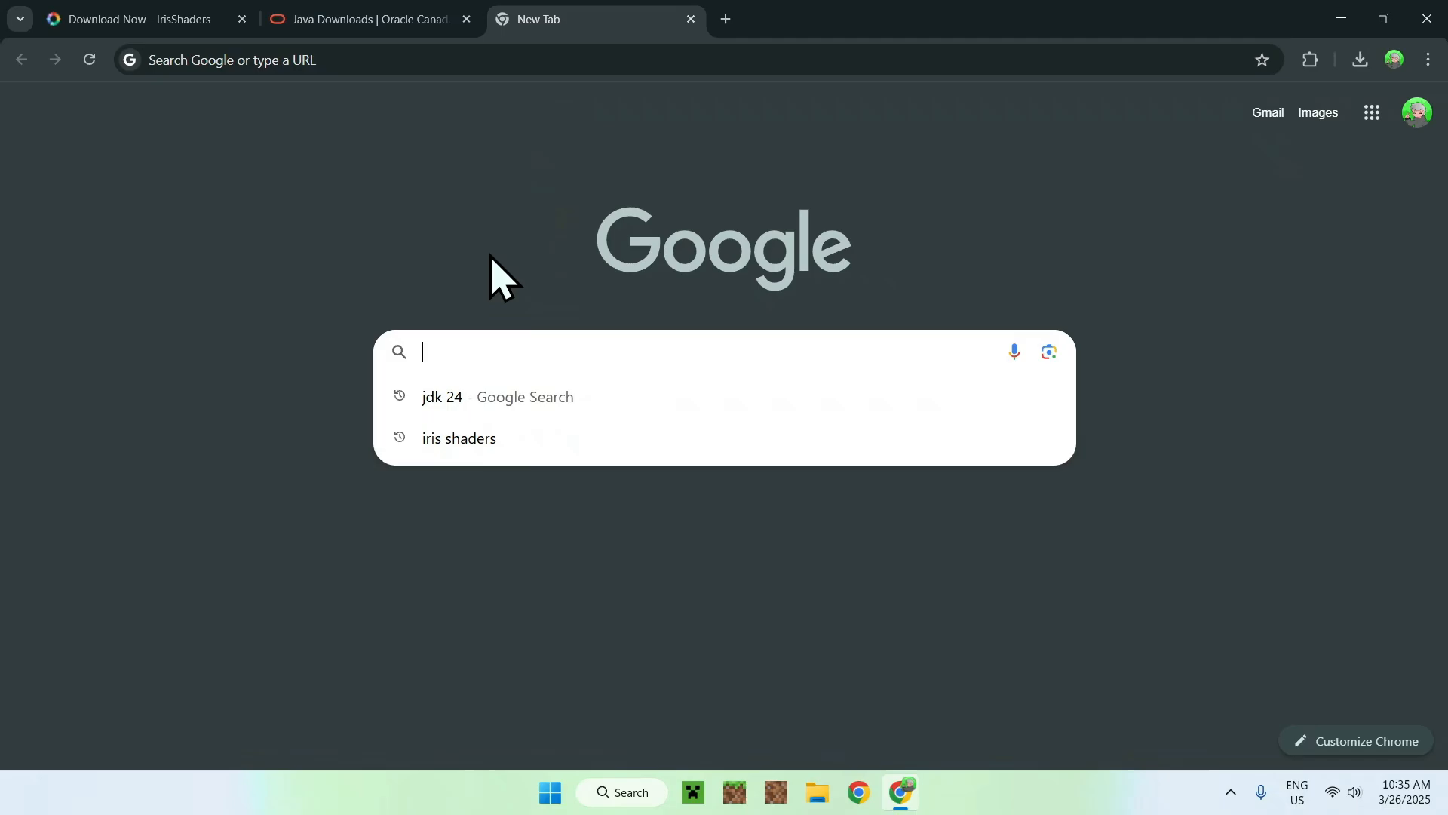
# Step: Search for Modrinth, reach its homepage and show the Discover content categories menu
pyautogui.write('M')
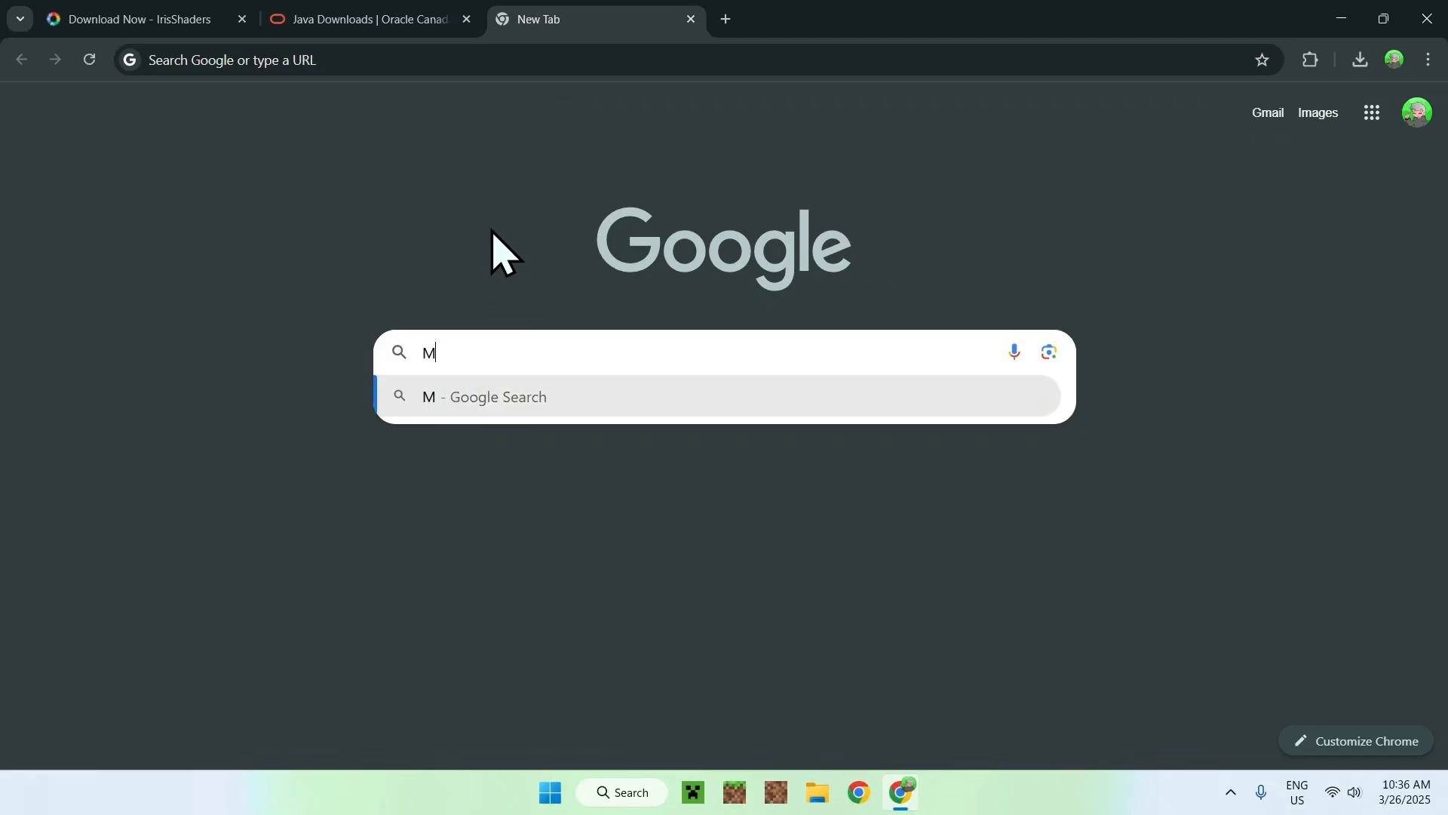
pyautogui.write('Modrinth')
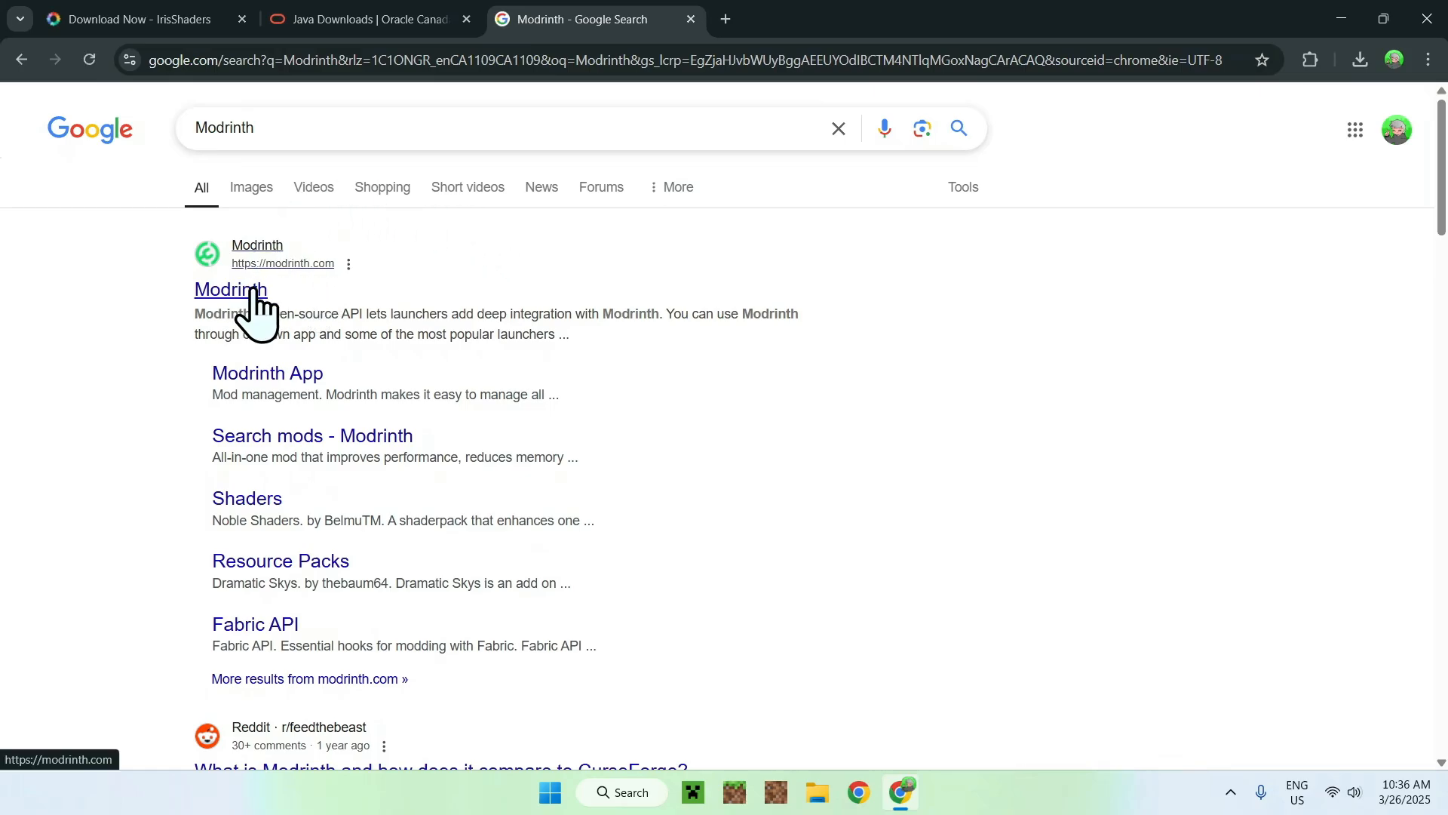
pyautogui.click(226, 290)
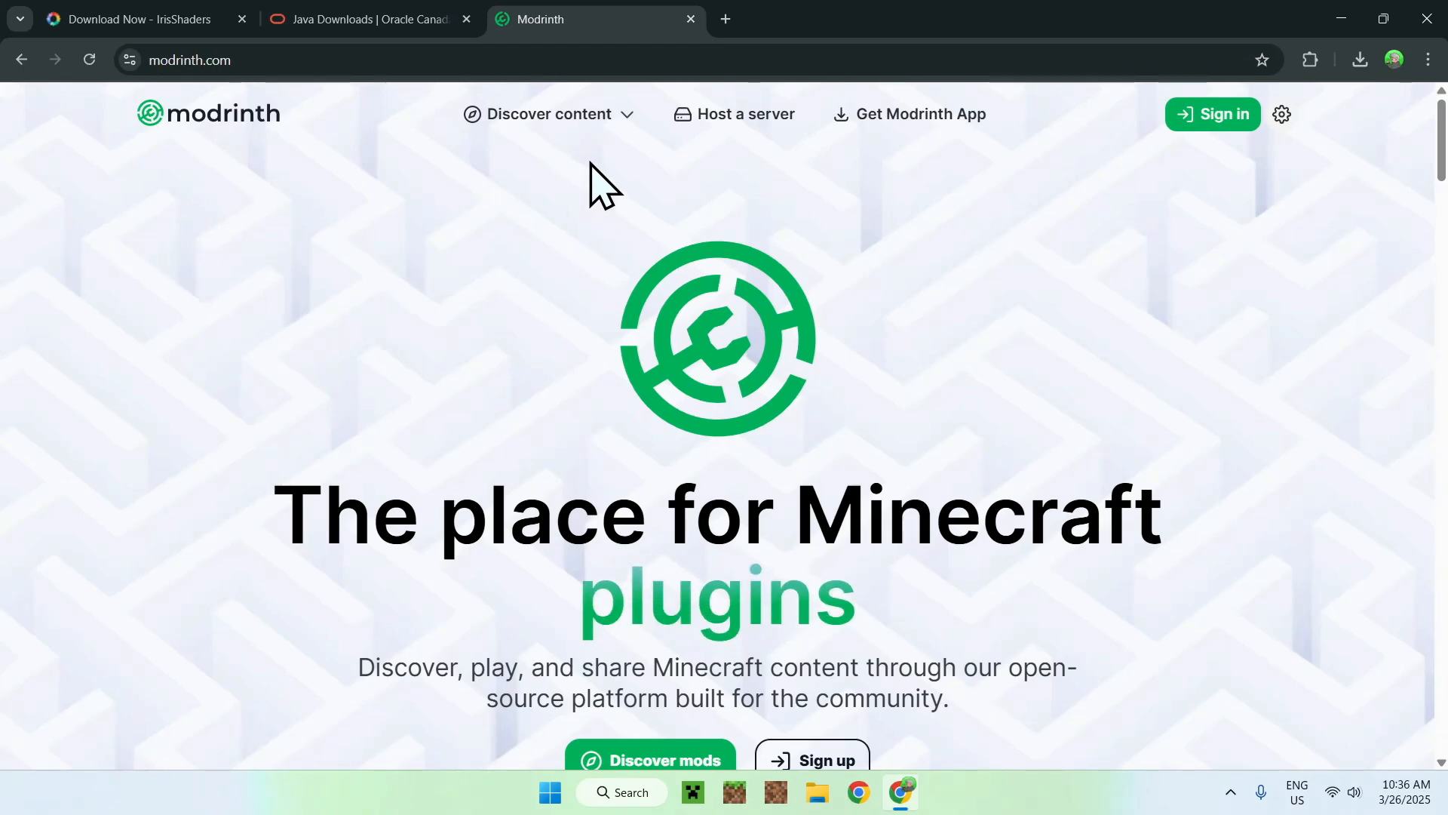
pyautogui.click(549, 115)
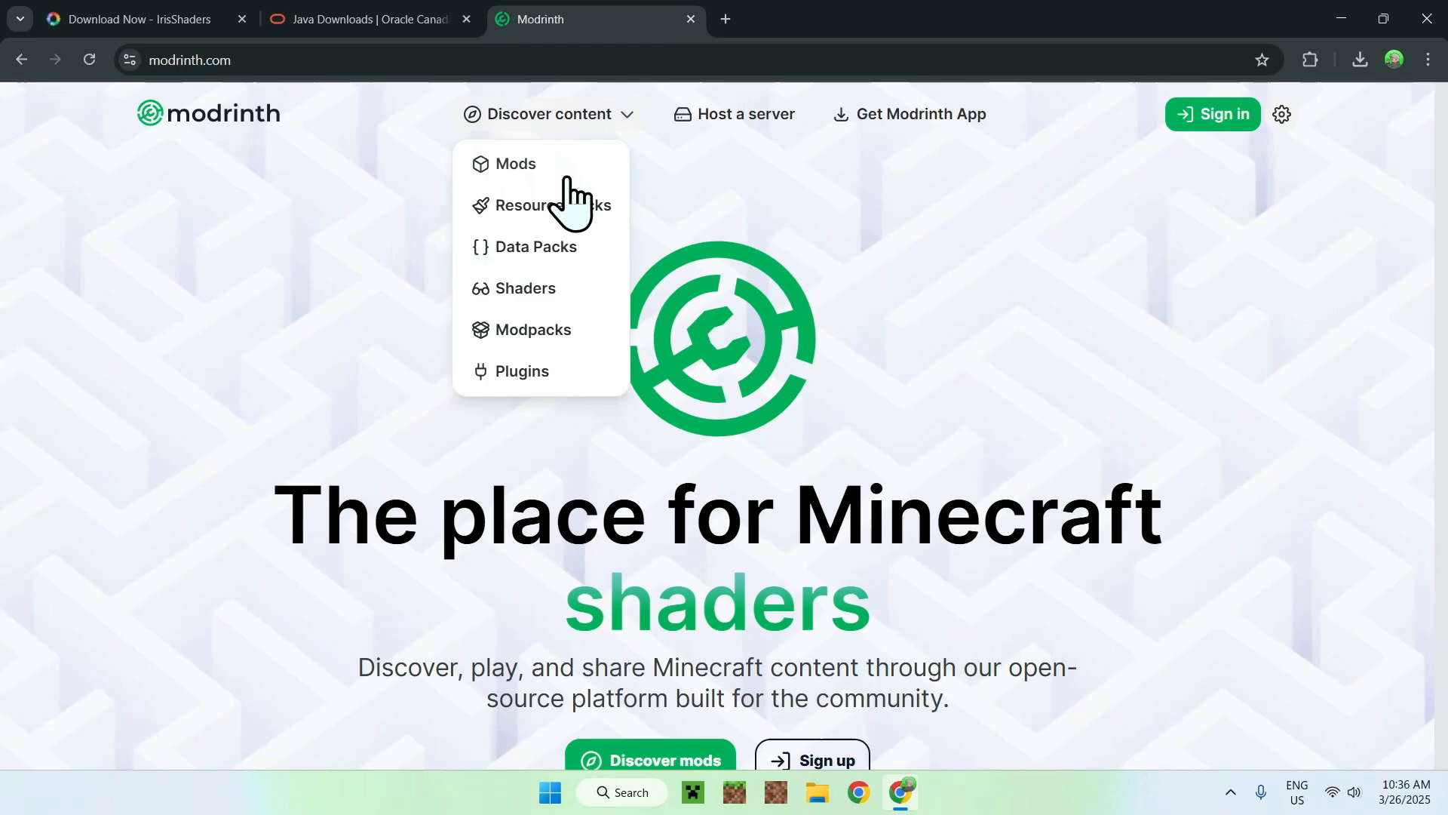
# Step: Choose Shaders to list shader packs such as Complementary Shaders - Reimagined and BSL Shaders
pyautogui.click(525, 288)
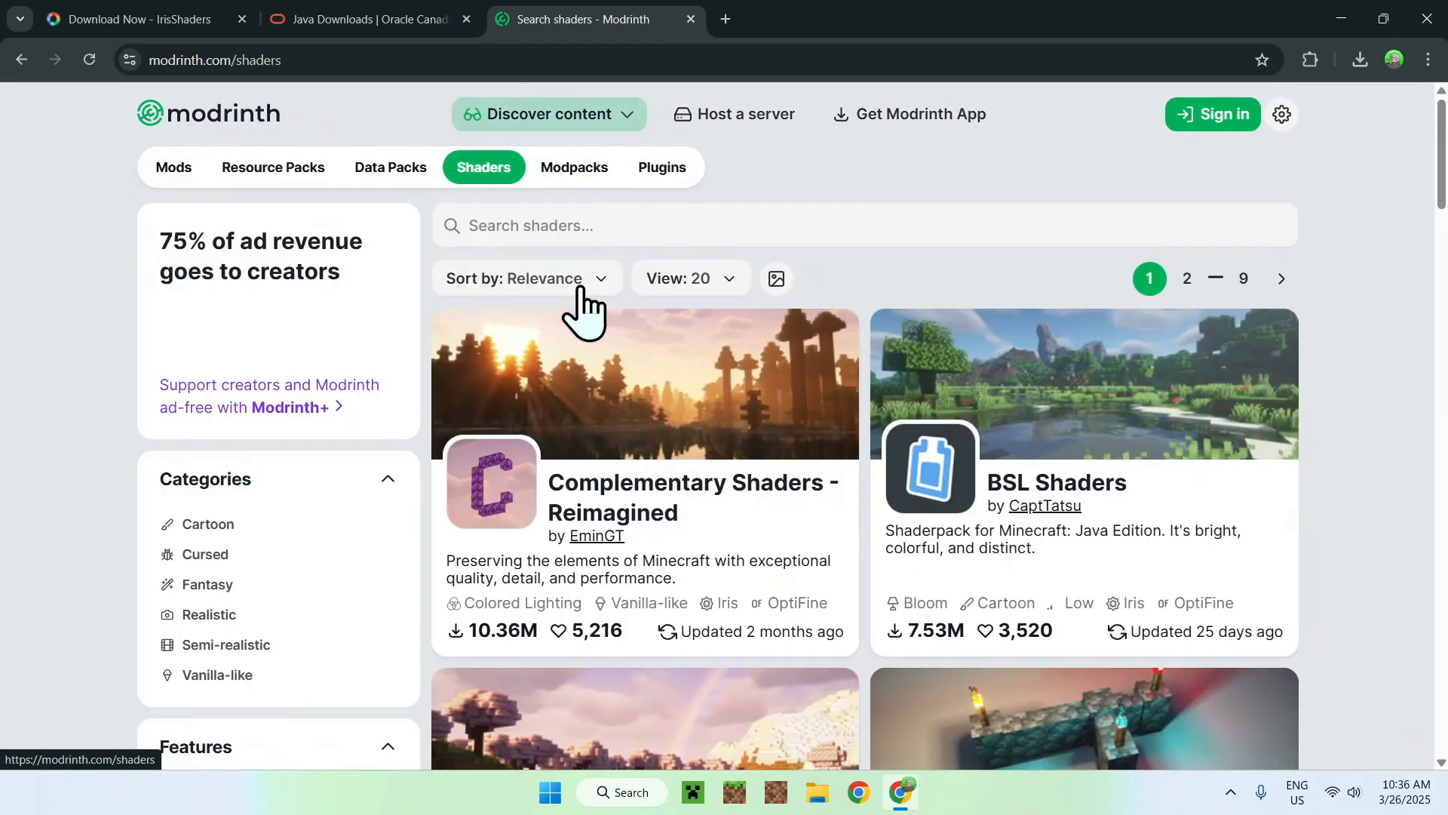
pyautogui.scroll(-3)
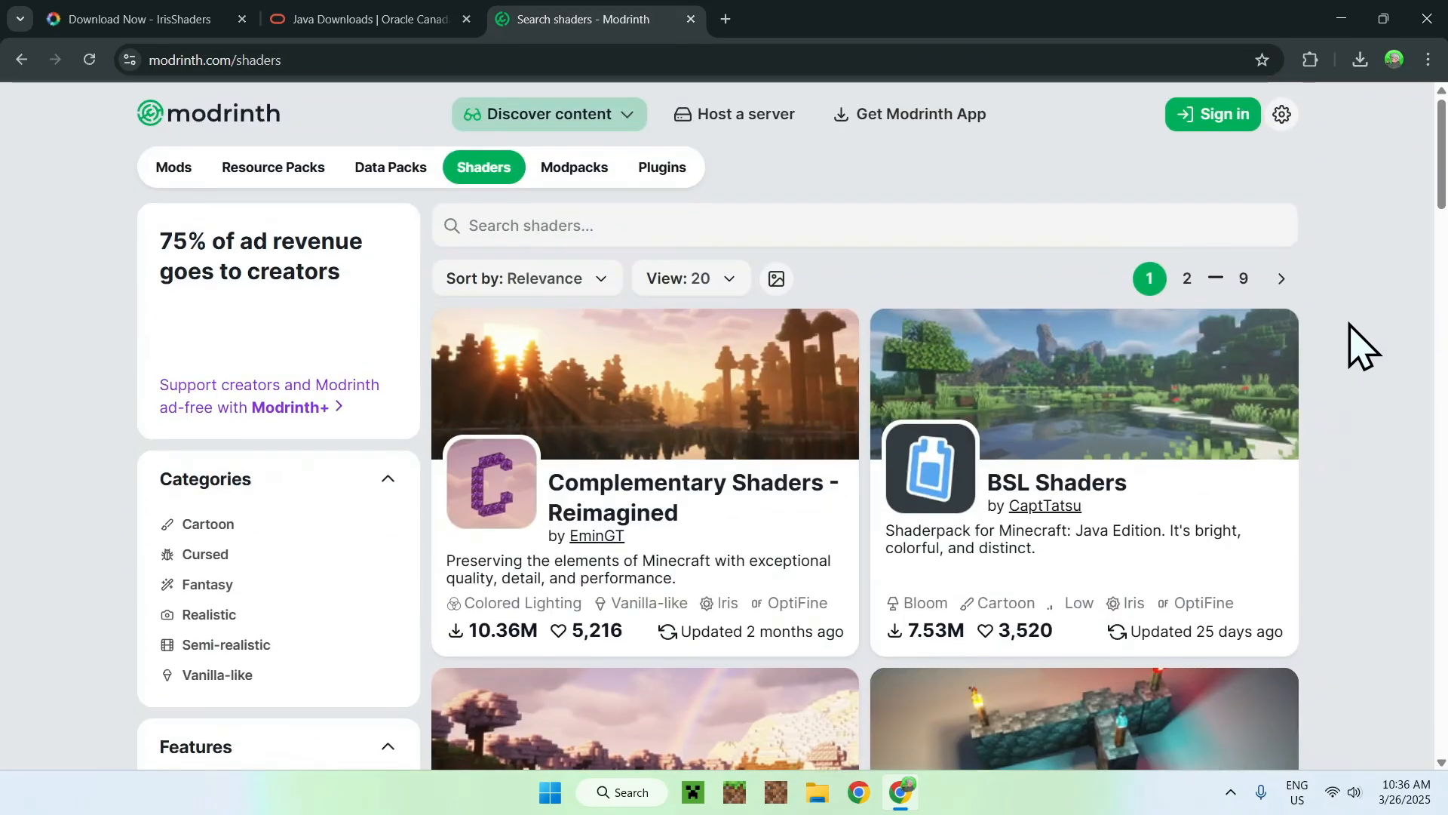
pyautogui.moveTo(614, 520)
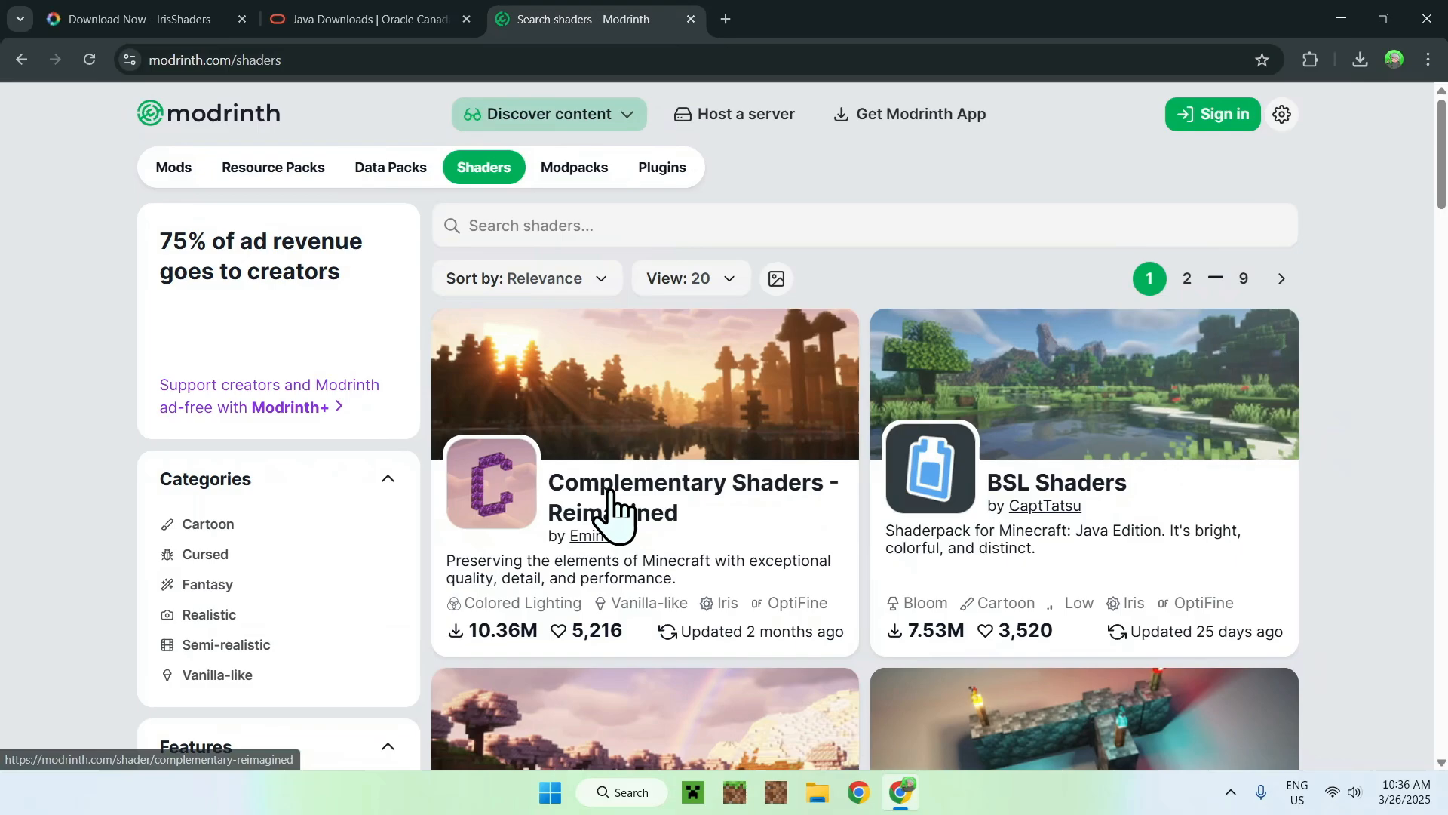
pyautogui.moveTo(626, 513)
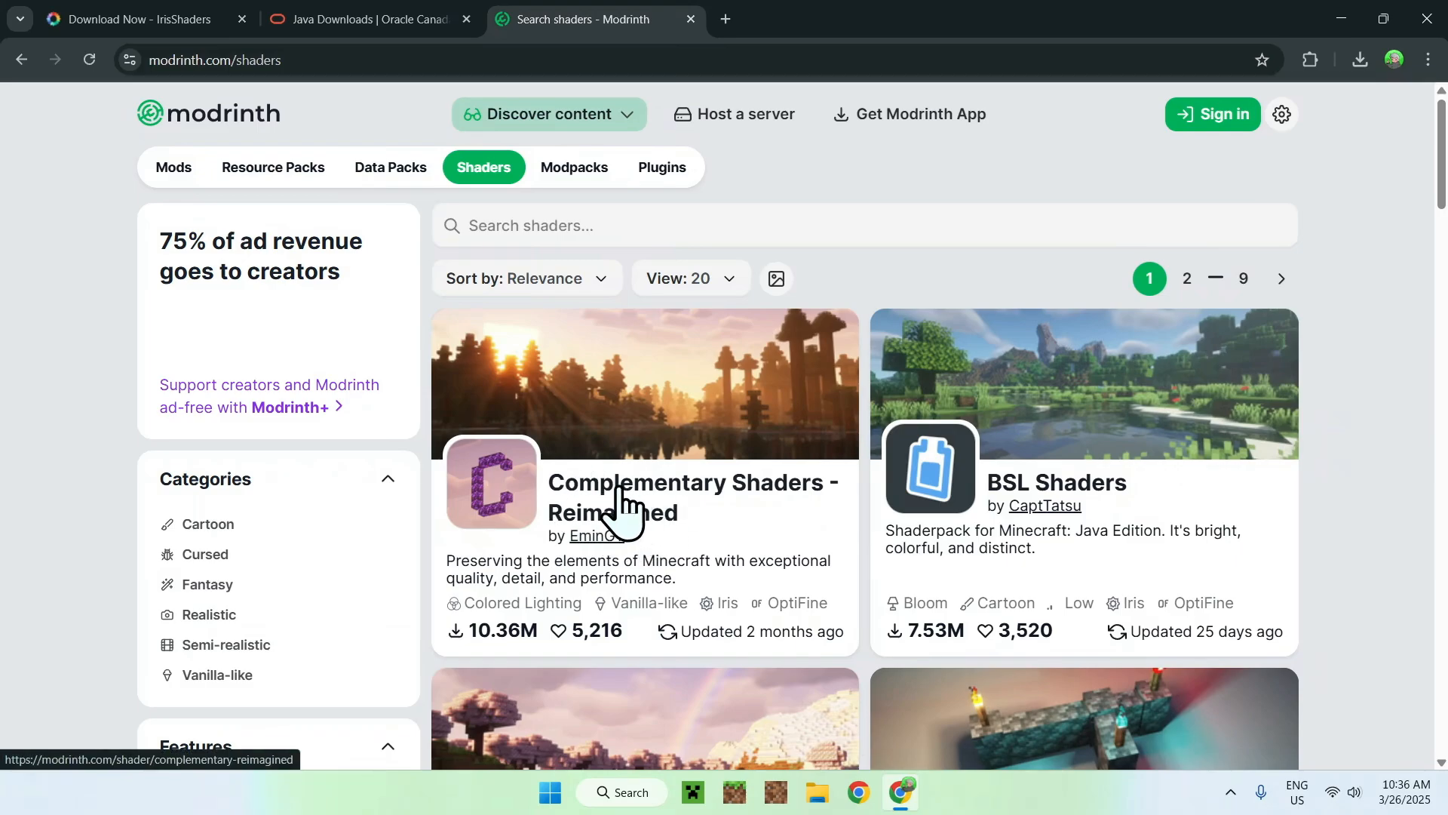
# Step: Download ComplementaryReimagined_r5.4.zip from the Complementary Shaders - Reimagined Versions list and check the downloads
pyautogui.click(647, 483)
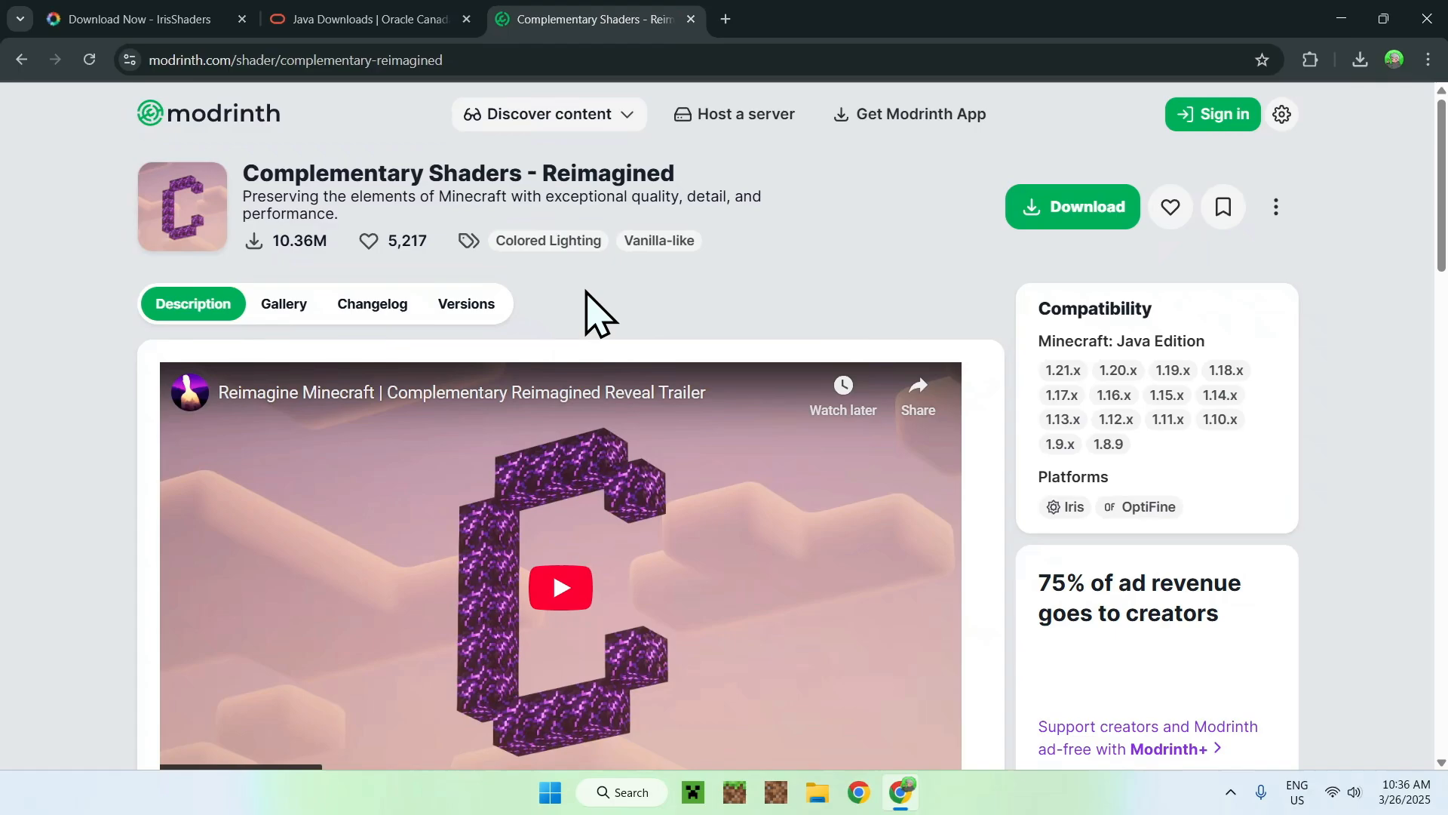
pyautogui.moveTo(475, 302)
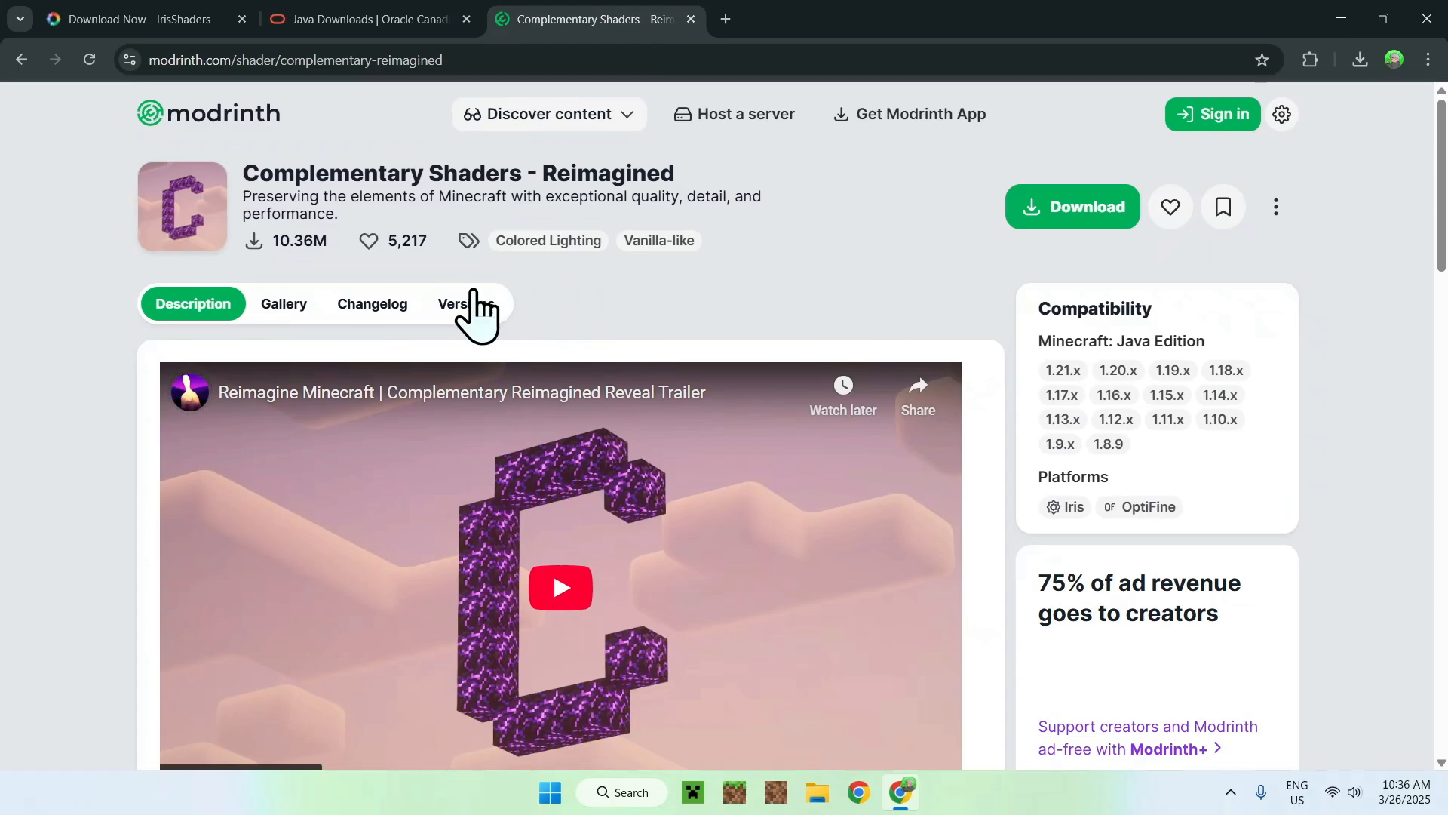
pyautogui.click(462, 304)
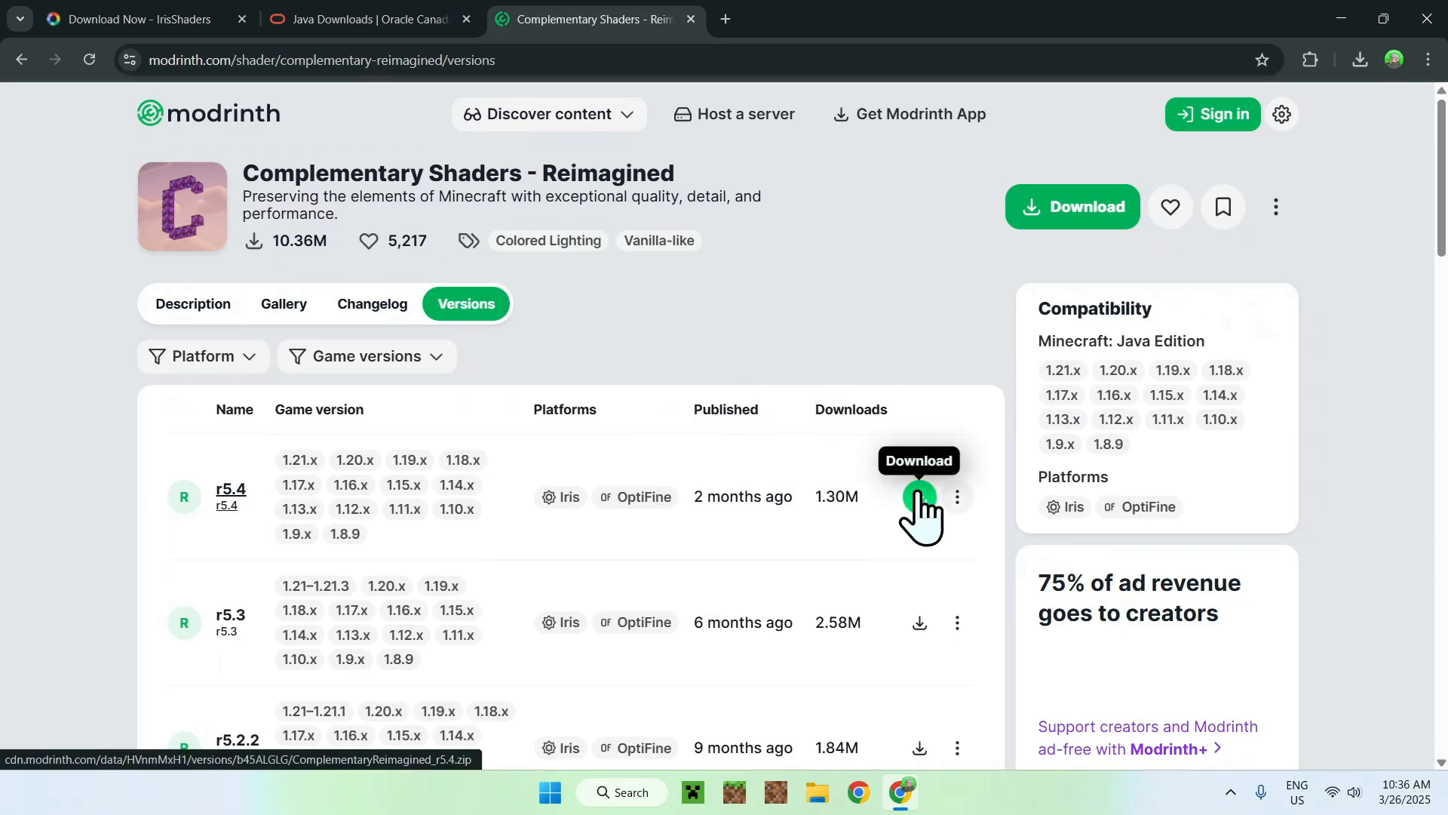
pyautogui.click(920, 497)
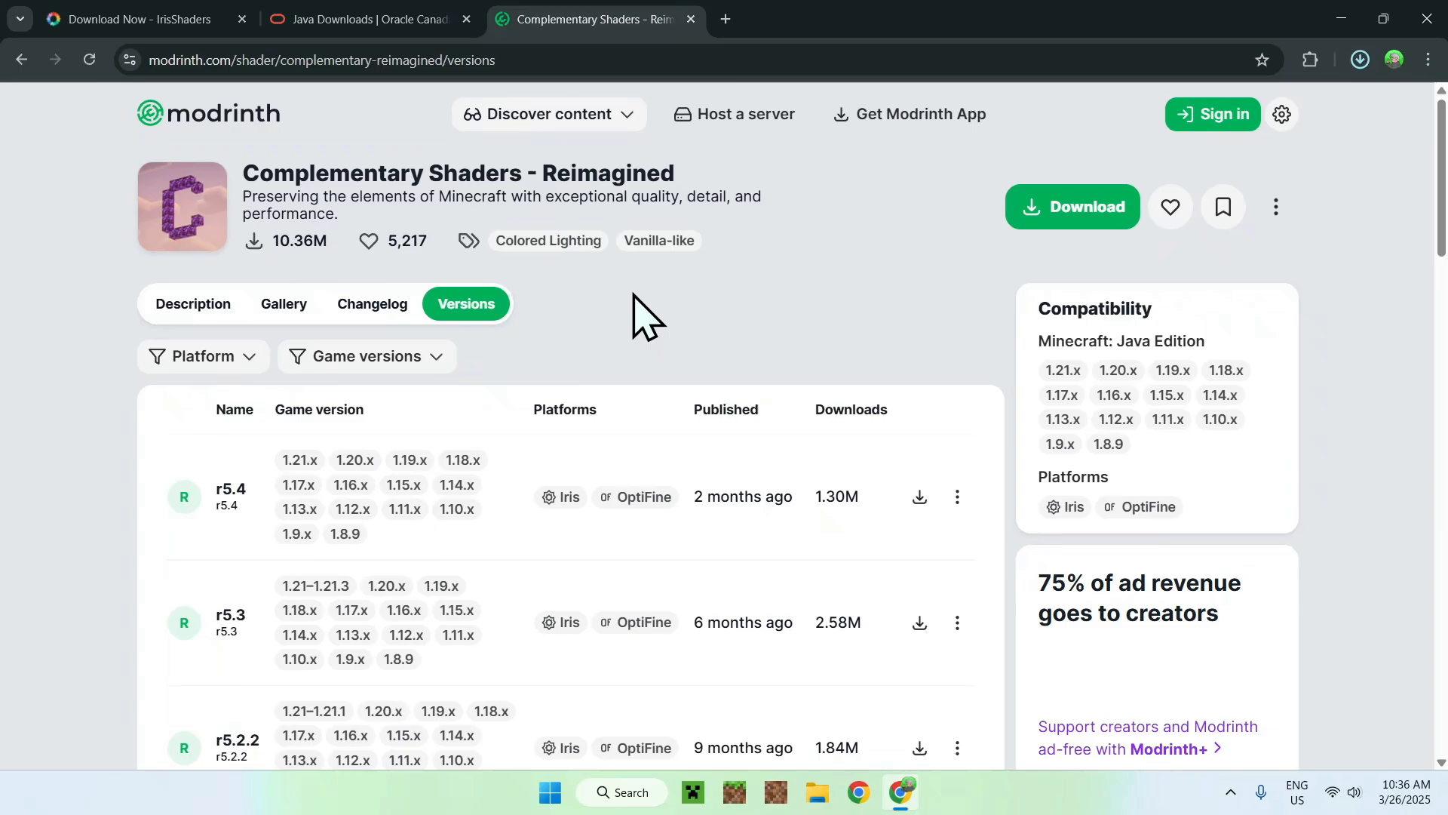
pyautogui.click(920, 497)
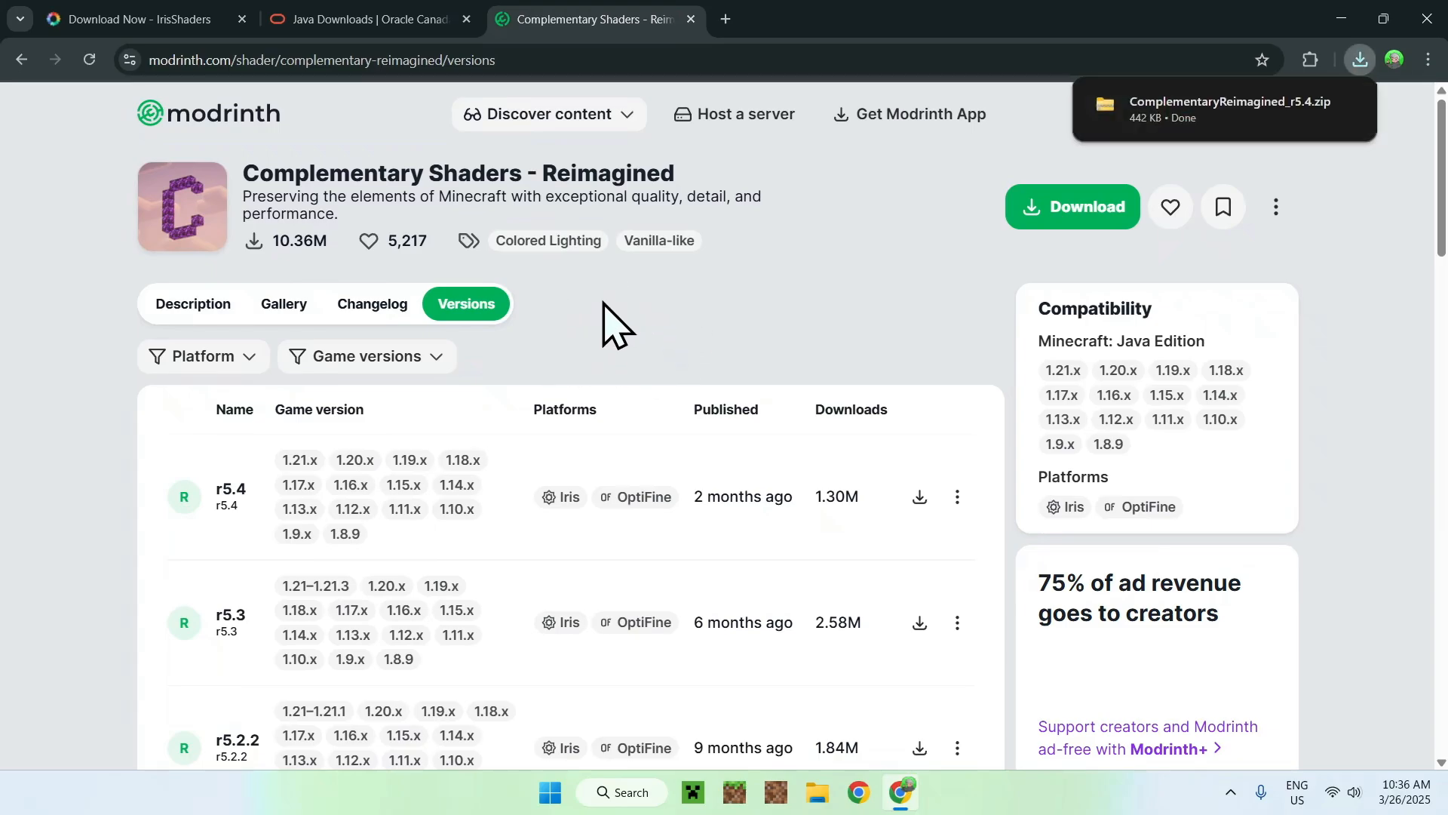
pyautogui.moveTo(793, 363)
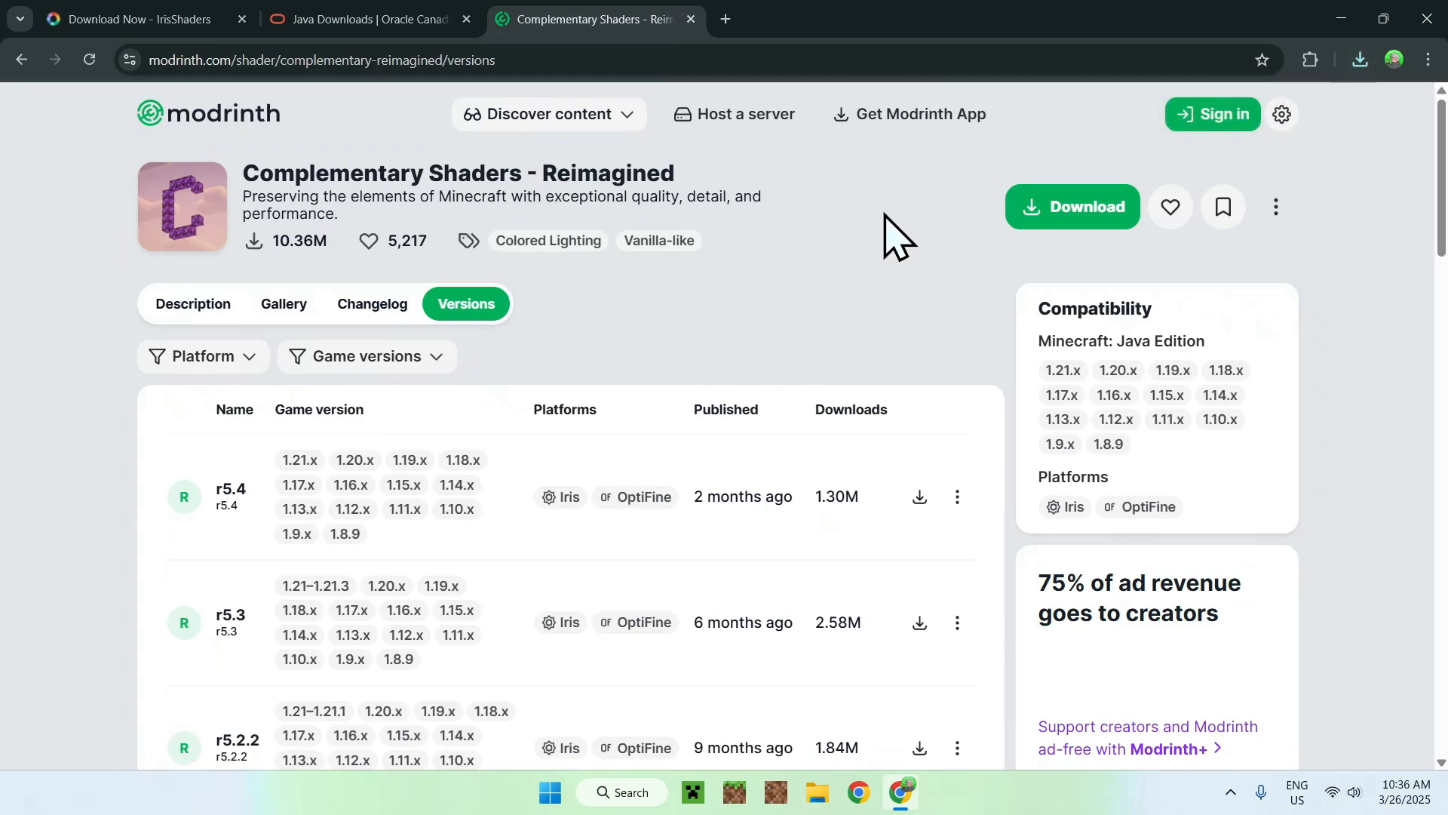
pyautogui.click(1361, 59)
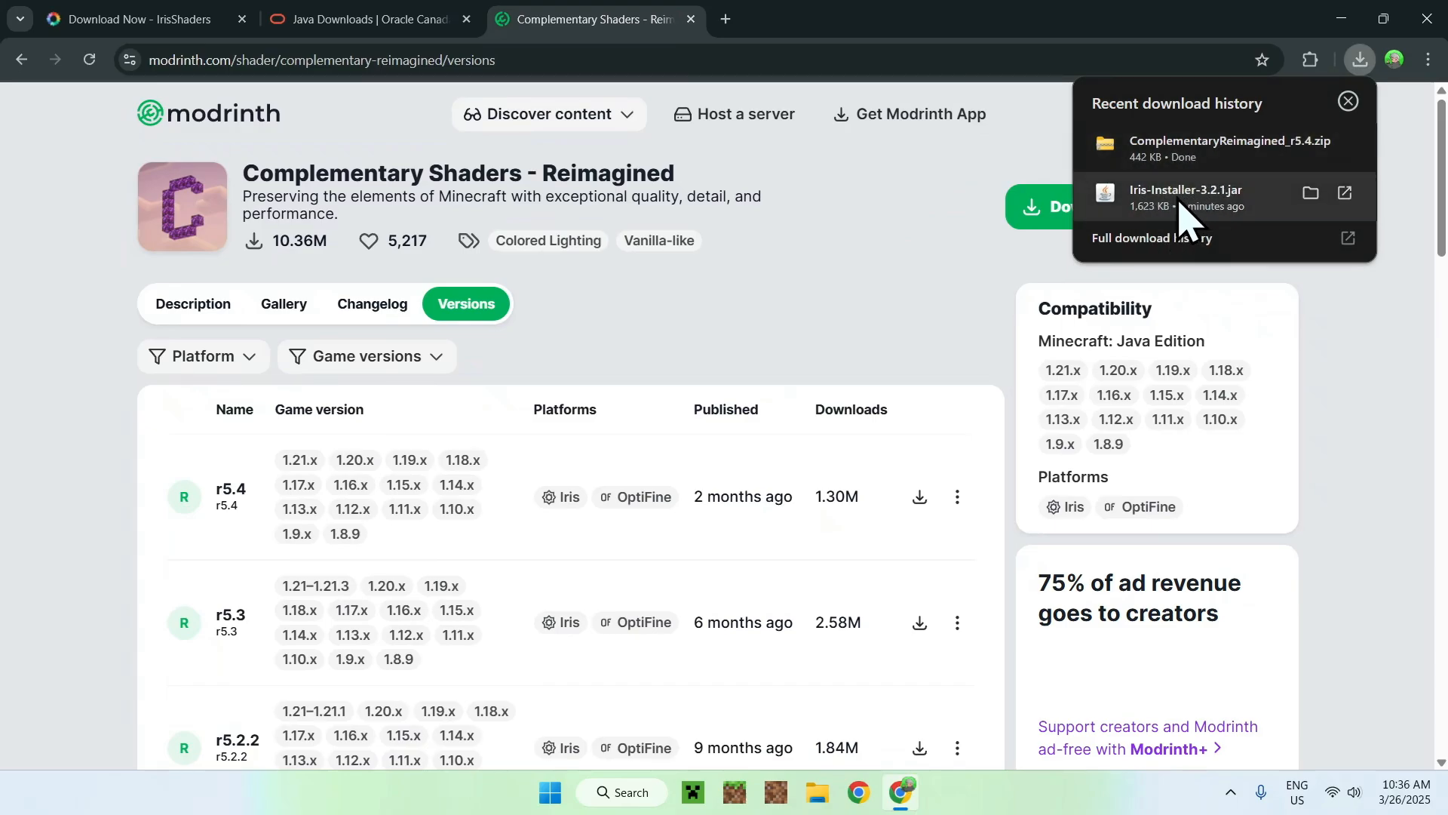
pyautogui.moveTo(1103, 219)
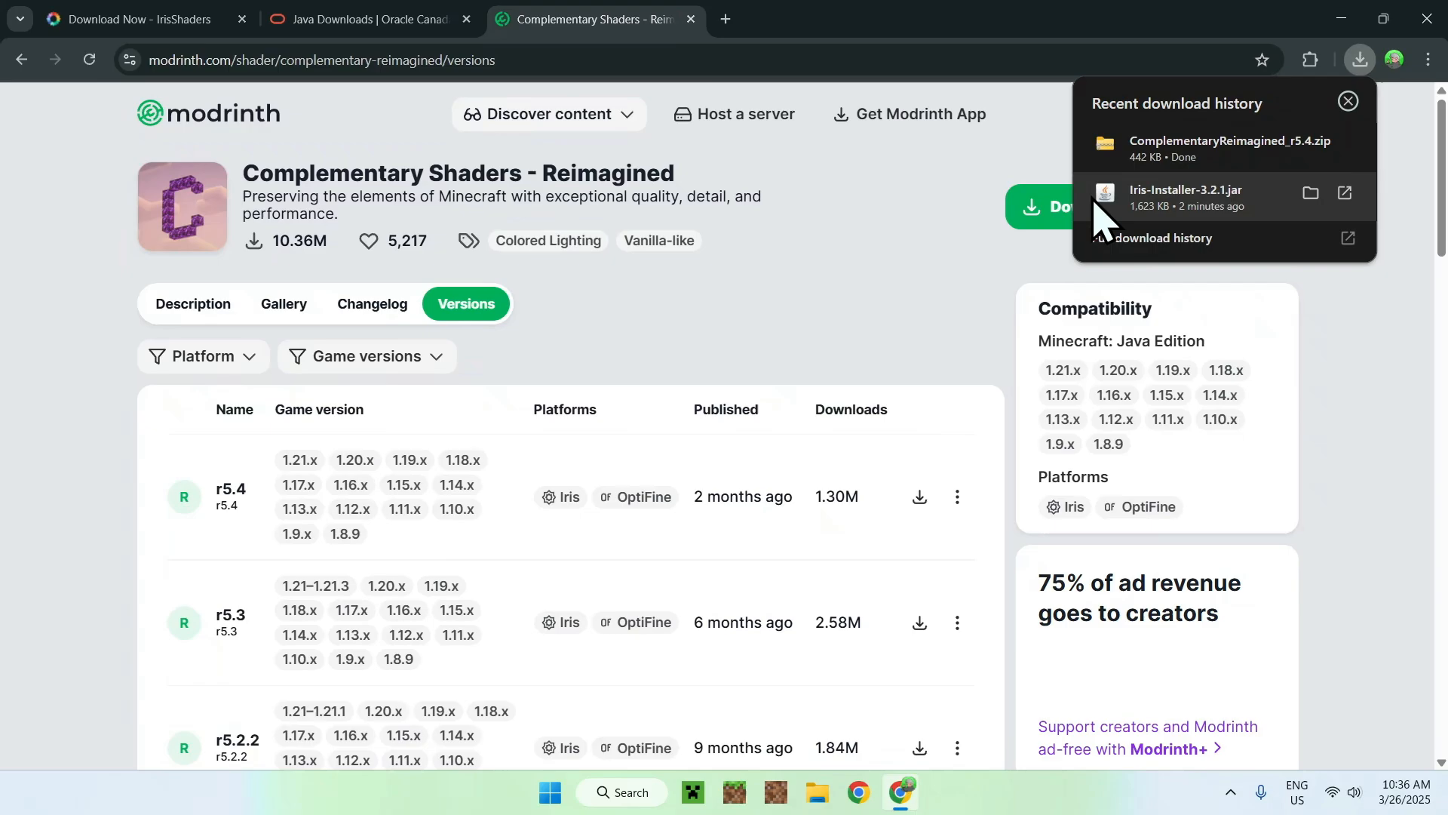
pyautogui.moveTo(1145, 223)
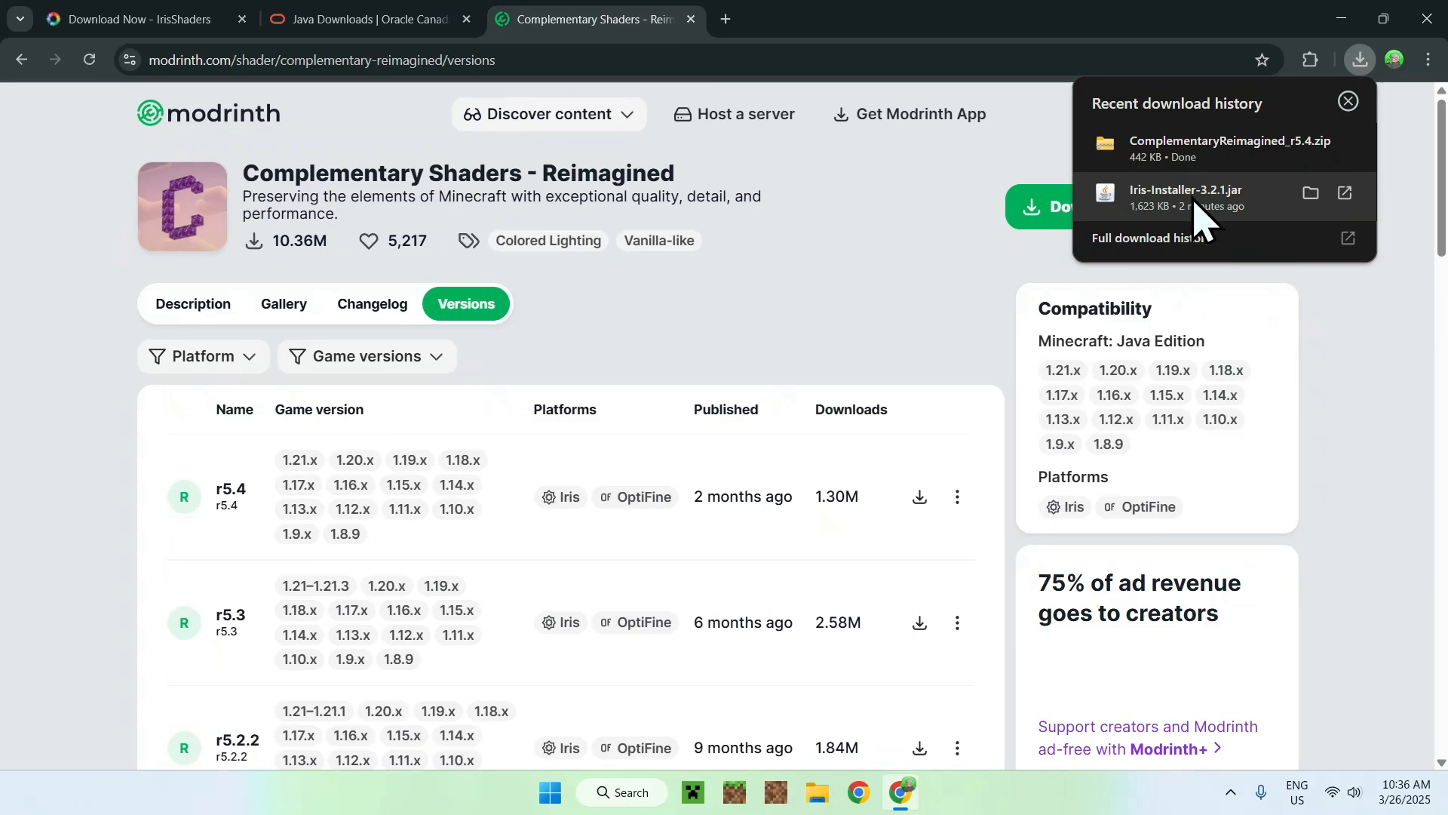
pyautogui.moveTo(1420, 71)
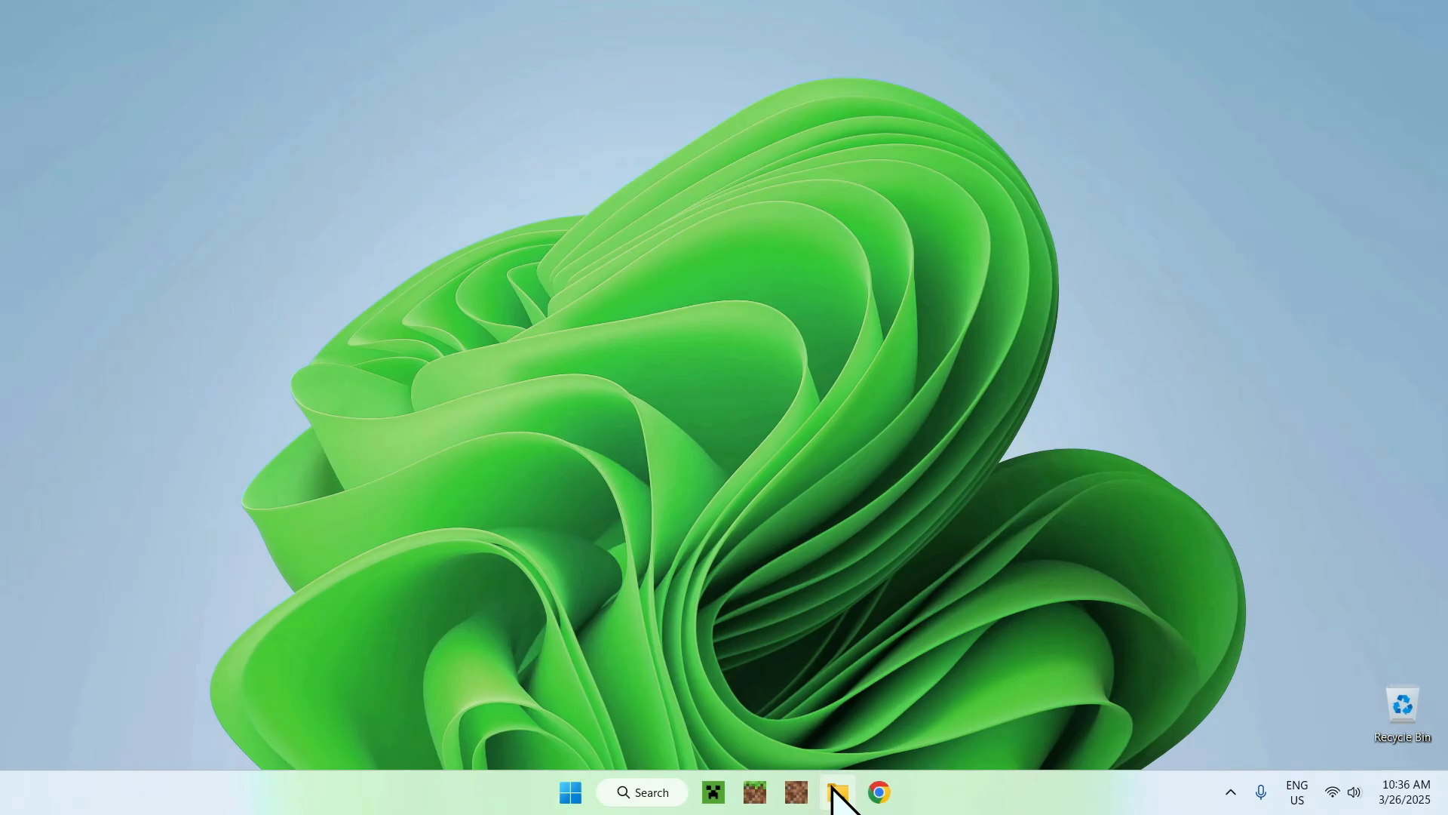
# Step: Launch Iris-Installer-3.2.1.jar from the Downloads folder
pyautogui.click(837, 792)
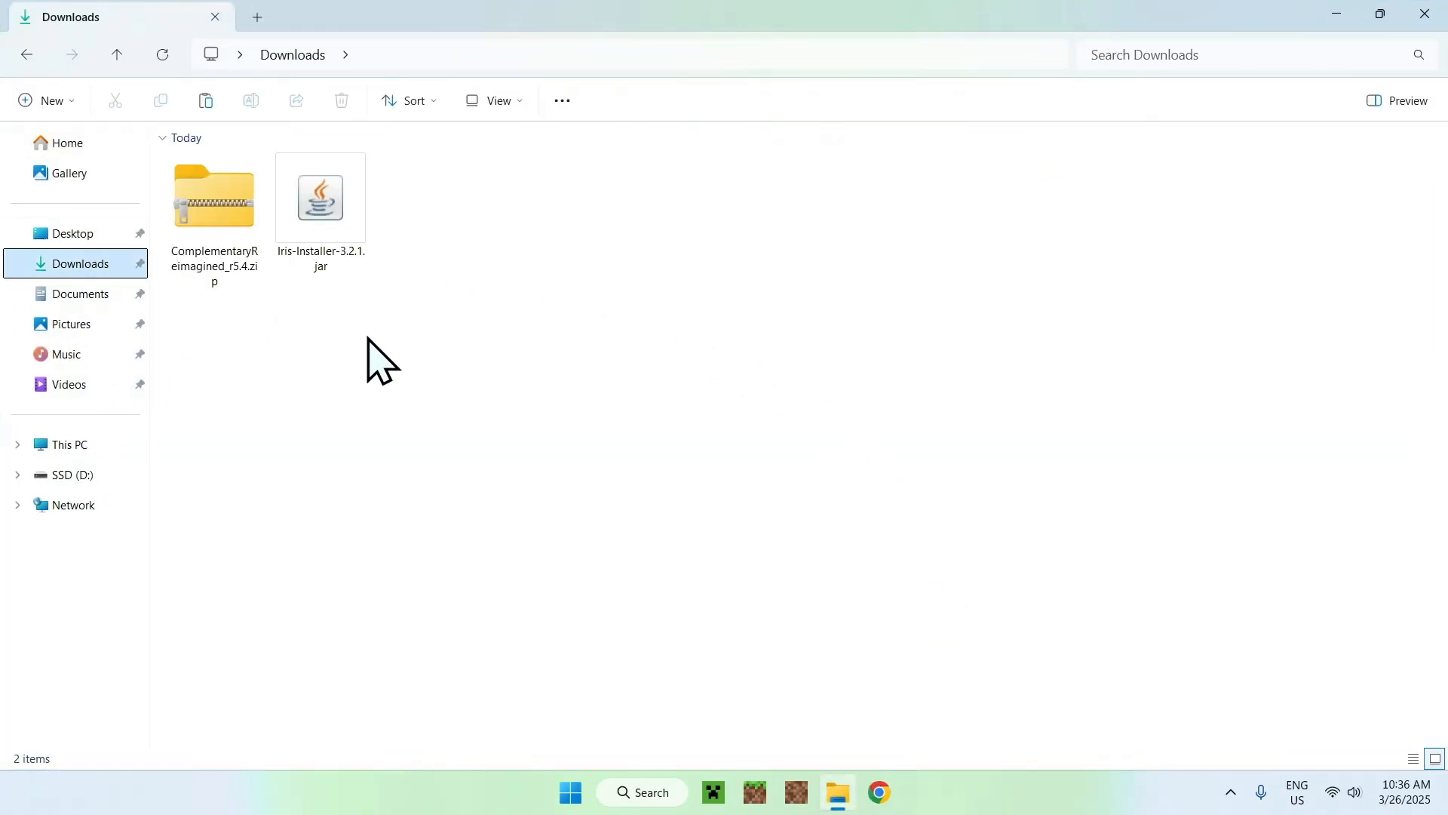
pyautogui.click(320, 200)
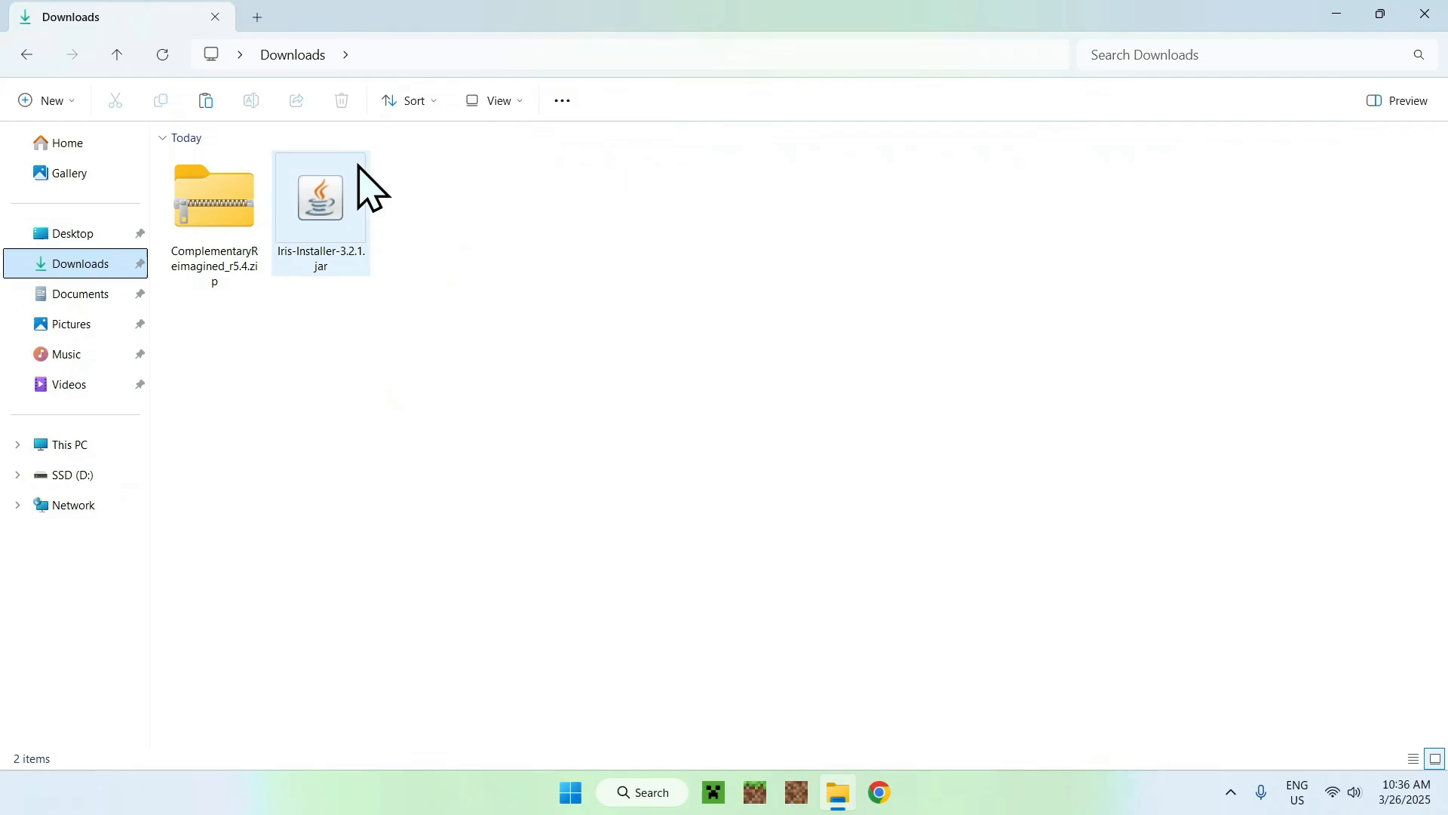
pyautogui.doubleClick(320, 198)
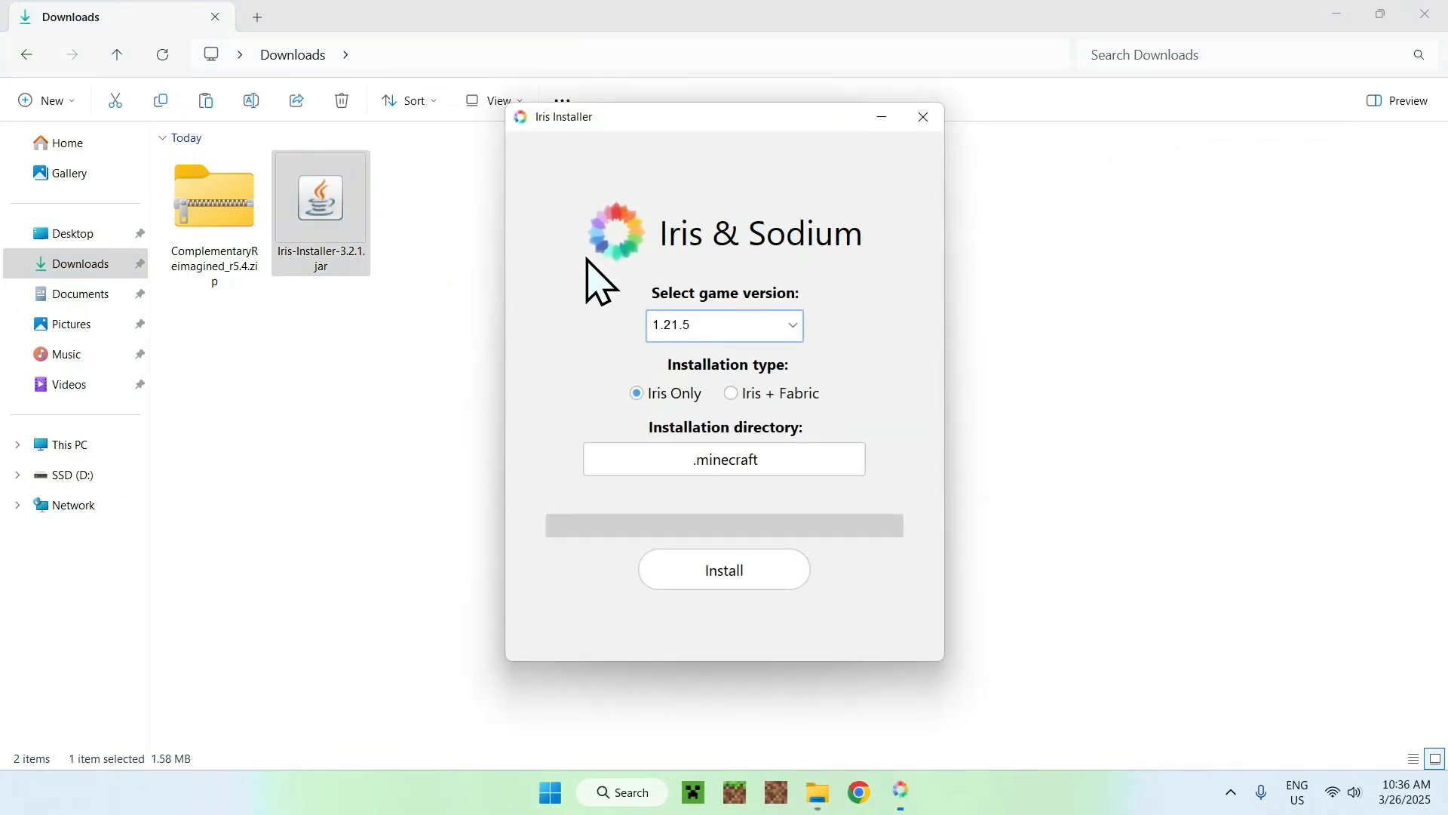
pyautogui.moveTo(552, 305)
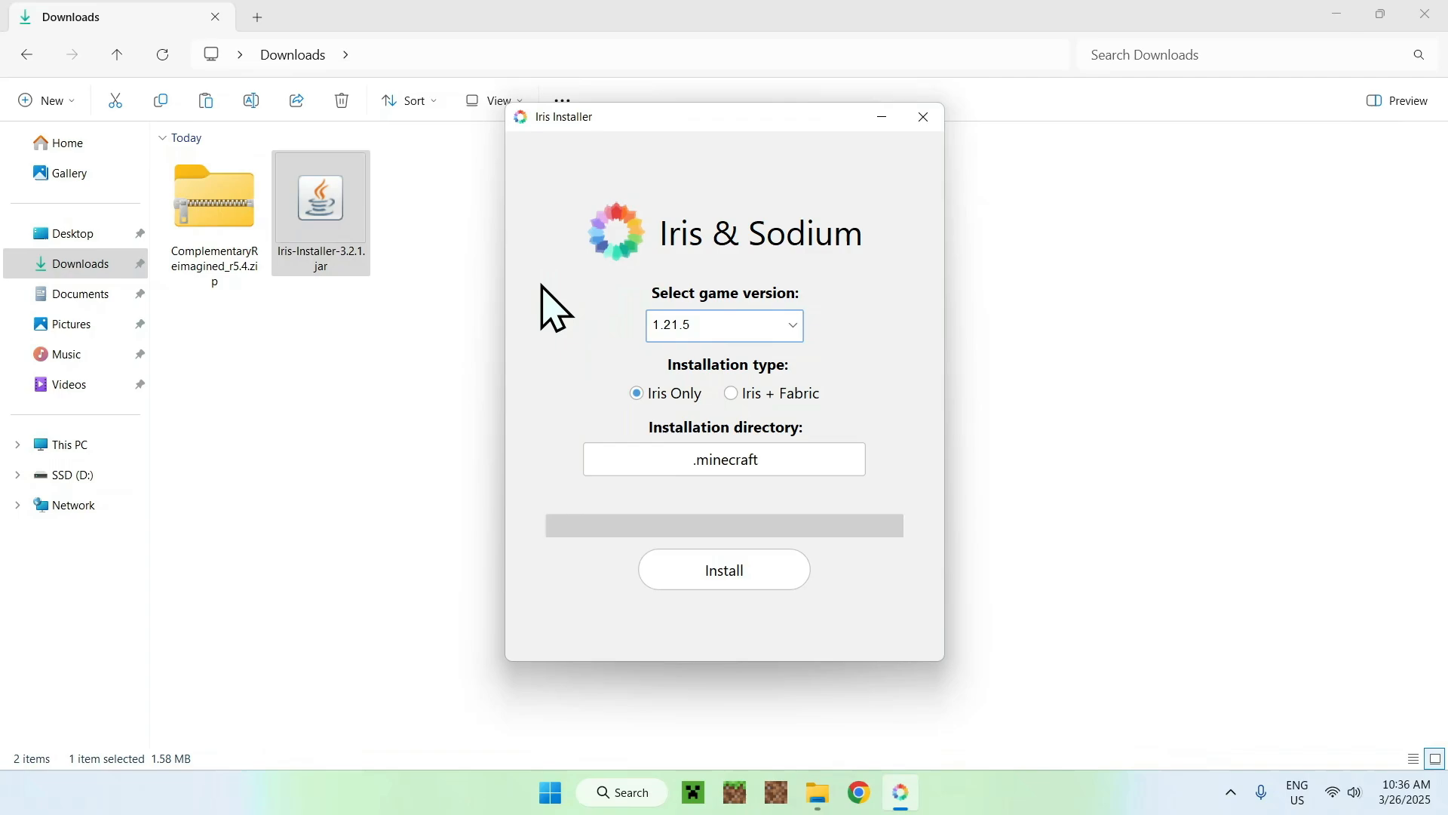
pyautogui.moveTo(583, 323)
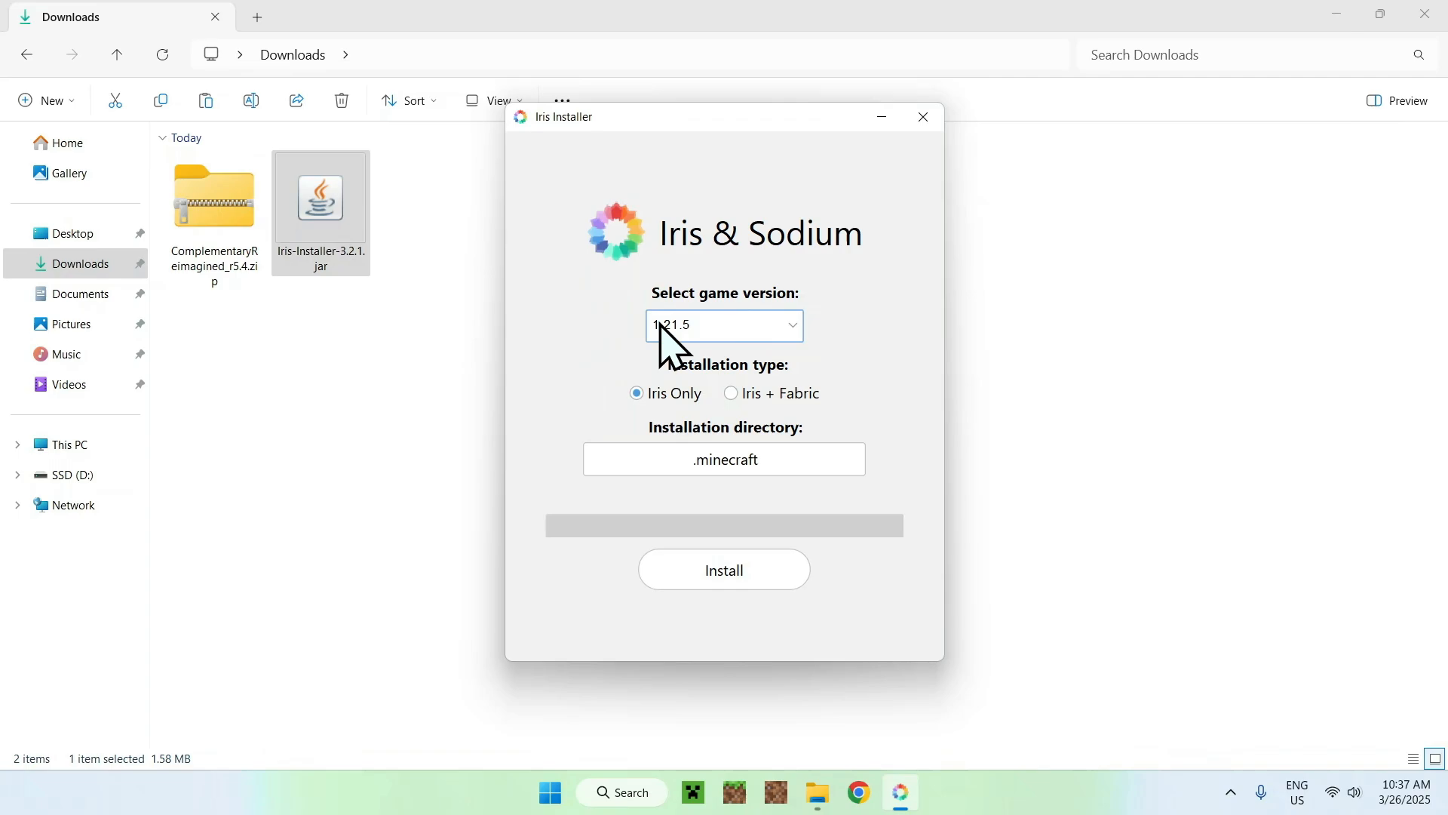
pyautogui.moveTo(645, 347)
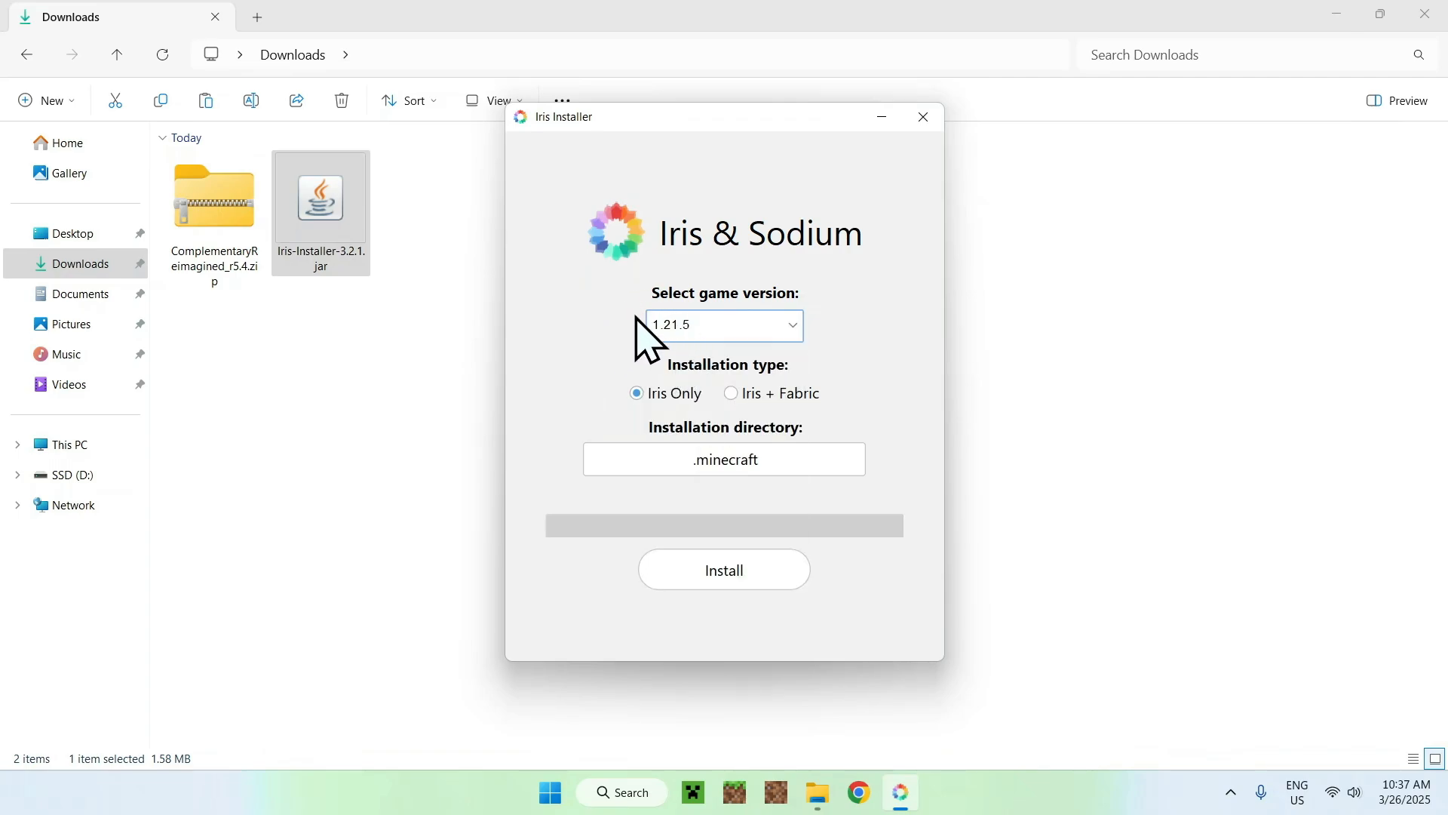
pyautogui.moveTo(597, 420)
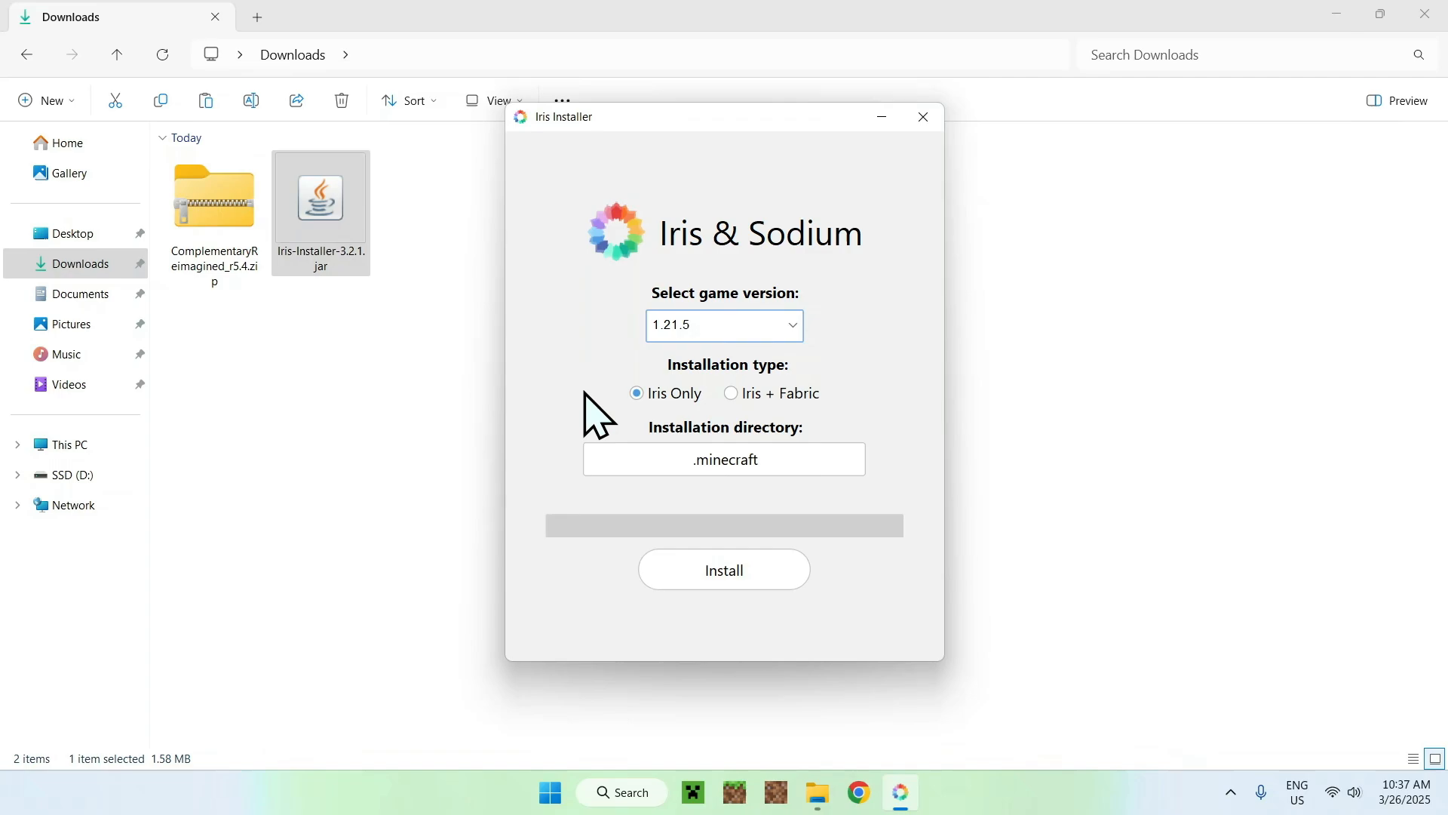
pyautogui.moveTo(864, 410)
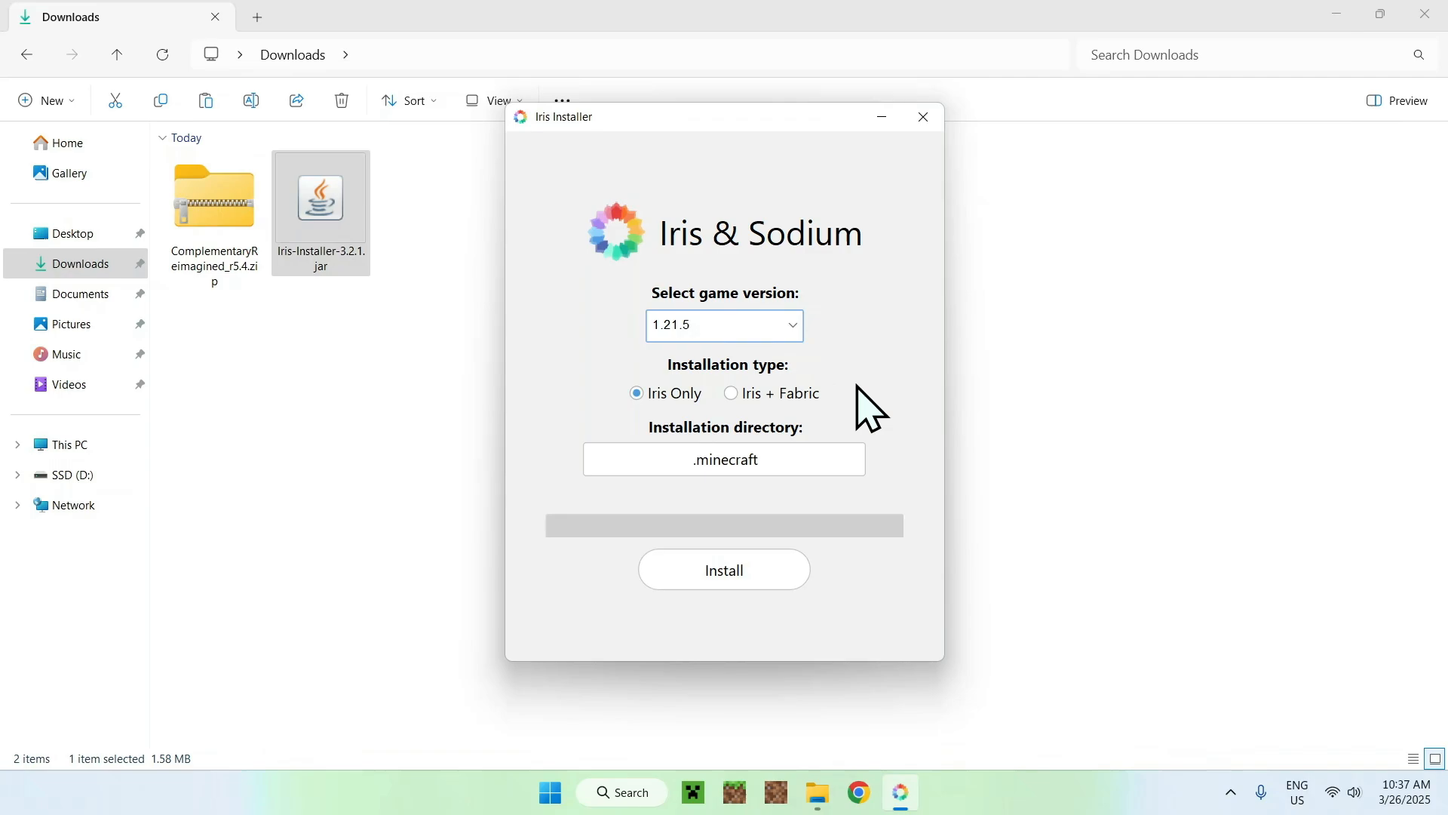
# Step: Install Iris Only for Minecraft 1.21.5 into .minecraft and close the finished installer
pyautogui.click(725, 570)
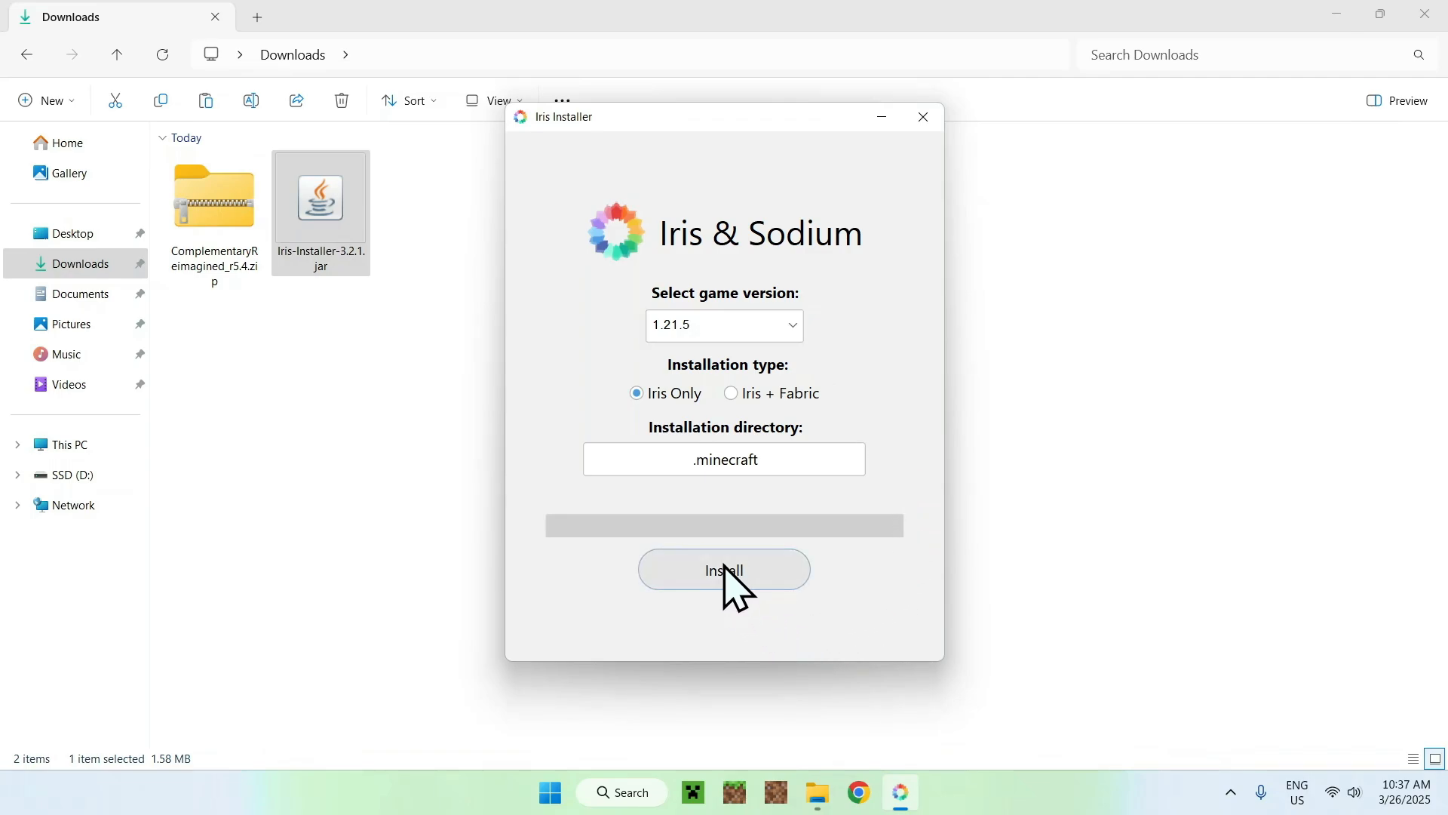
pyautogui.click(724, 569)
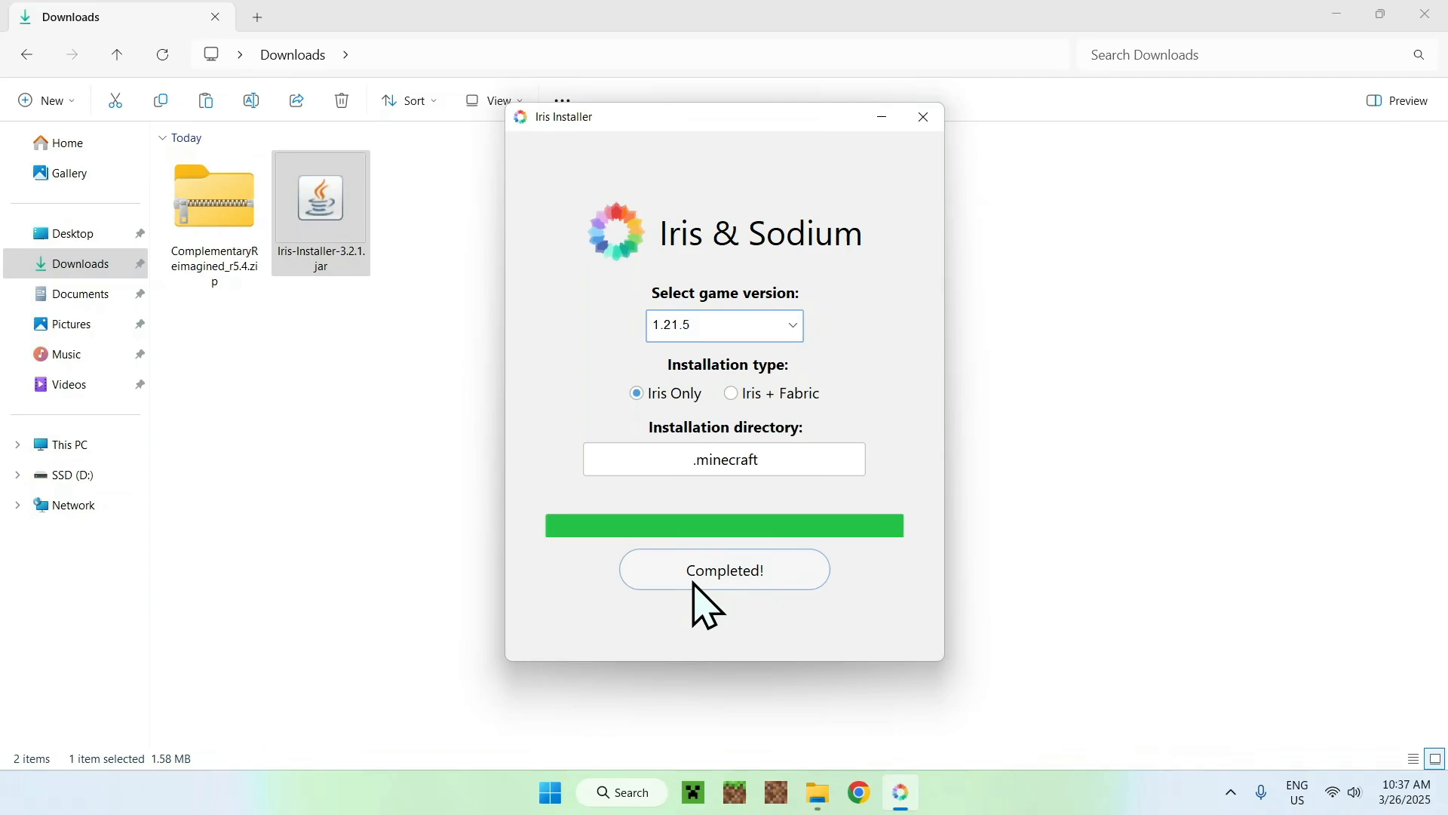
pyautogui.click(725, 569)
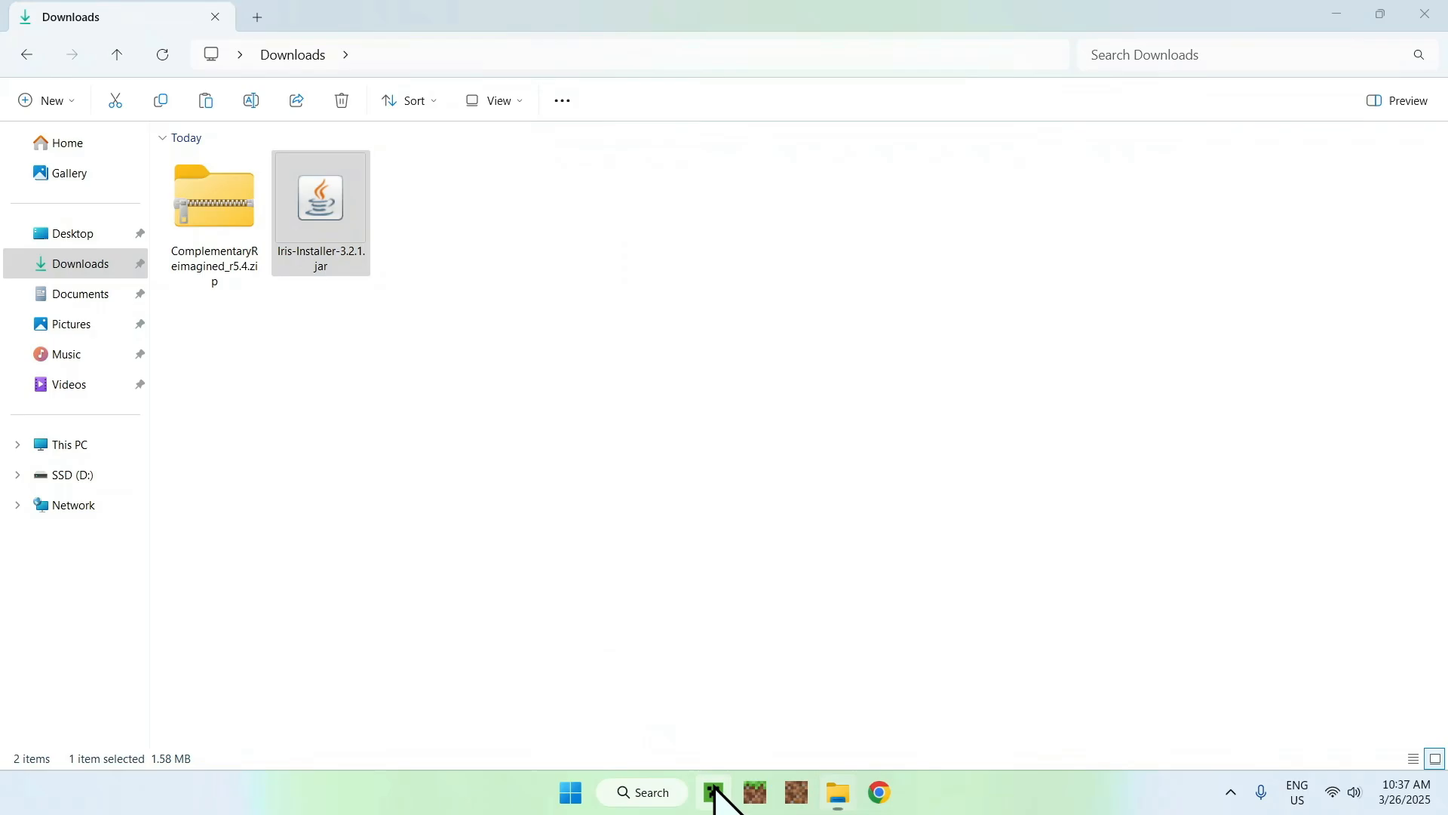
# Step: Show the Minecraft Launcher's Installations list including the Iris & Sodium for 1.21.5 profile
pyautogui.click(712, 792)
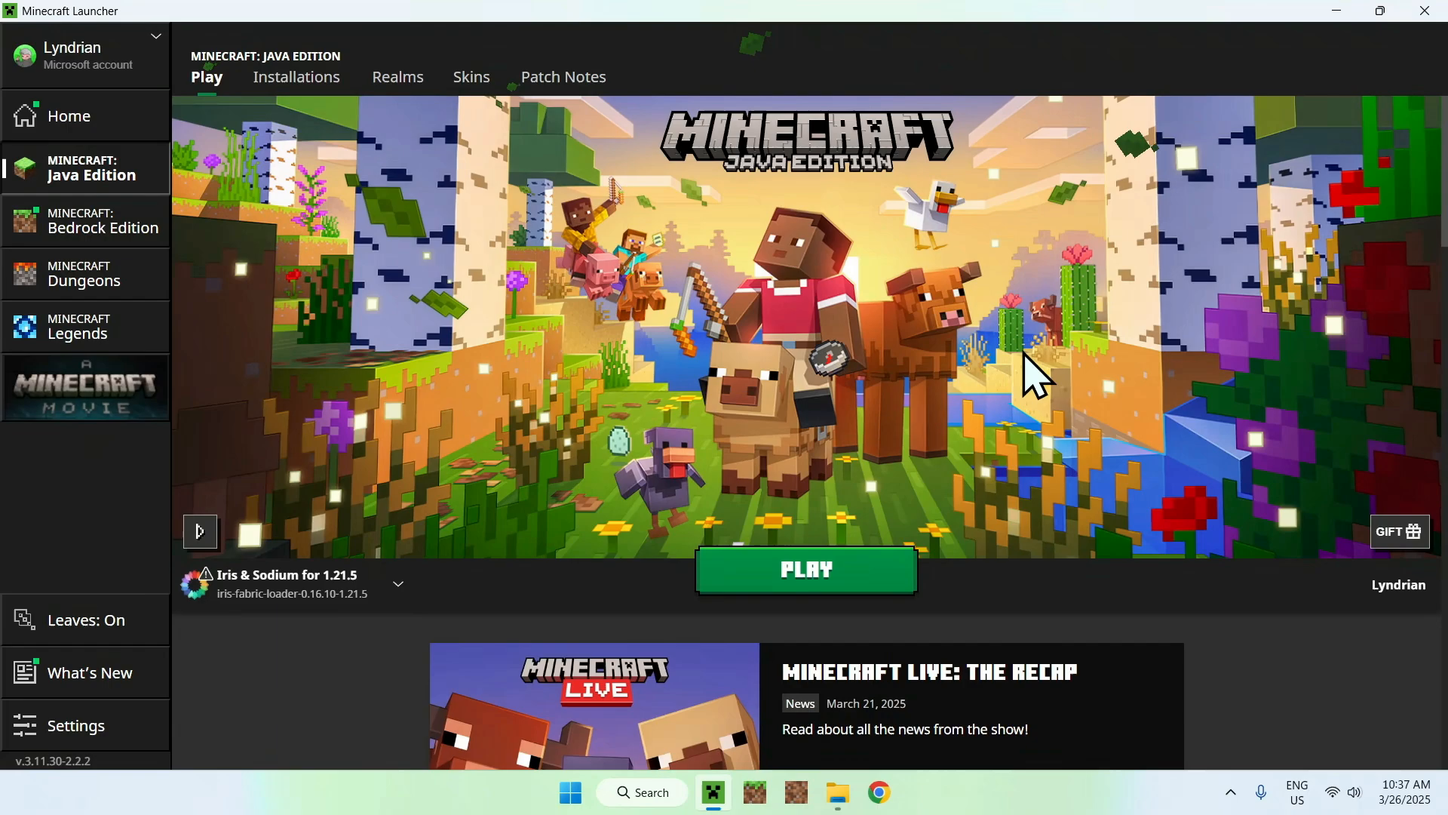
pyautogui.moveTo(293, 475)
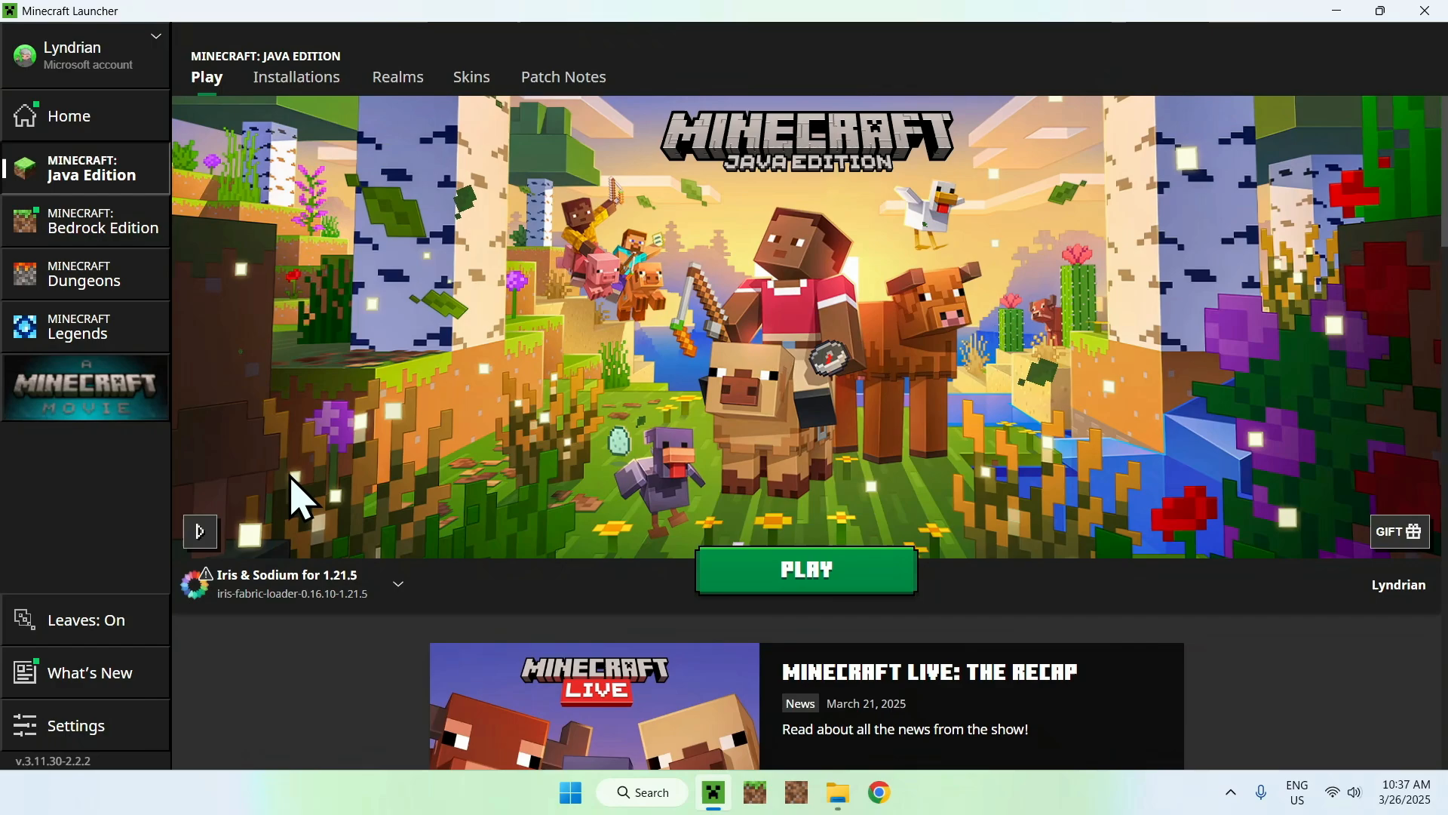
pyautogui.moveTo(282, 136)
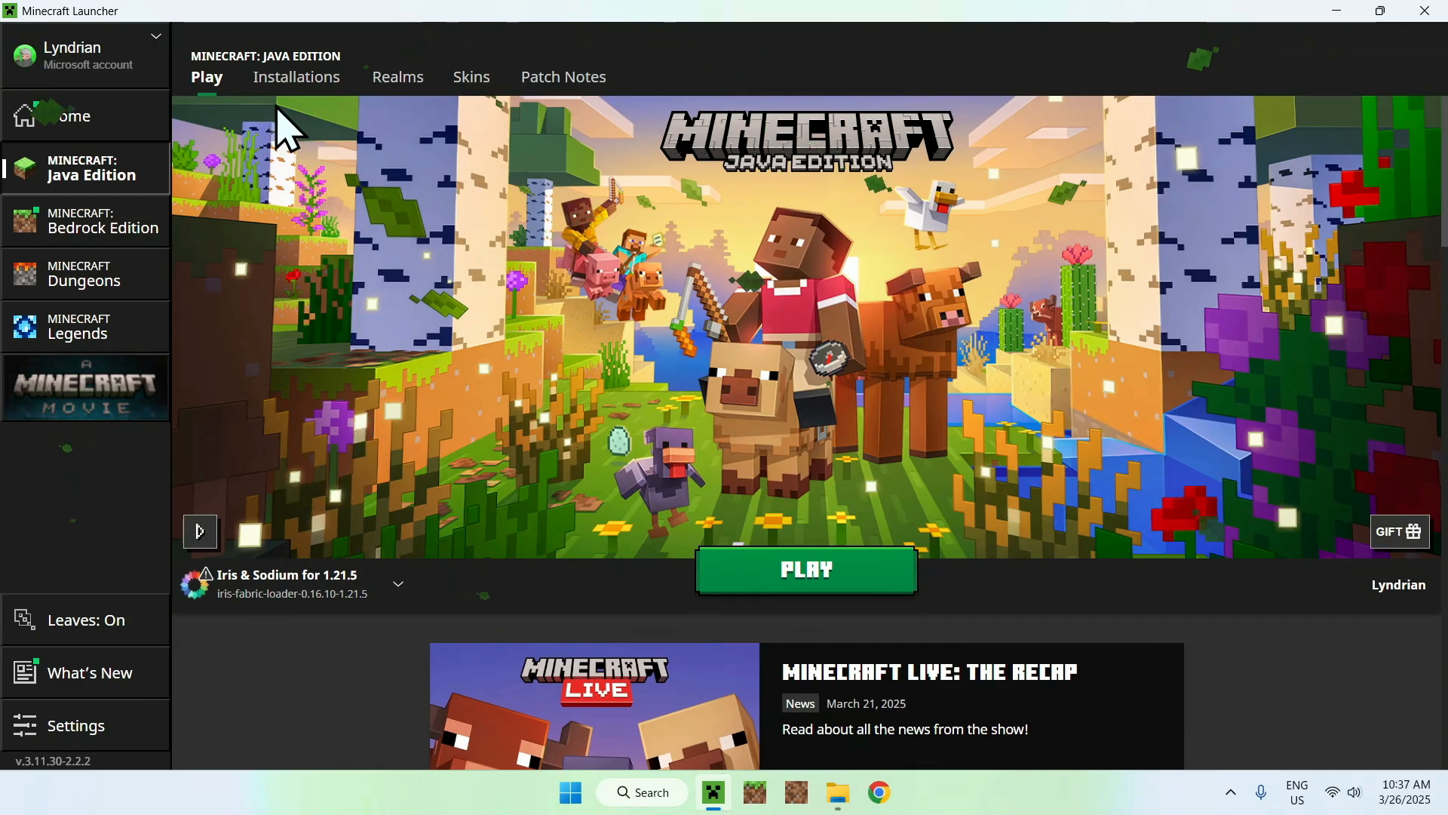
pyautogui.click(296, 77)
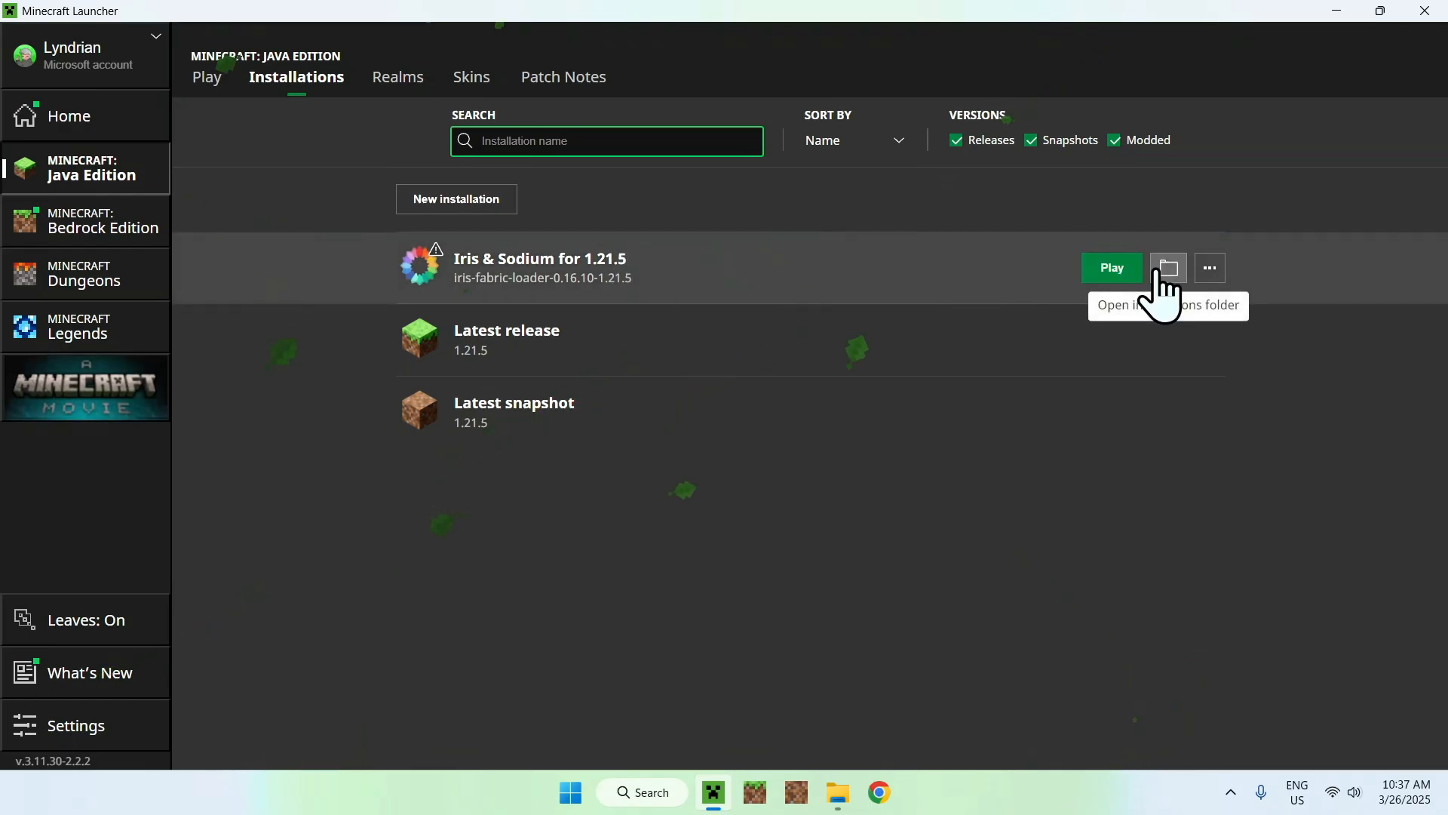
# Step: Copy ComplementaryReimagined_r5.4.zip from Downloads into the .minecraft shaderpacks folder via the installation's game folder
pyautogui.click(1168, 269)
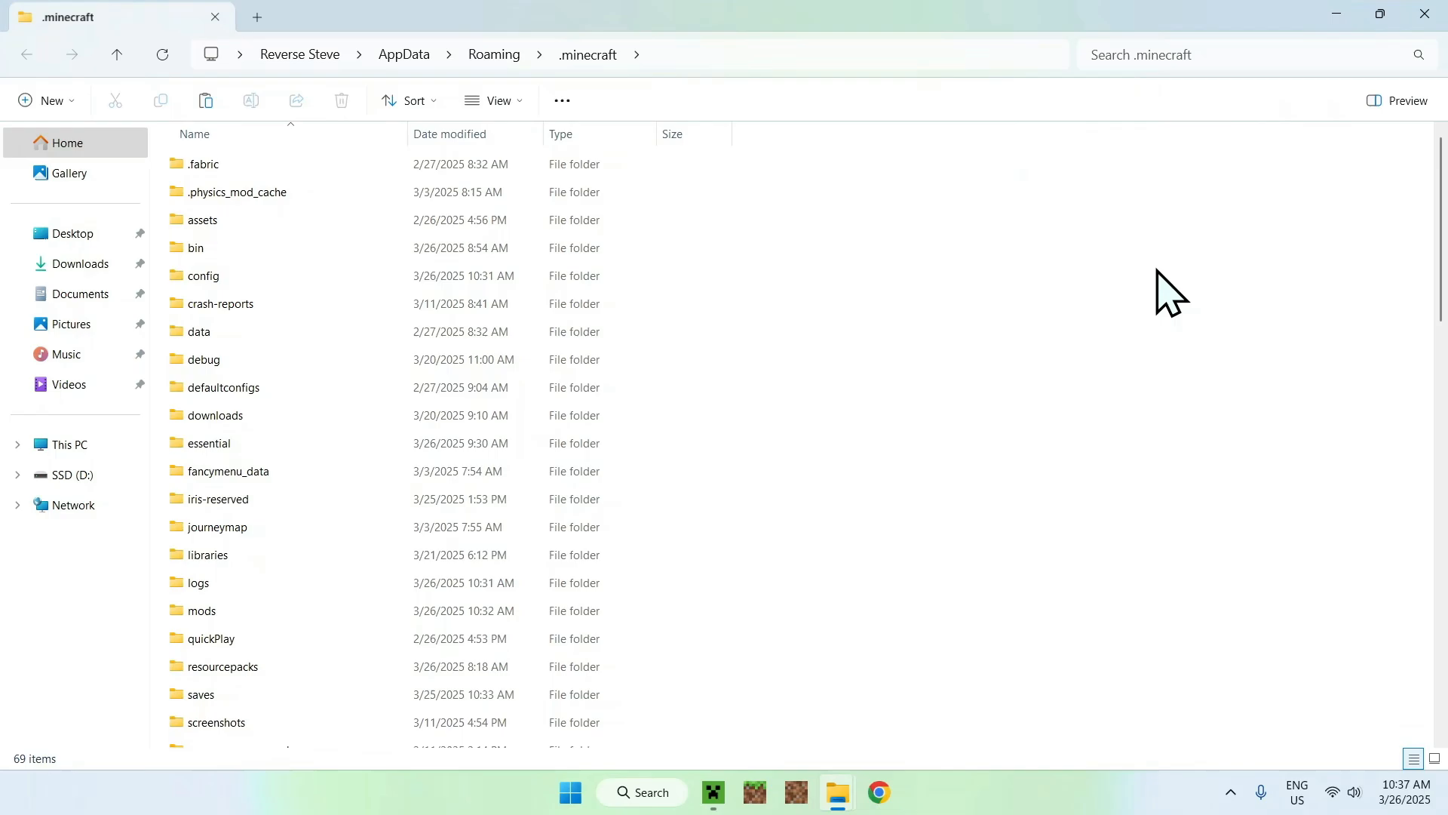
pyautogui.moveTo(836, 513)
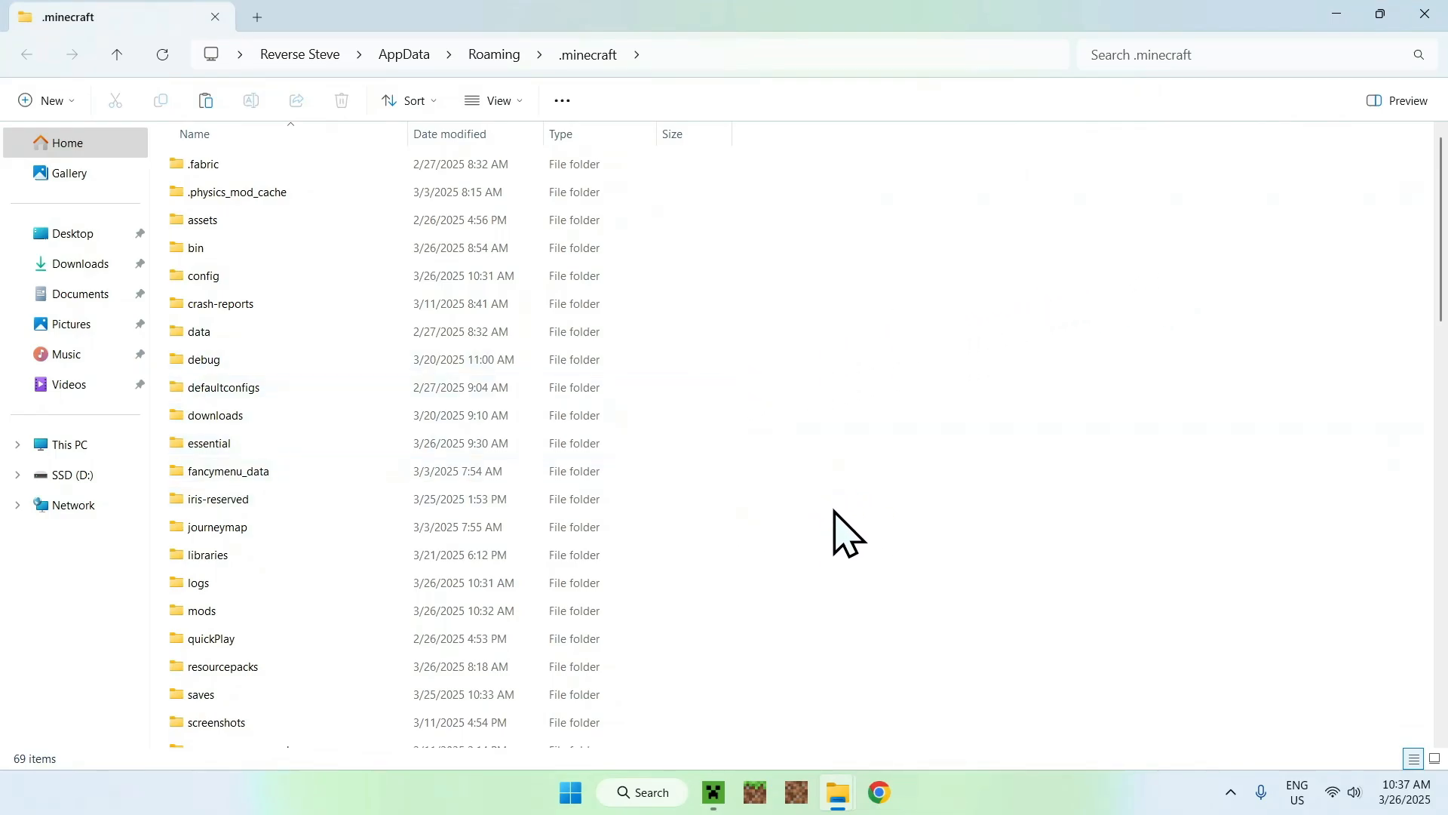
pyautogui.scroll(-3)
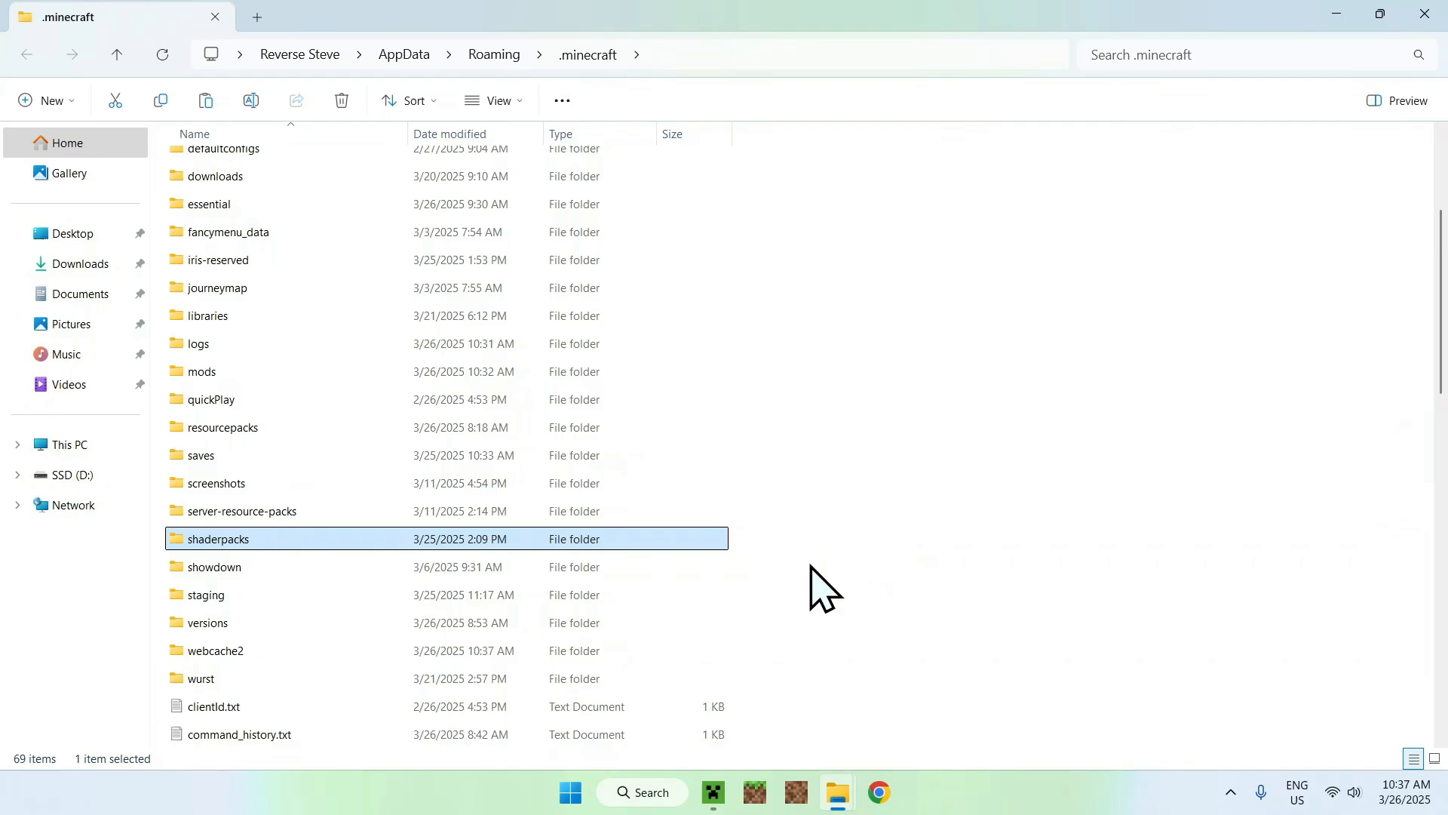
pyautogui.moveTo(806, 563)
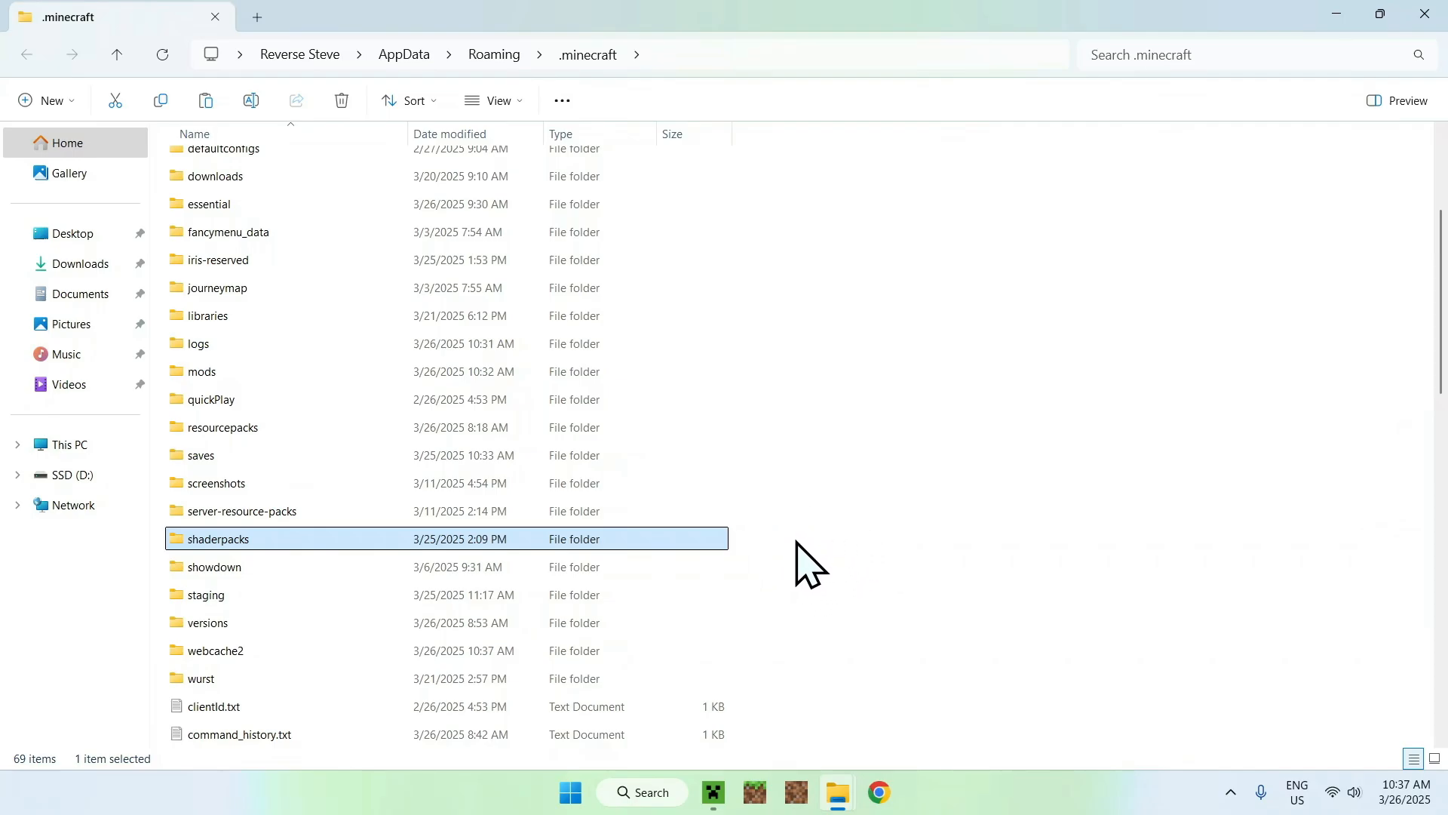
pyautogui.doubleClick(218, 539)
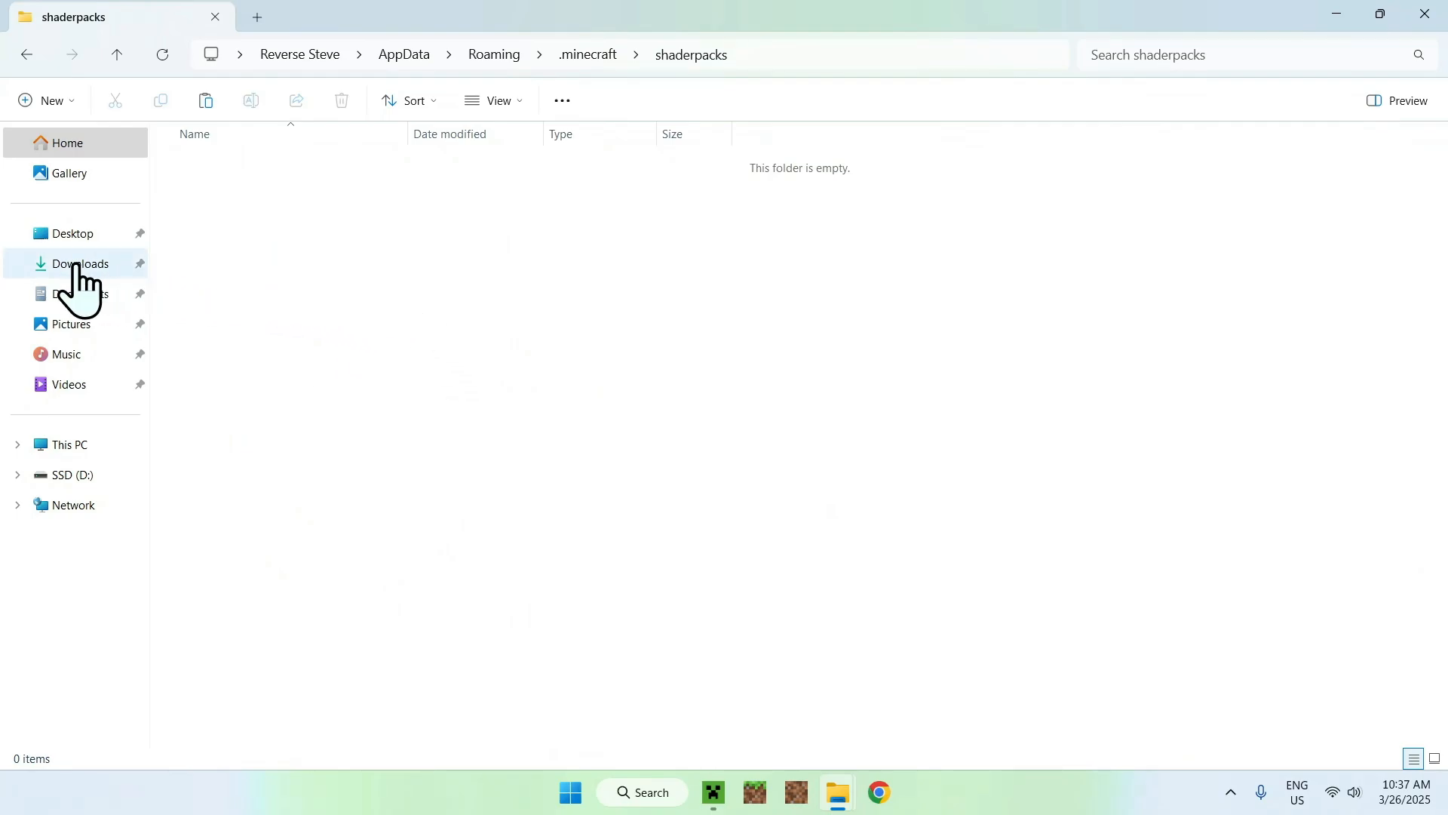
pyautogui.click(76, 262)
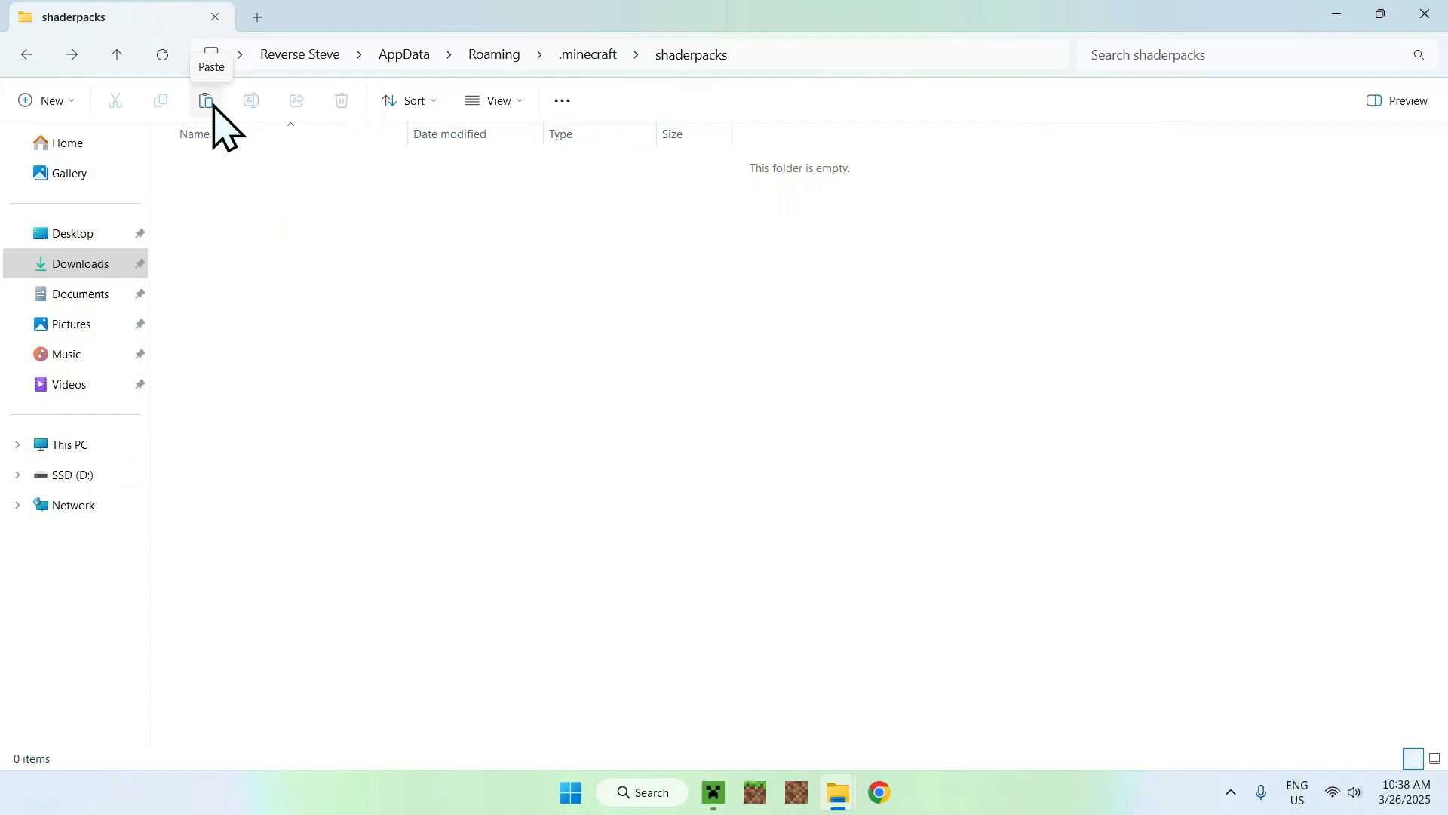
pyautogui.click(205, 100)
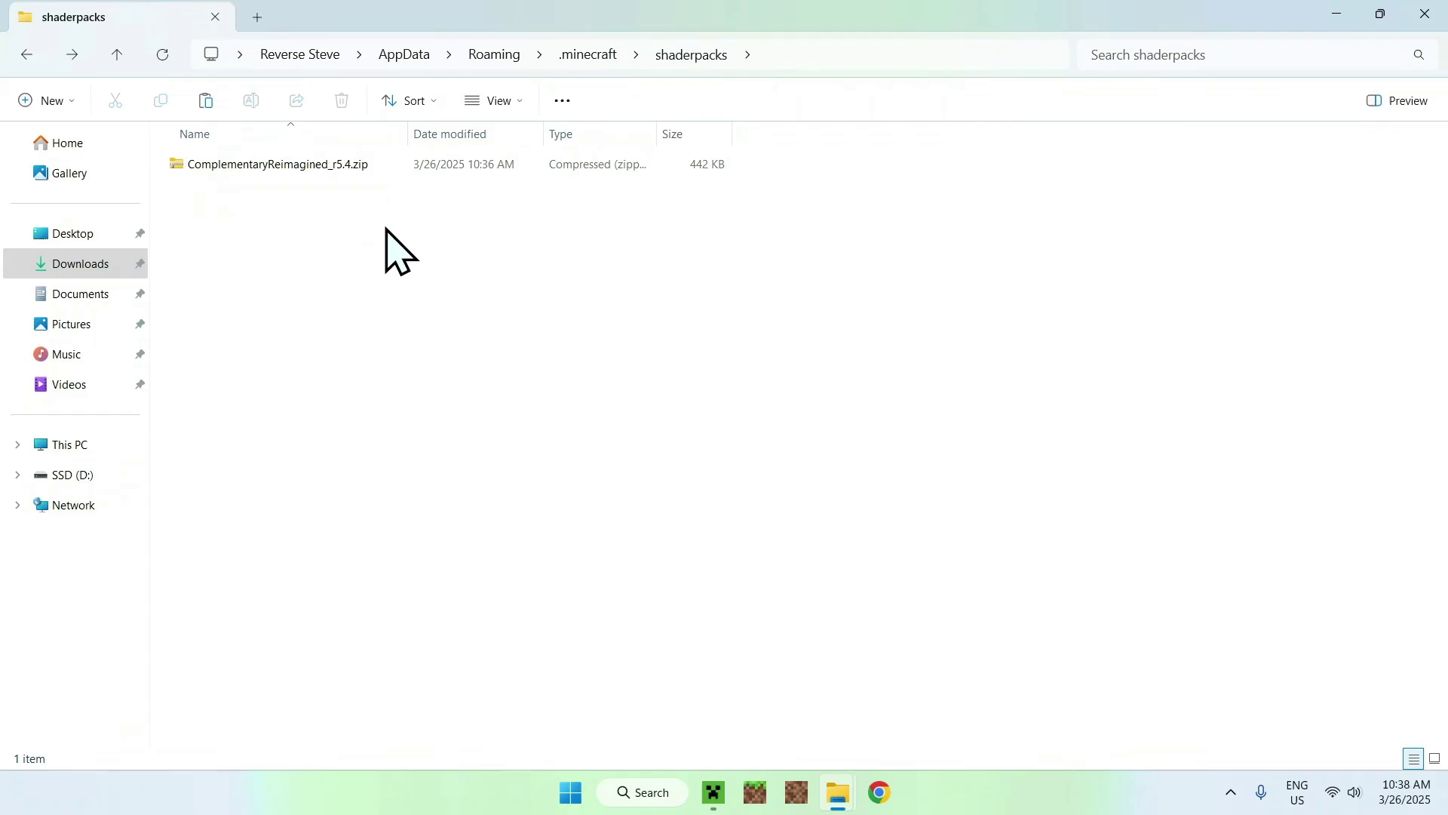
pyautogui.moveTo(686, 436)
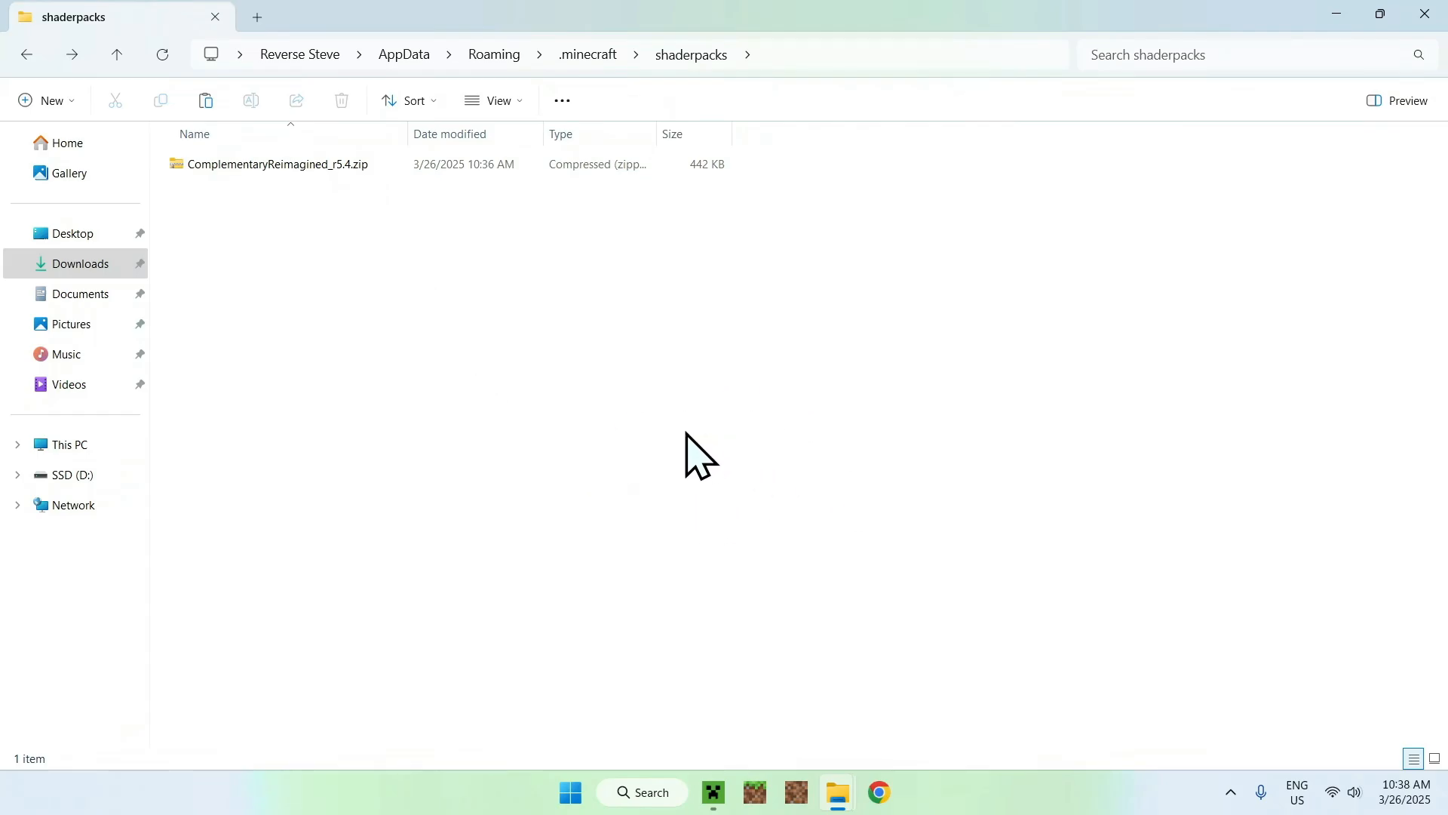
# Step: Launch the Iris & Sodium for 1.21.5 profile from the Play page until Minecraft shows its title screen
pyautogui.click(713, 792)
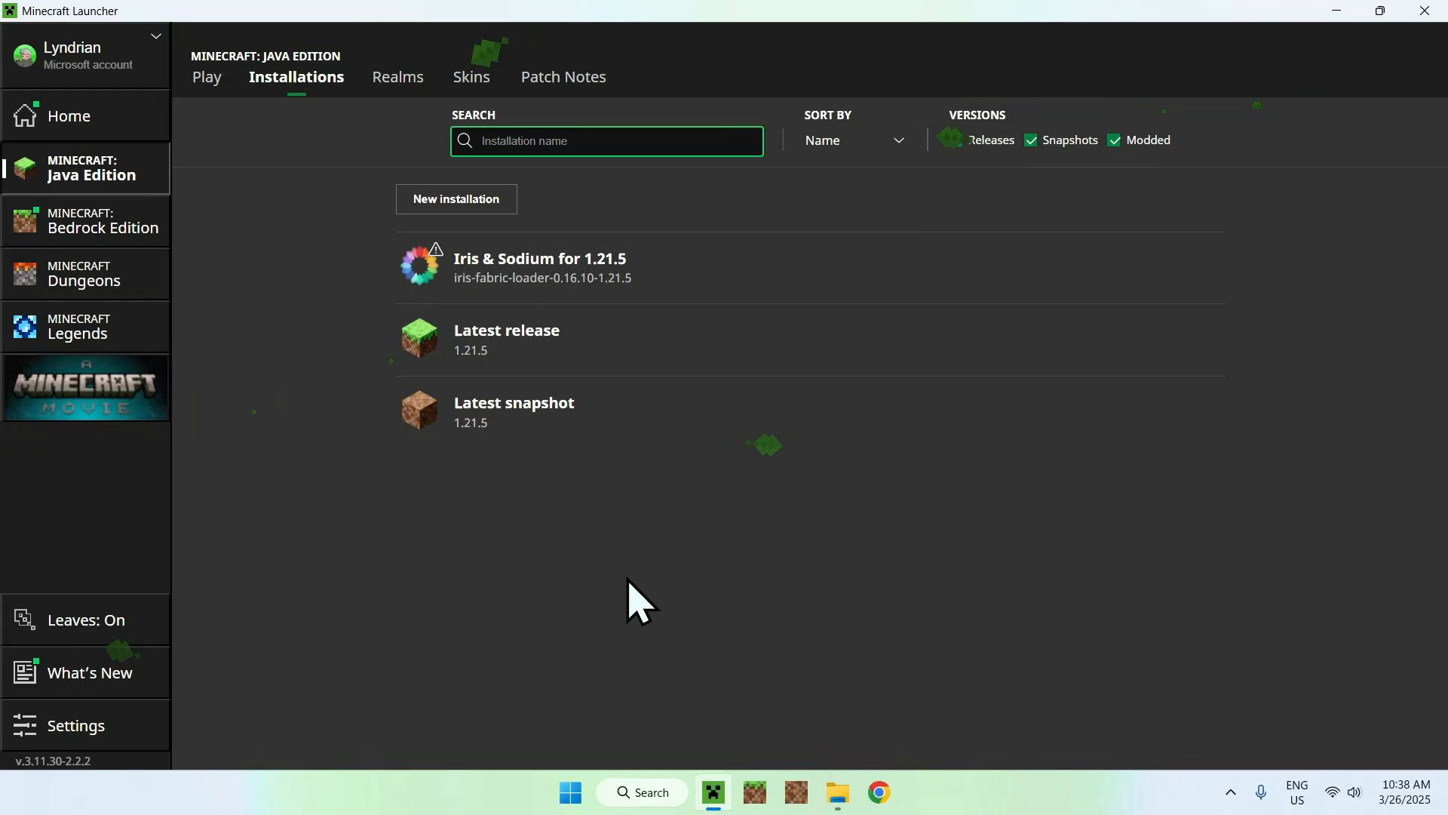
pyautogui.click(207, 76)
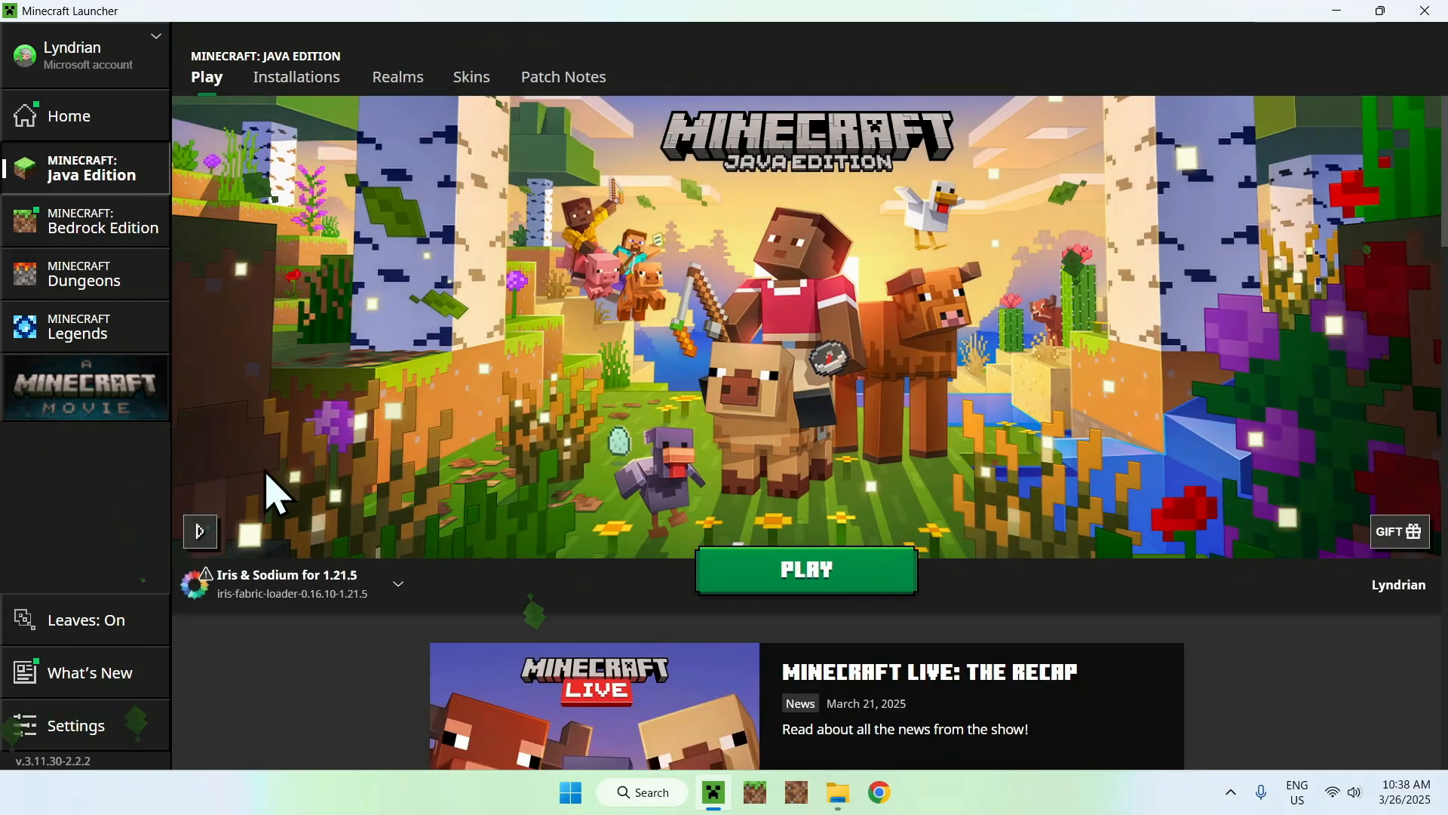
pyautogui.click(806, 570)
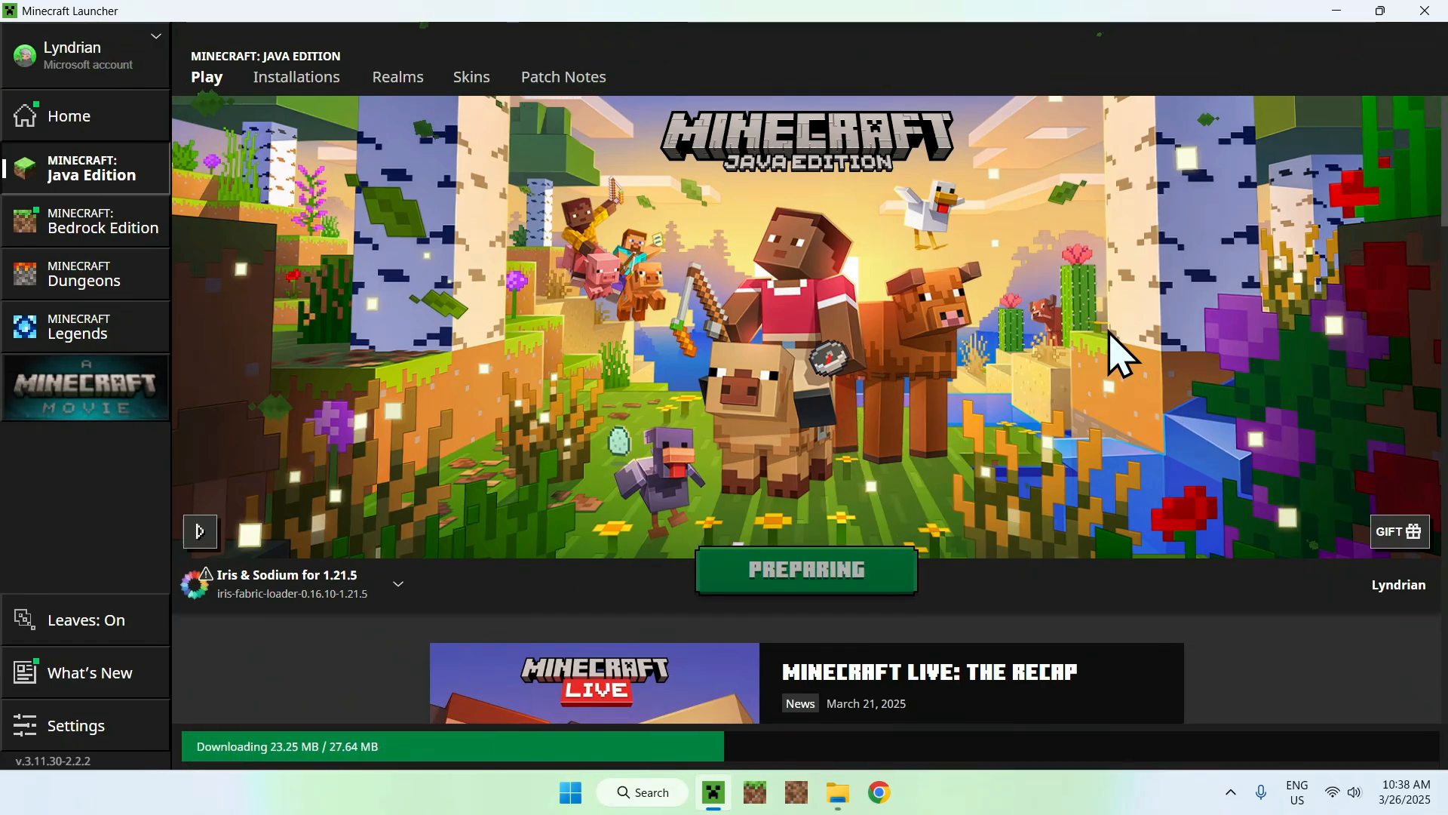
pyautogui.click(837, 792)
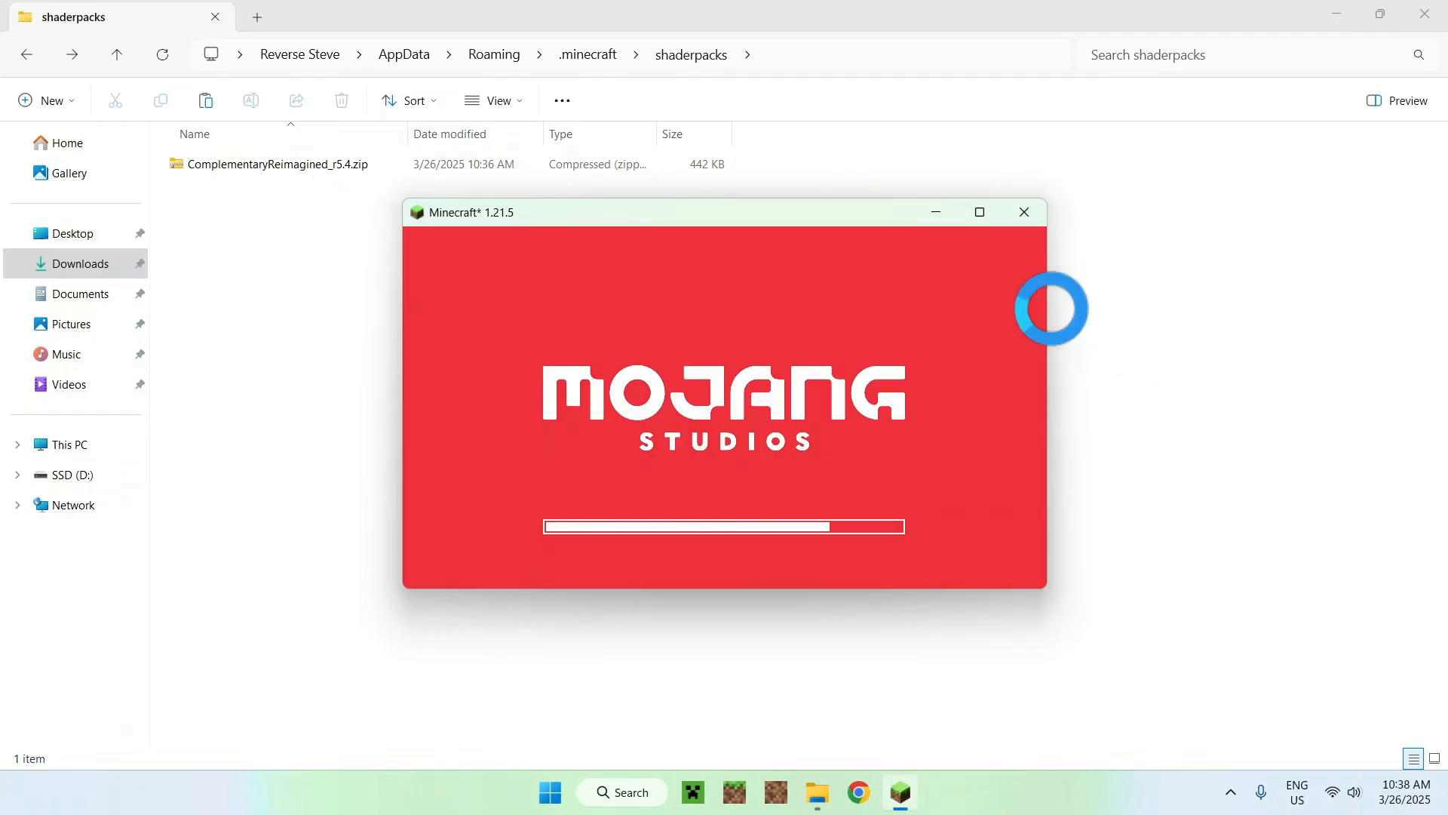
pyautogui.click(980, 211)
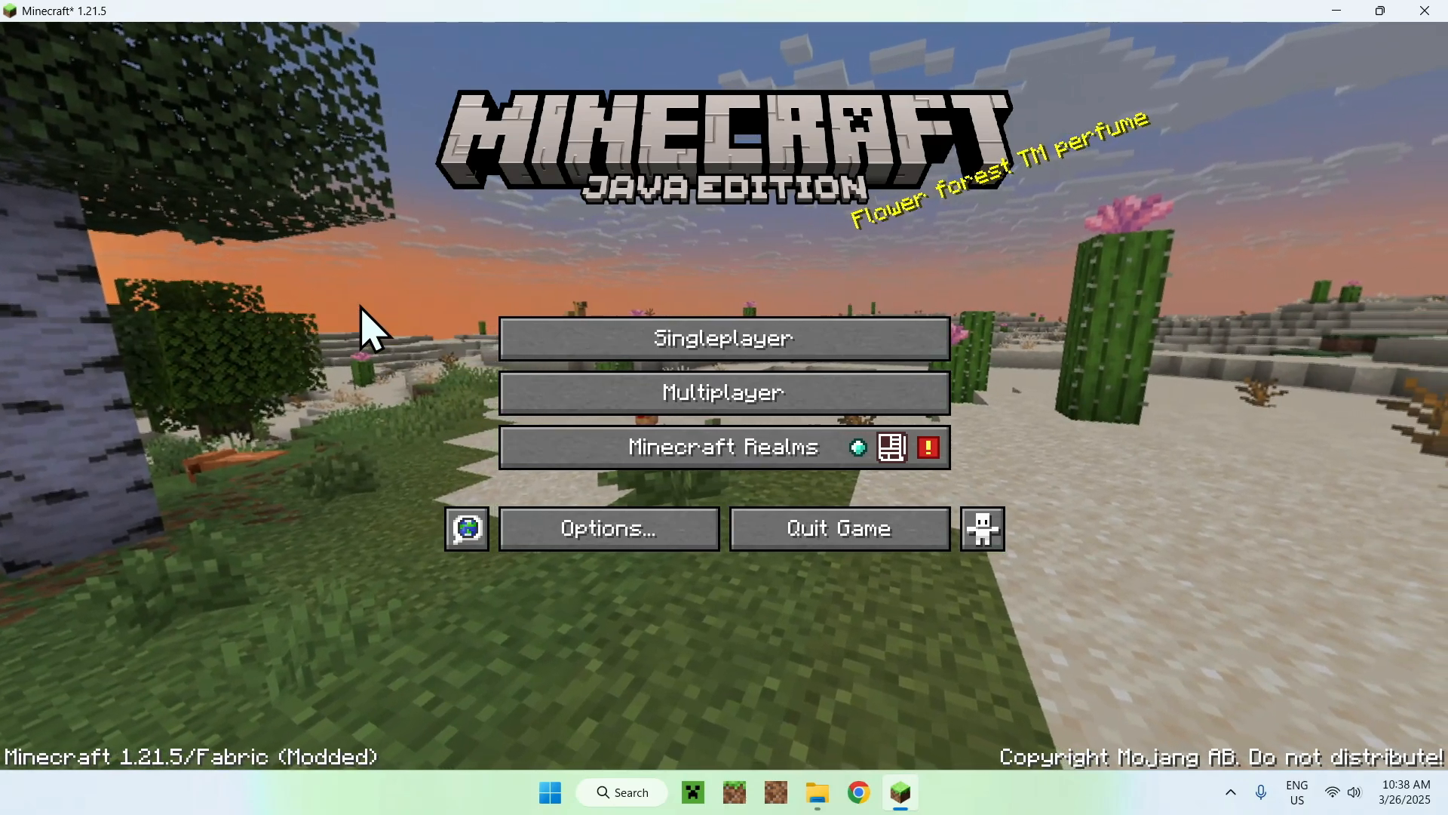
# Step: Load the singleplayer world and bring up Sodium's video settings from the pause menu
pyautogui.click(724, 338)
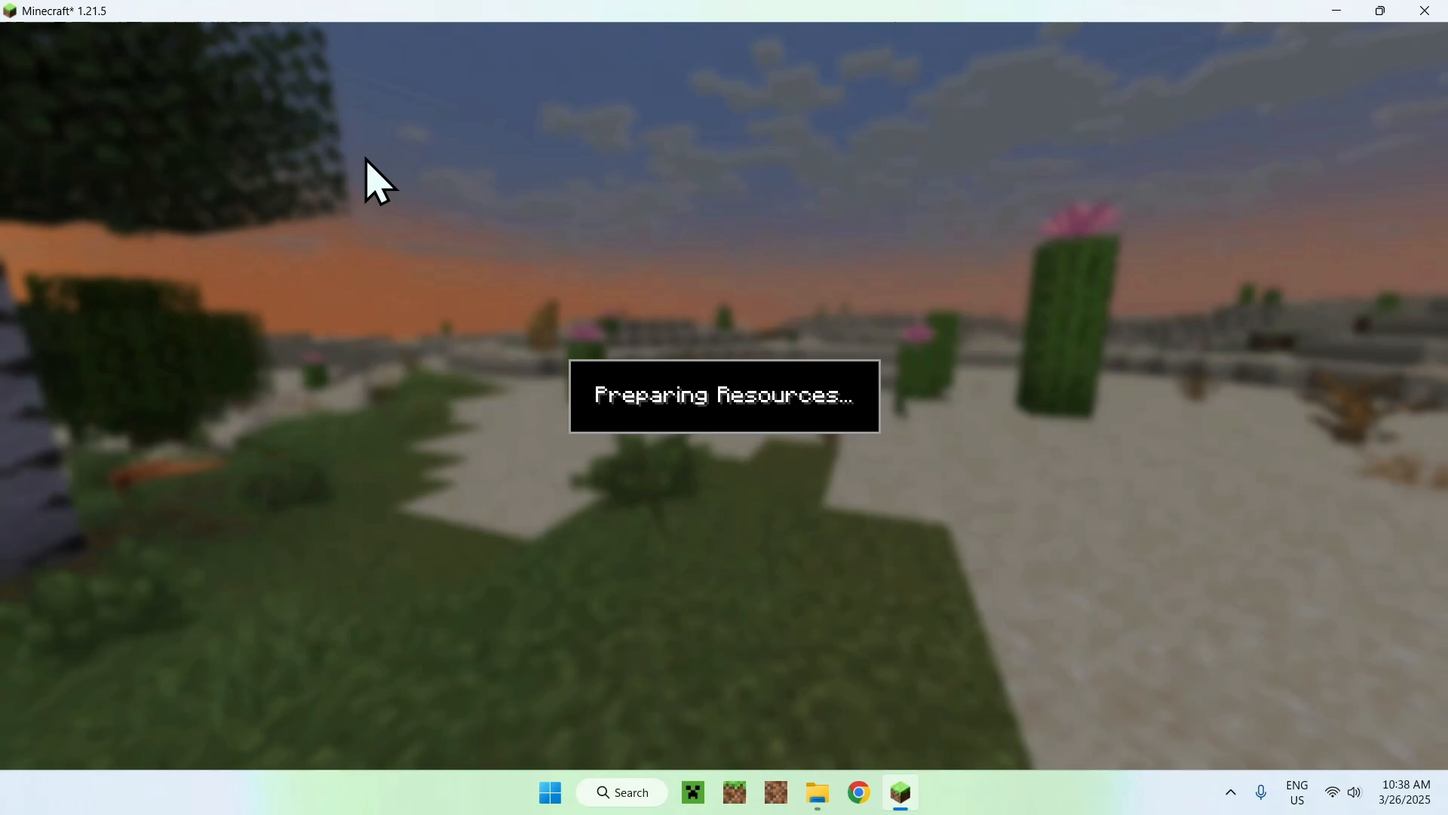
pyautogui.moveTo(268, 163)
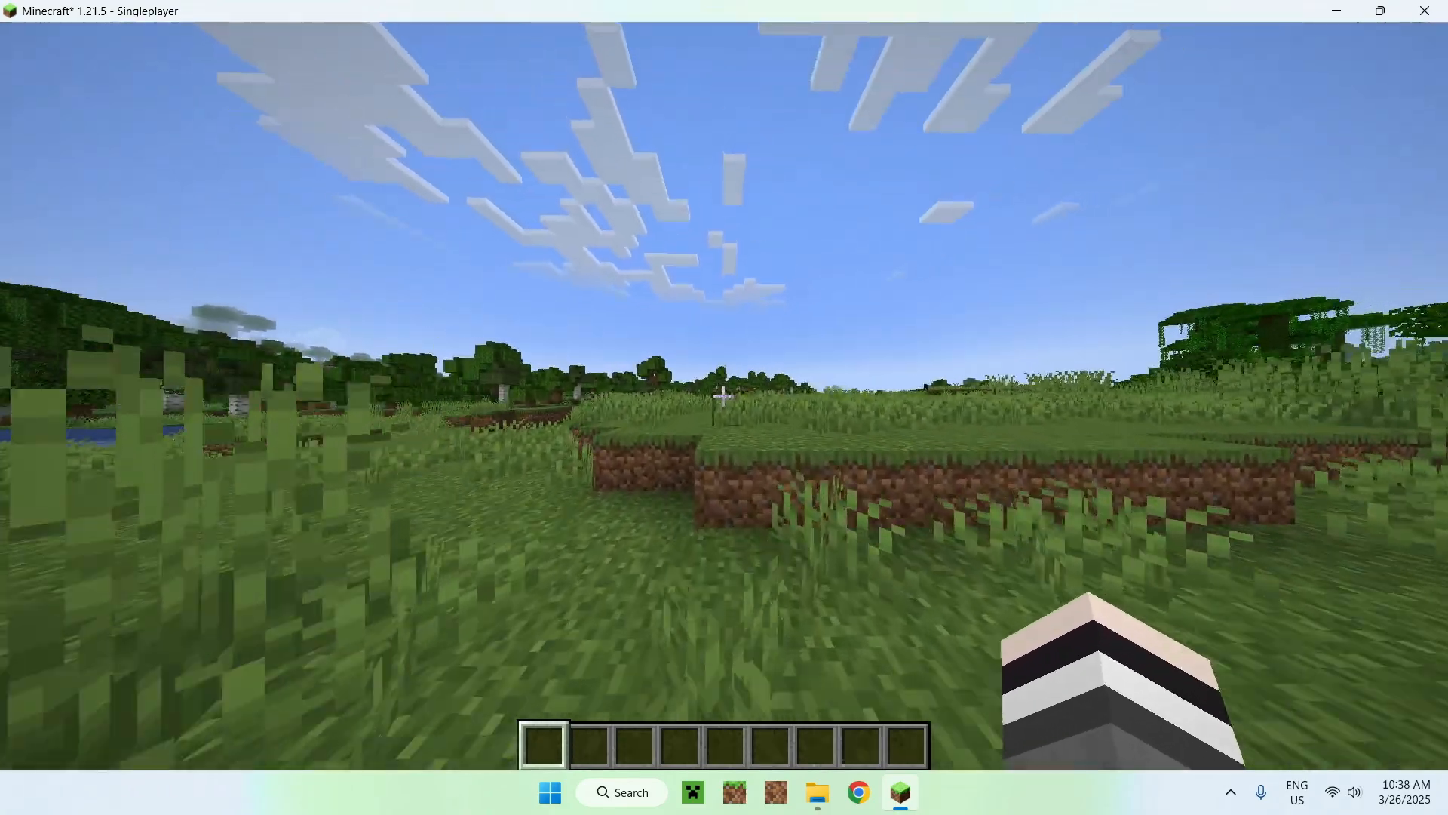
pyautogui.press('Escape')
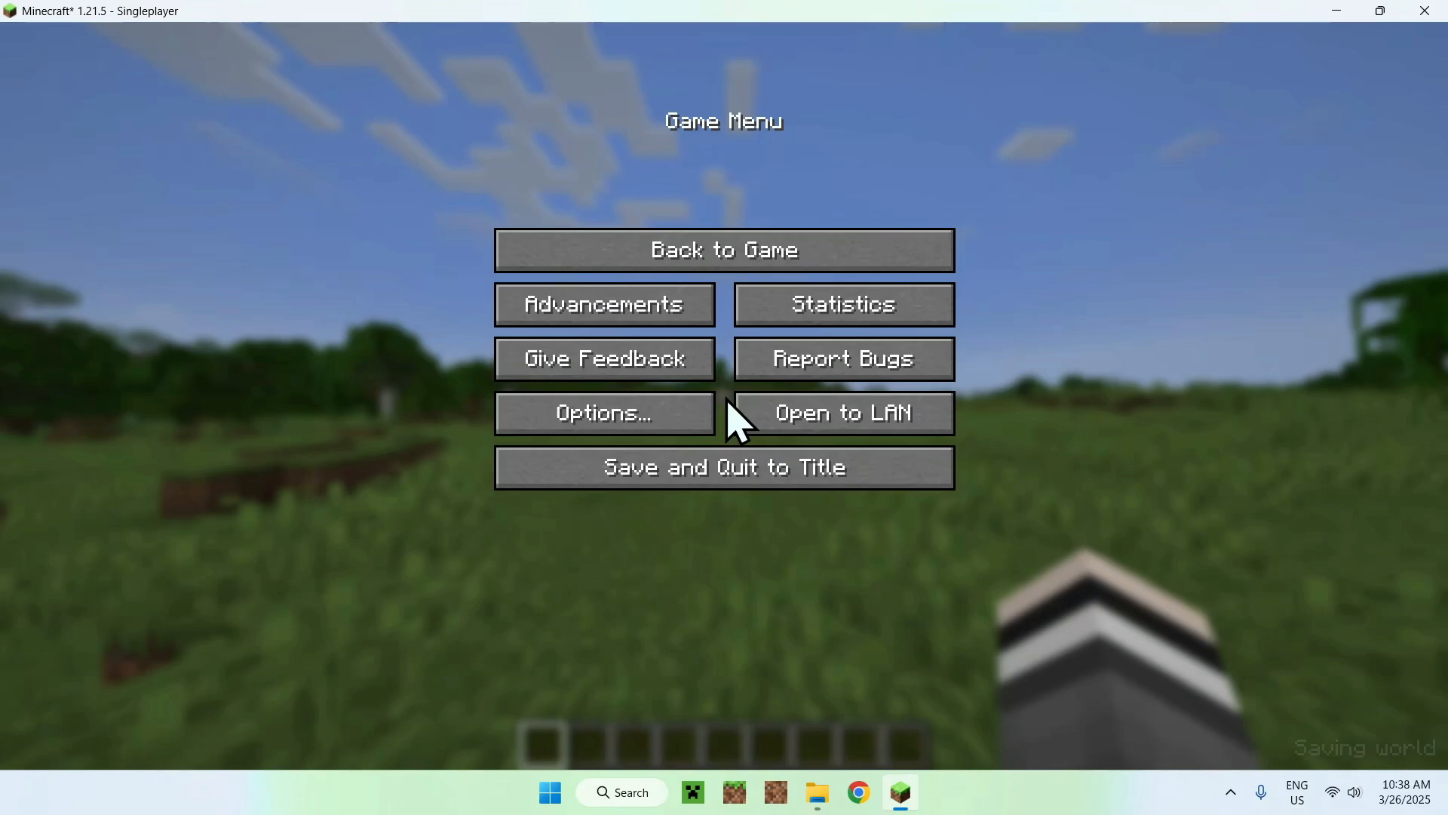
pyautogui.click(603, 412)
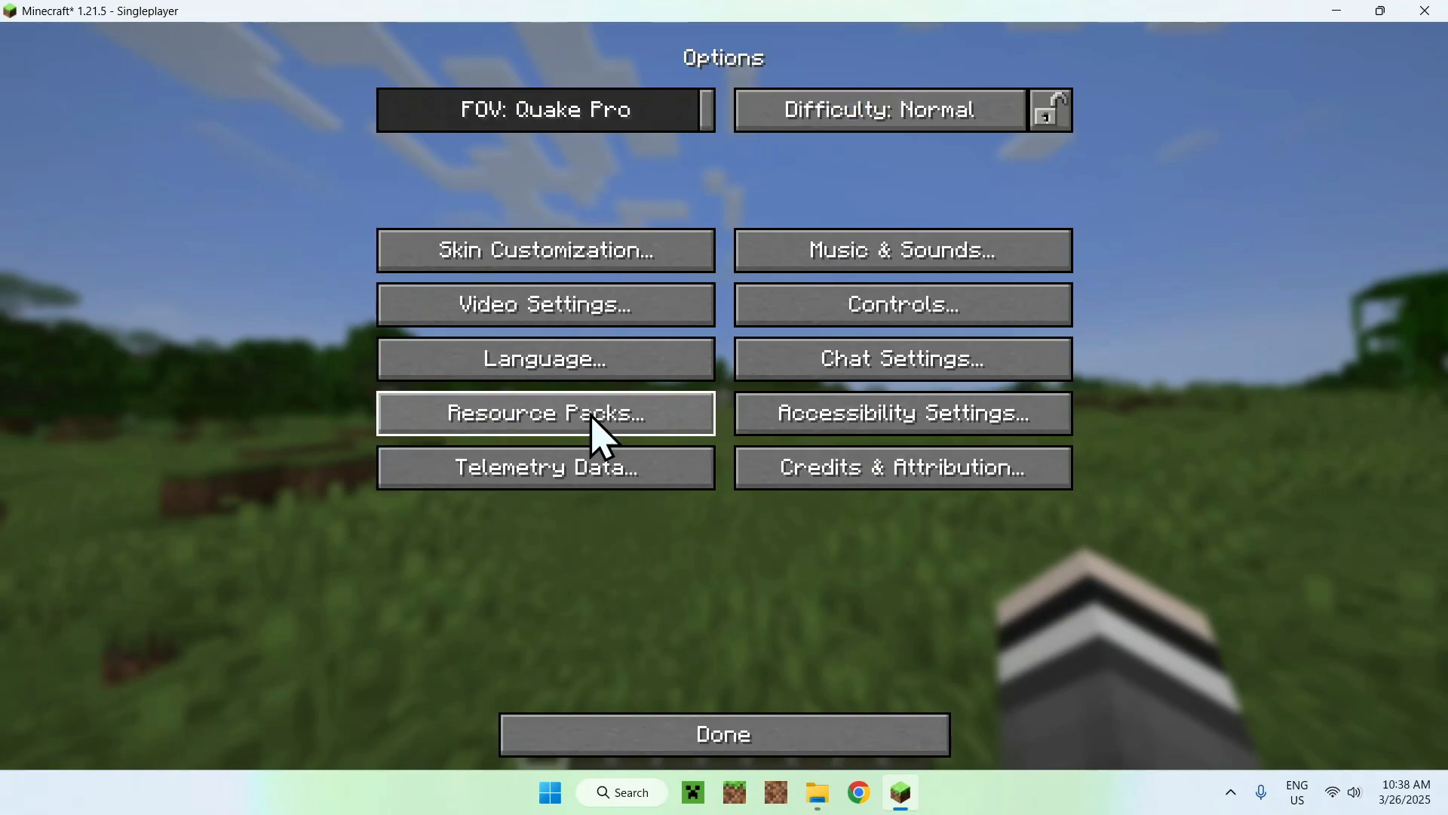
pyautogui.click(544, 305)
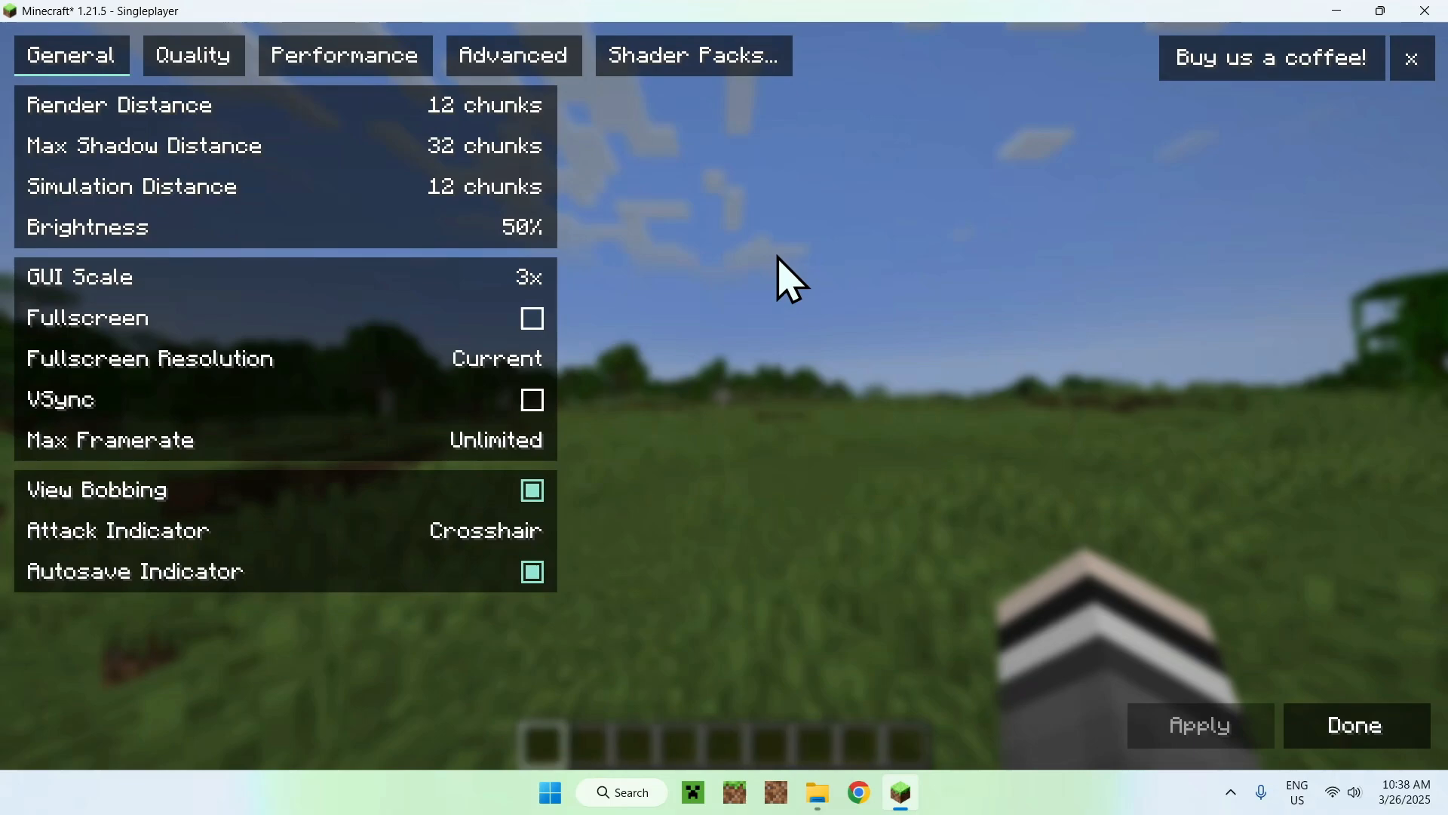
pyautogui.moveTo(667, 121)
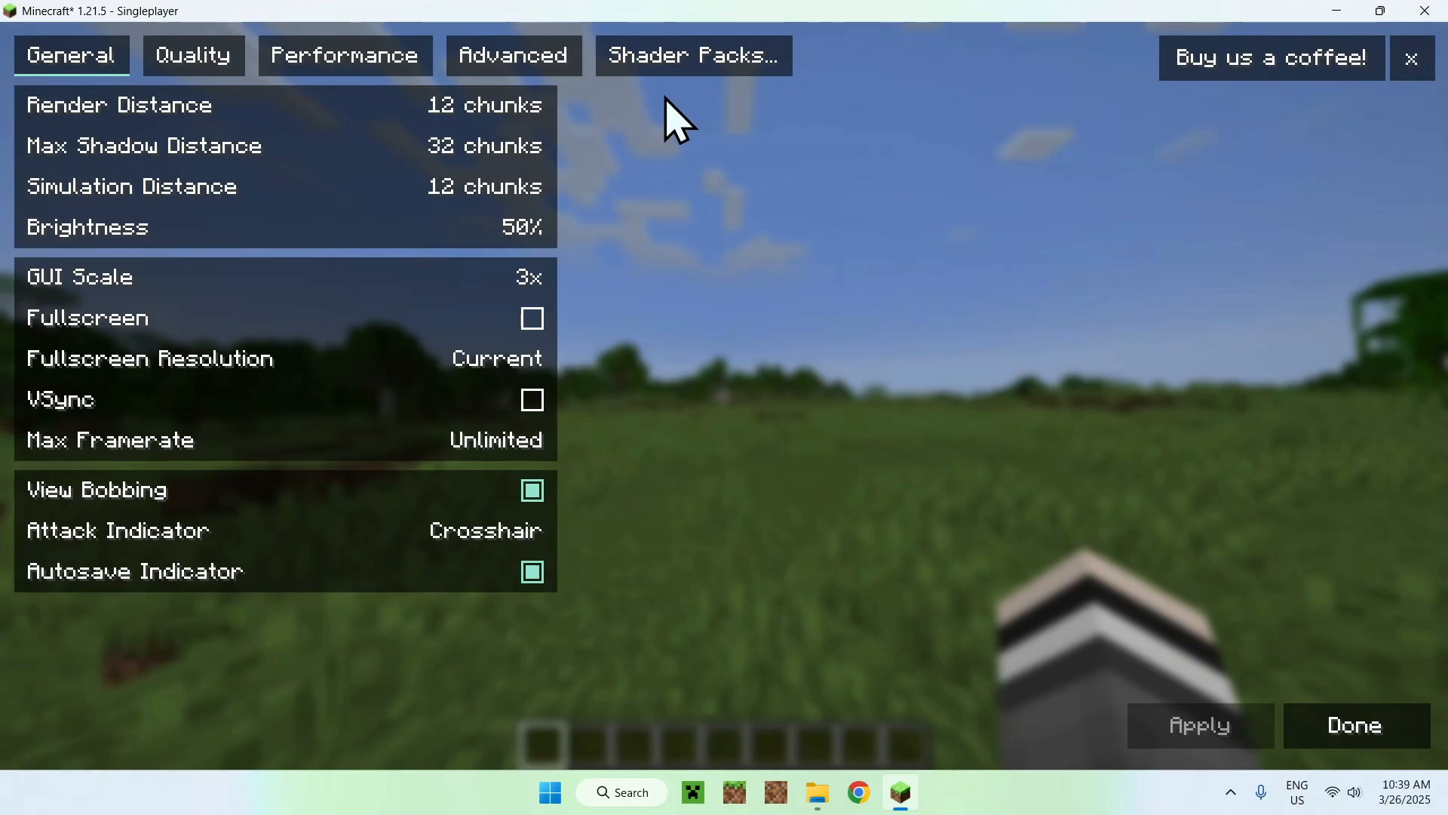
# Step: Enable ComplementaryReimagined_r5.4.zip in Shader Packs and return to the shaded world
pyautogui.click(694, 54)
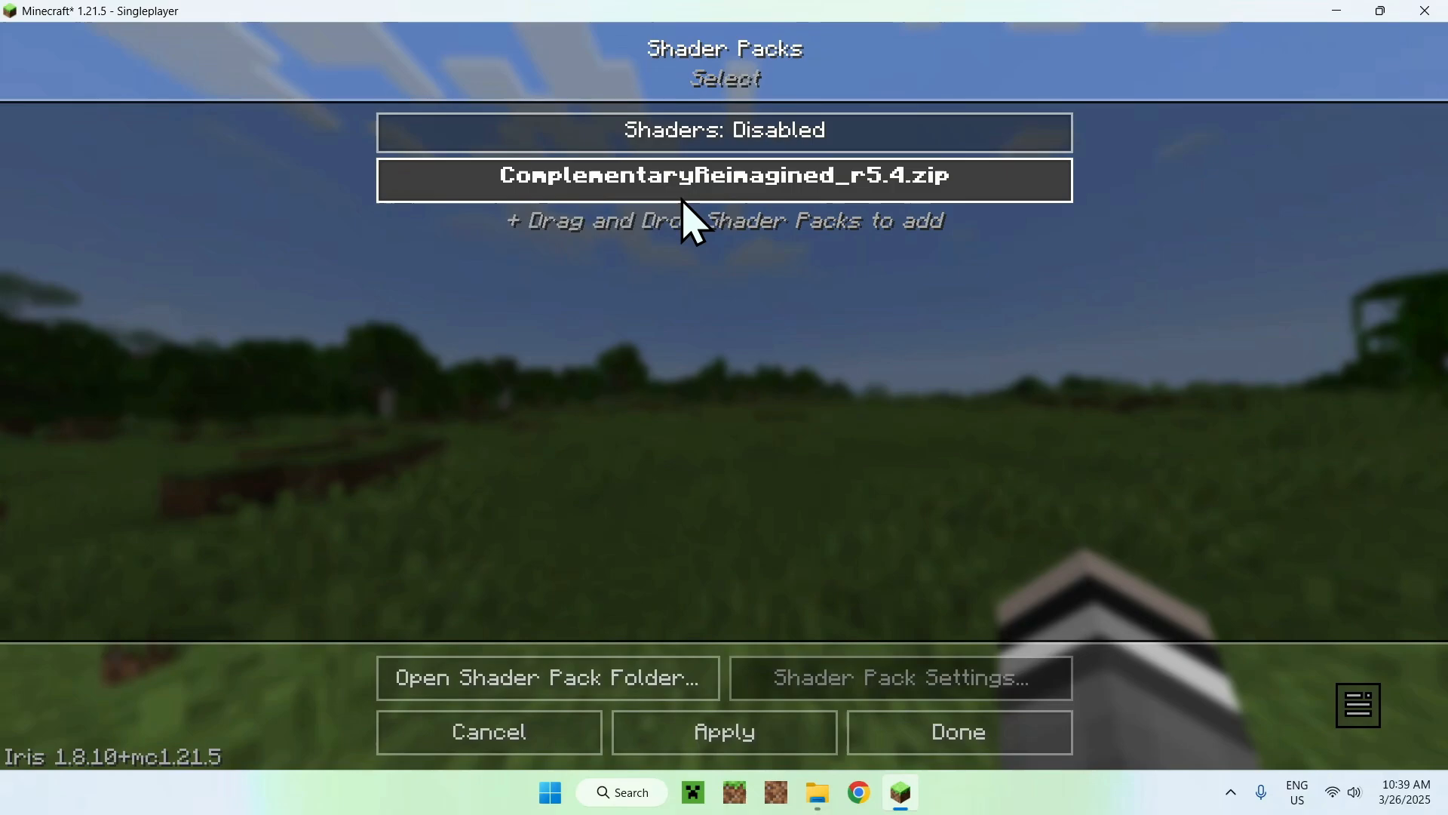
pyautogui.click(724, 178)
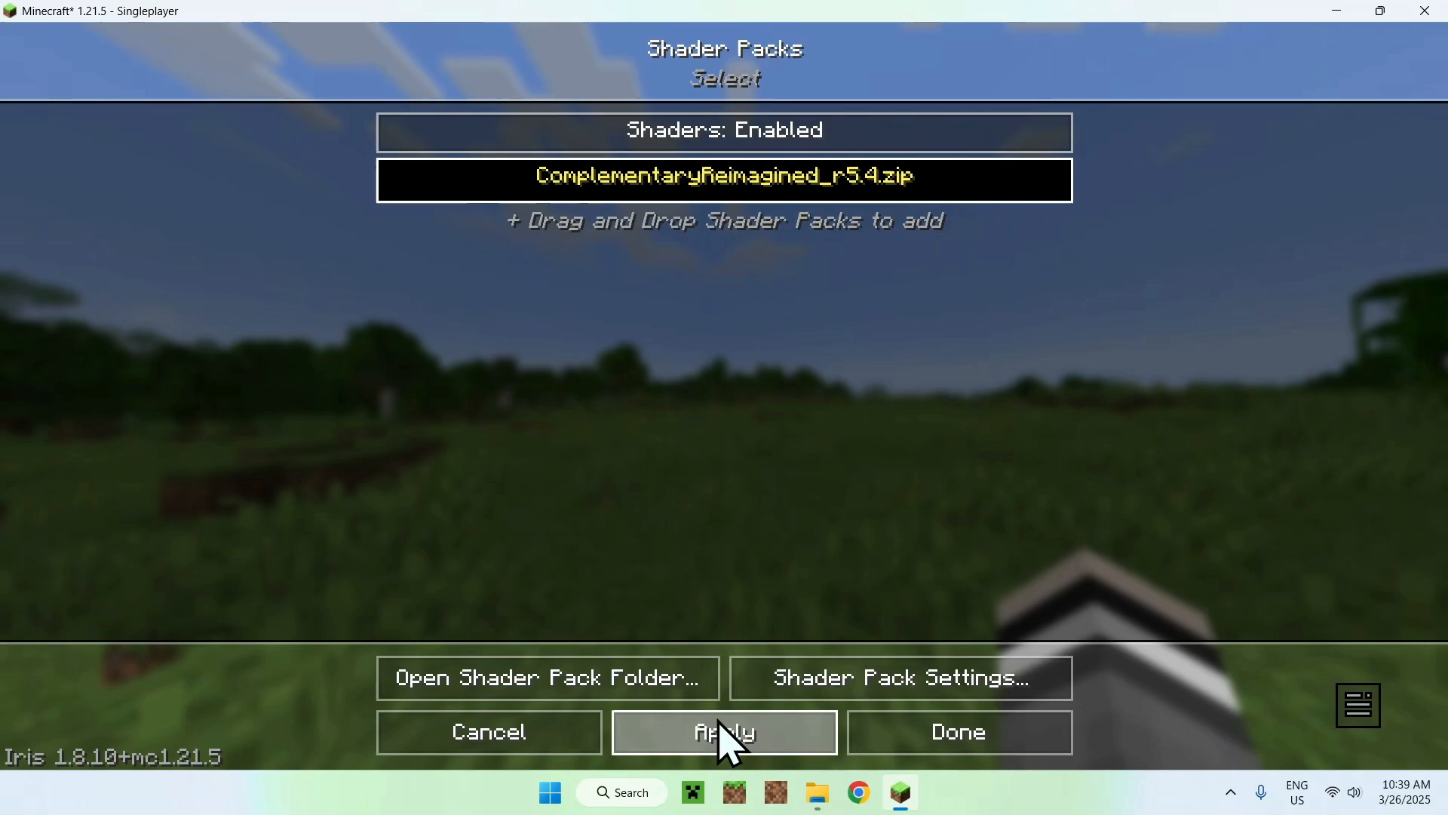
pyautogui.moveTo(920, 437)
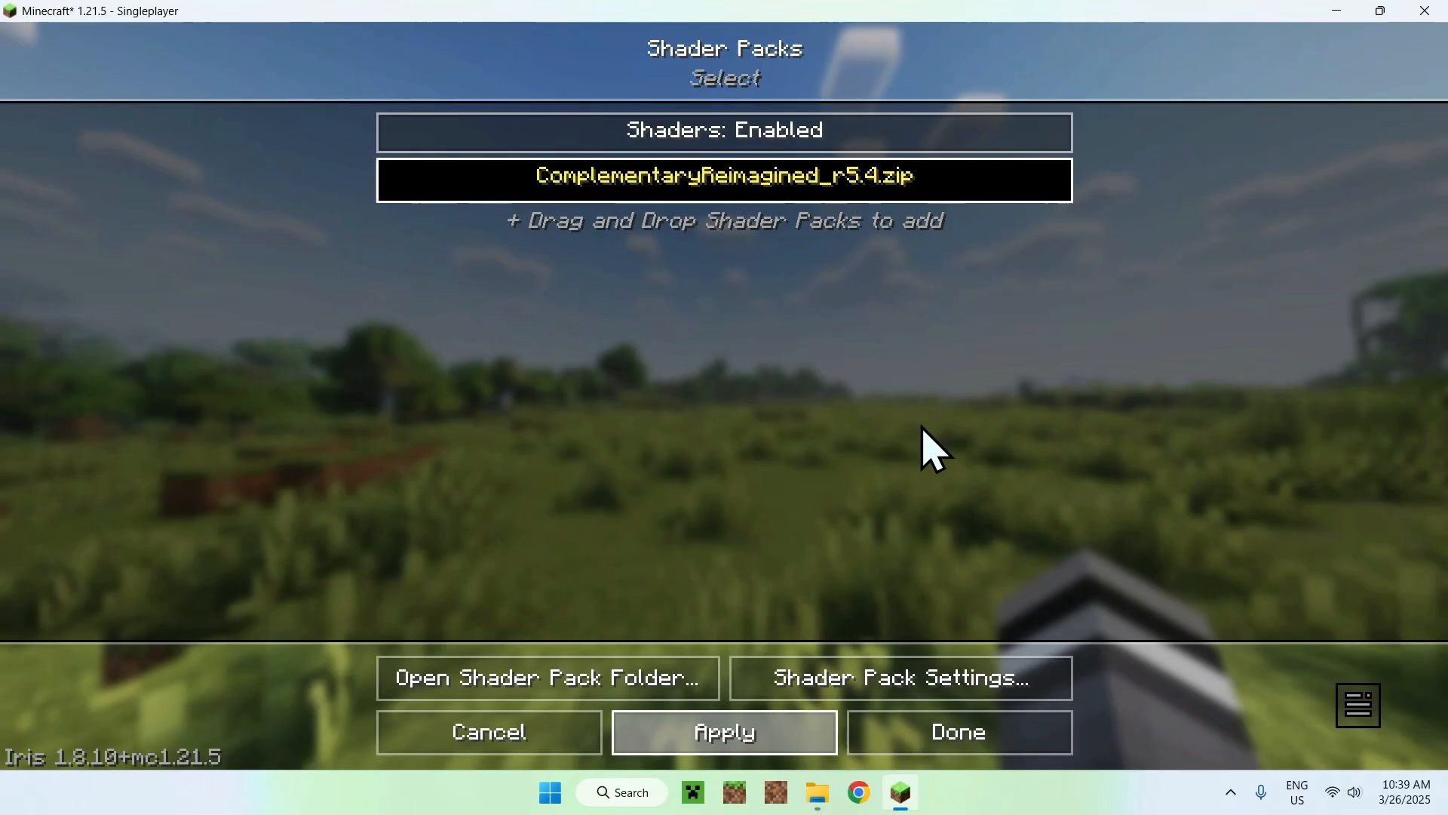
pyautogui.click(960, 732)
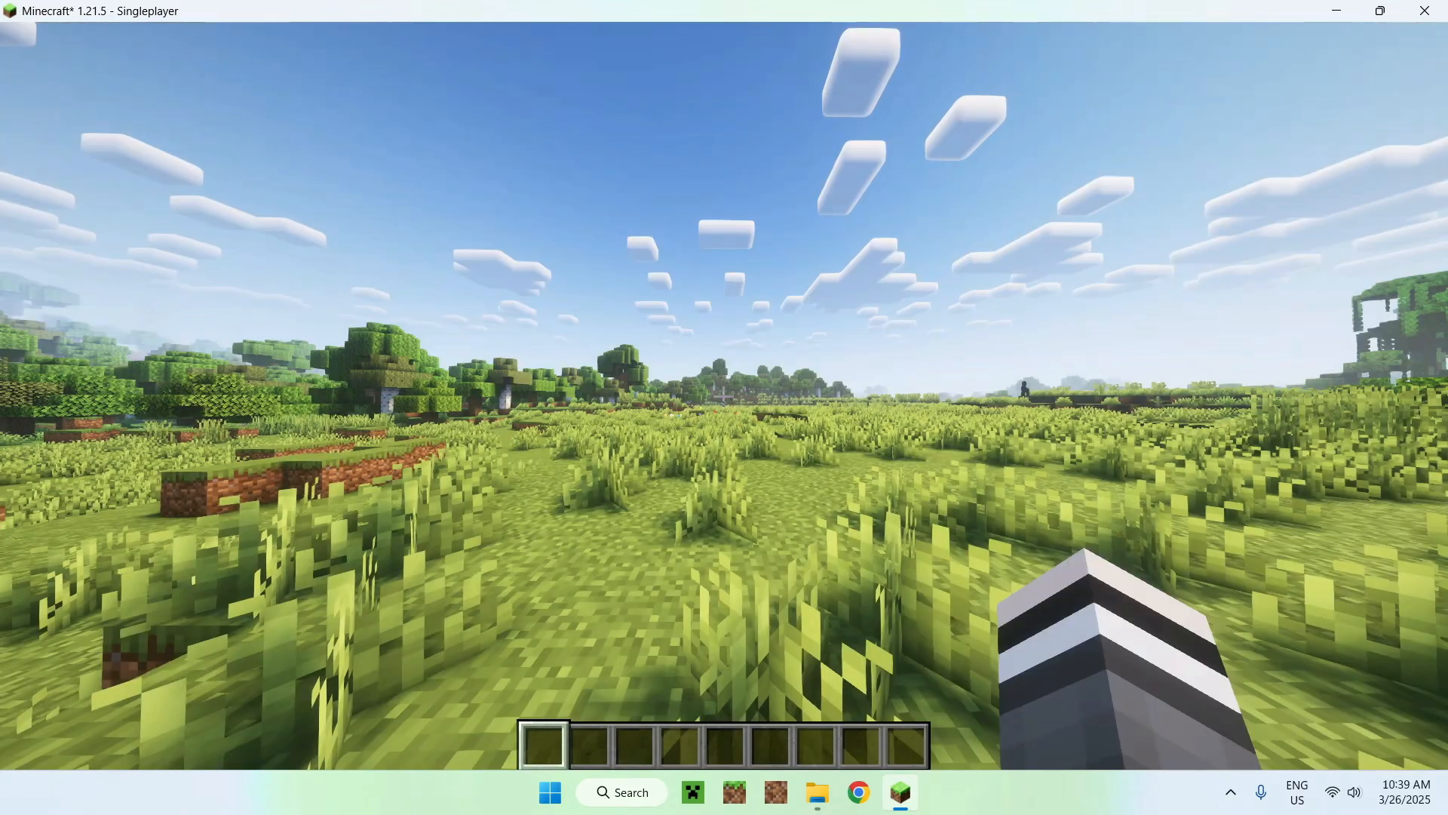